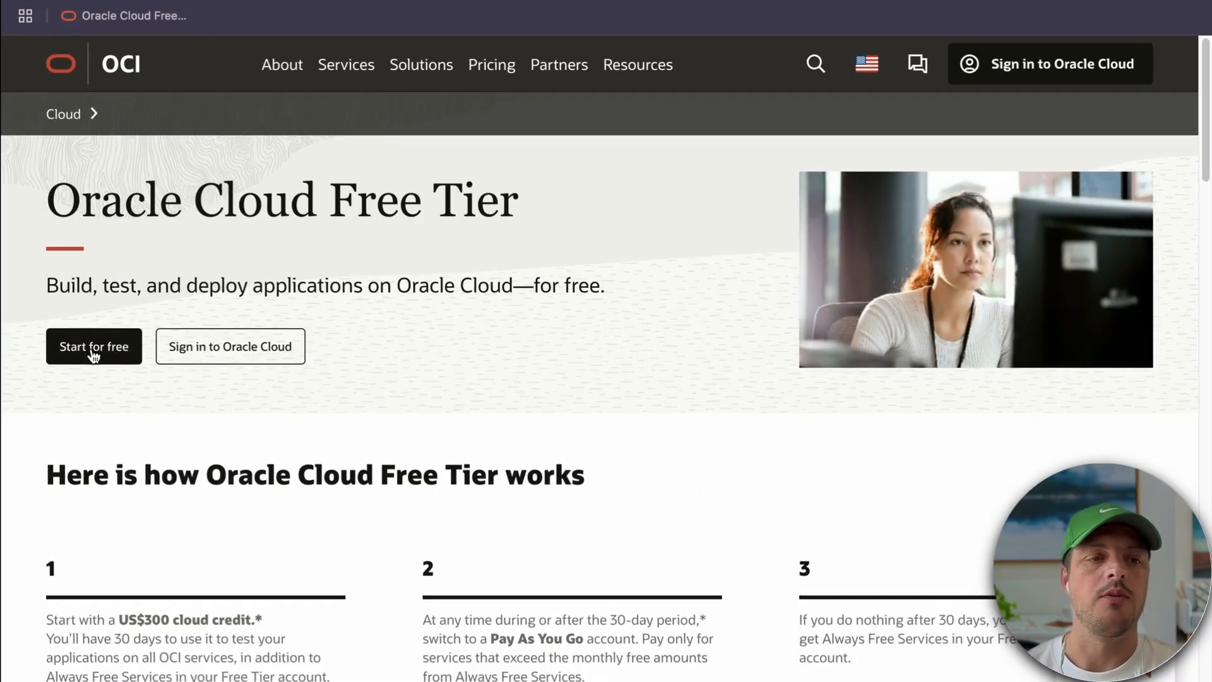
- Start a free Oracle Cloud account sign-up from the Free Tier page
click(93, 345)
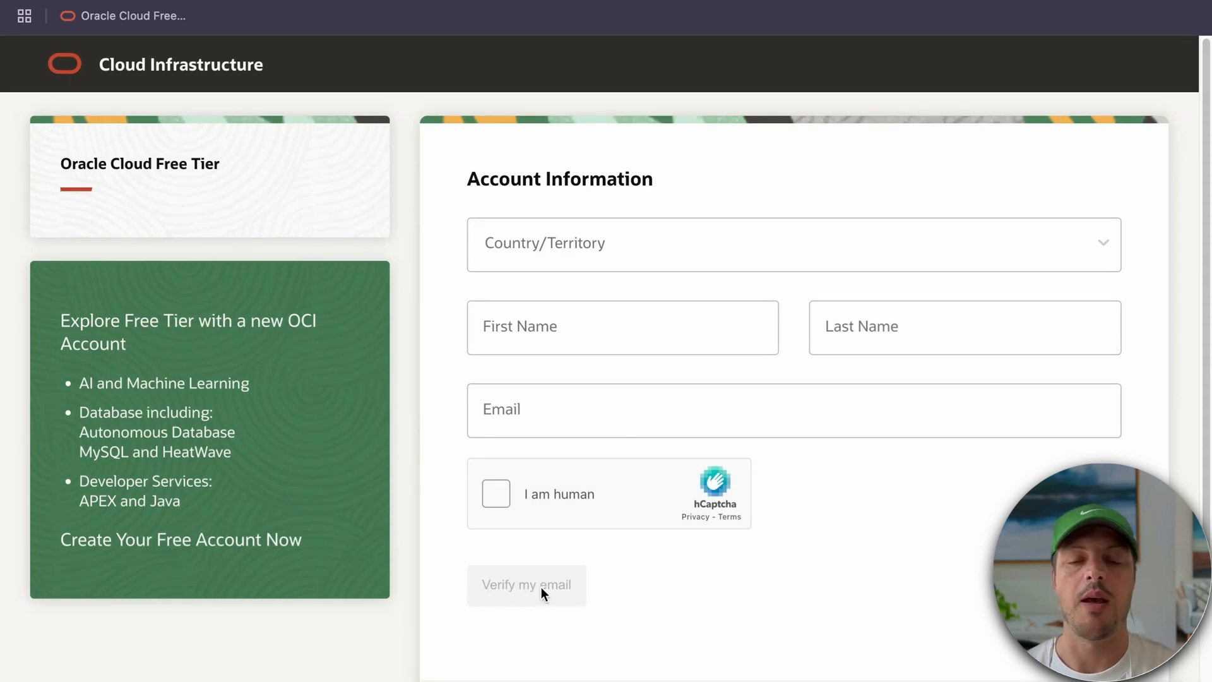
mouse_move(661, 578)
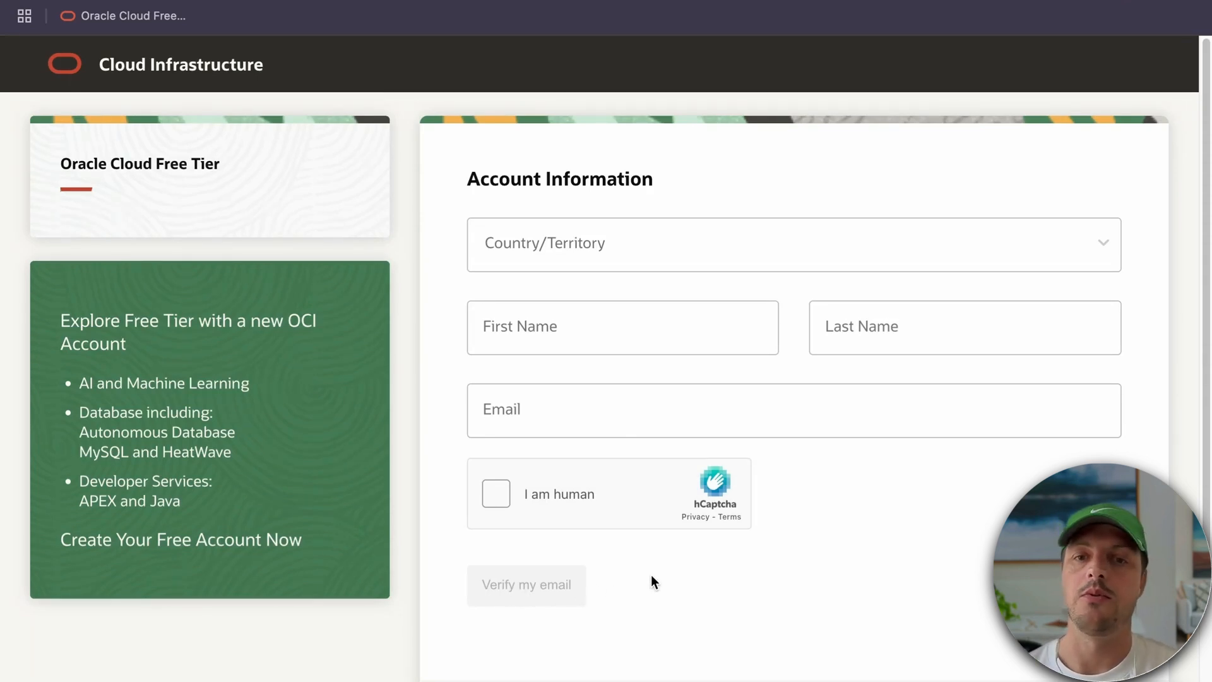
- Scroll through the sign-up form to review the home region and terms
scroll(down, 3)
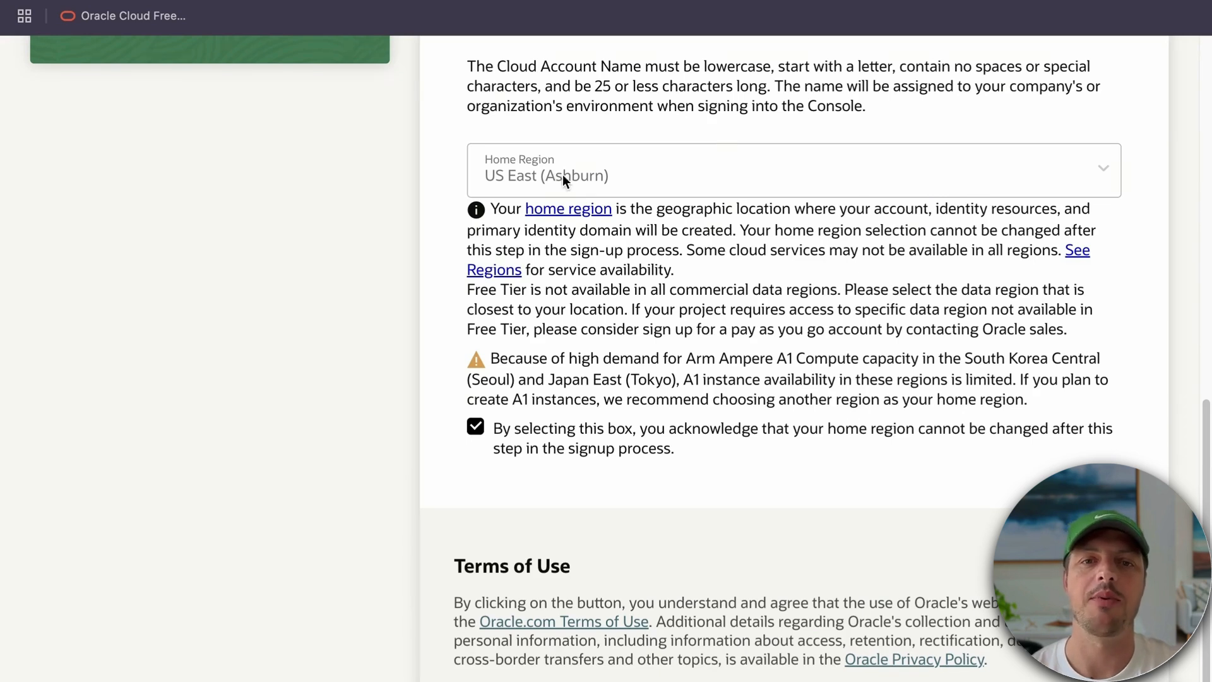
mouse_move(715, 186)
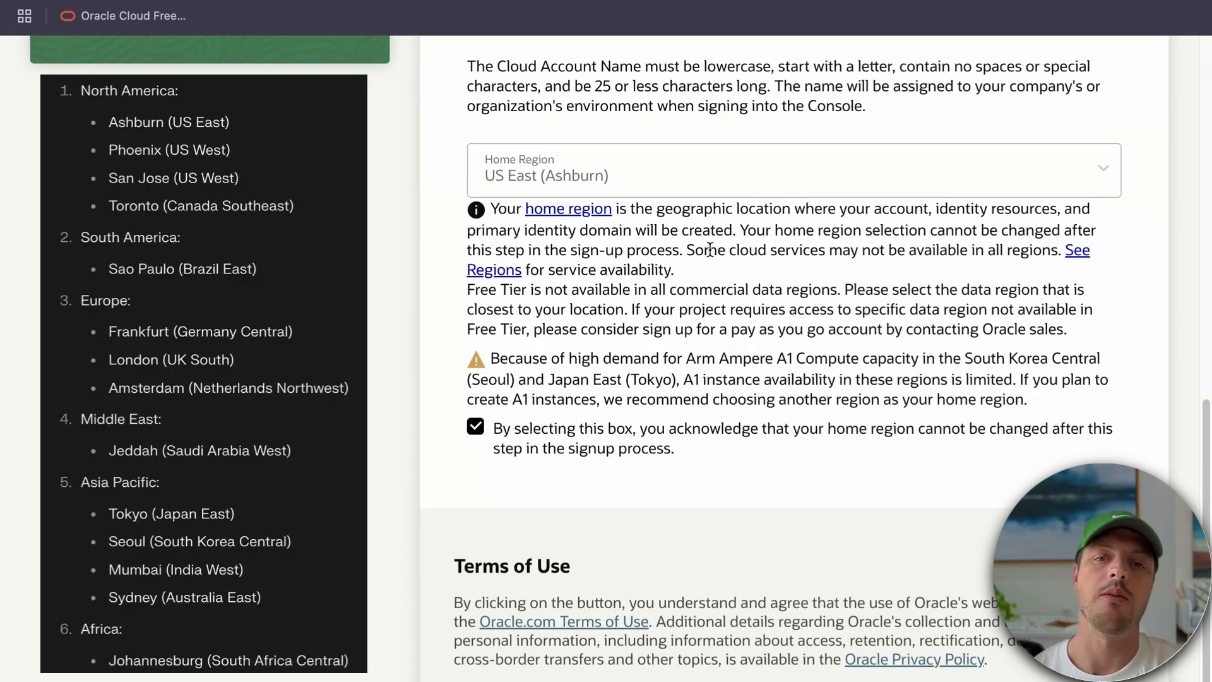
mouse_move(810, 249)
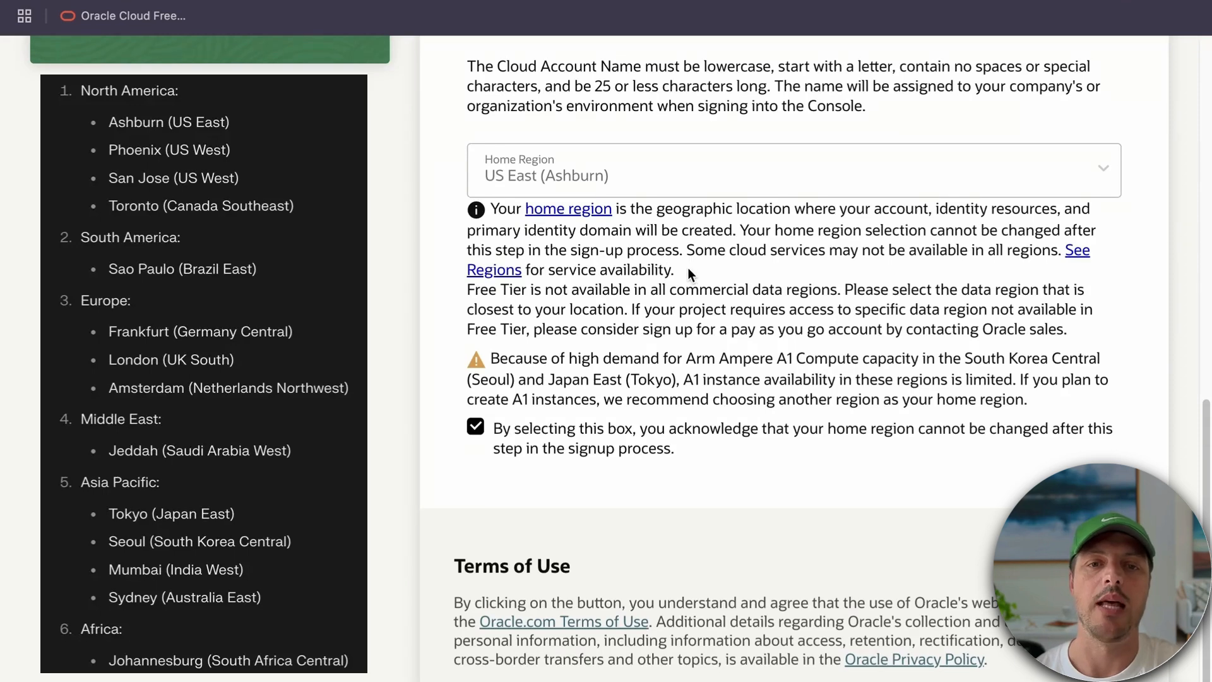
mouse_move(690, 286)
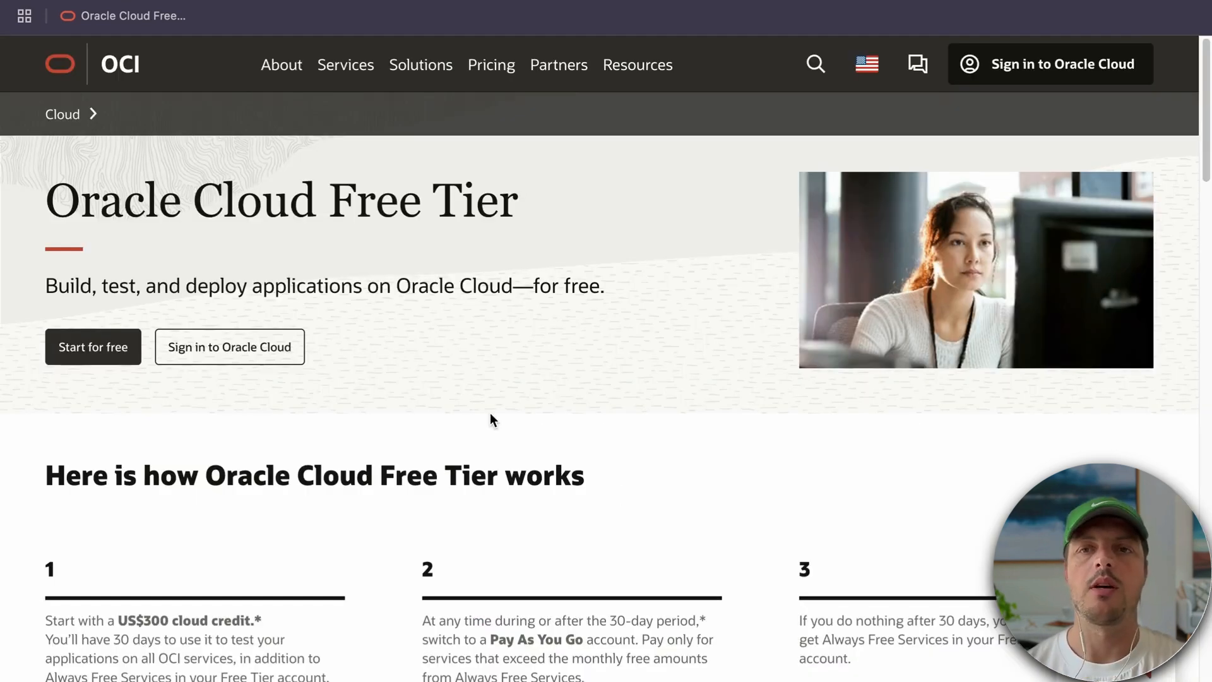
mouse_move(1038, 72)
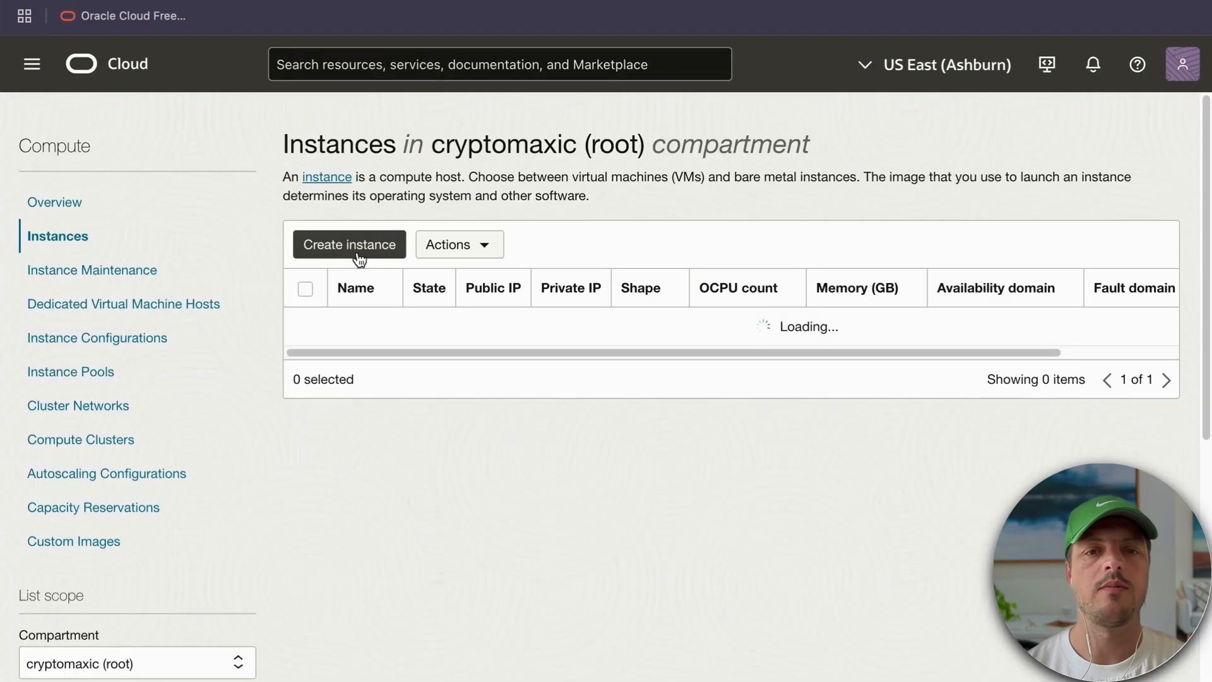
- Name a new instance MyInstance and begin changing its image to Canonical Ubuntu 22.04
click(349, 244)
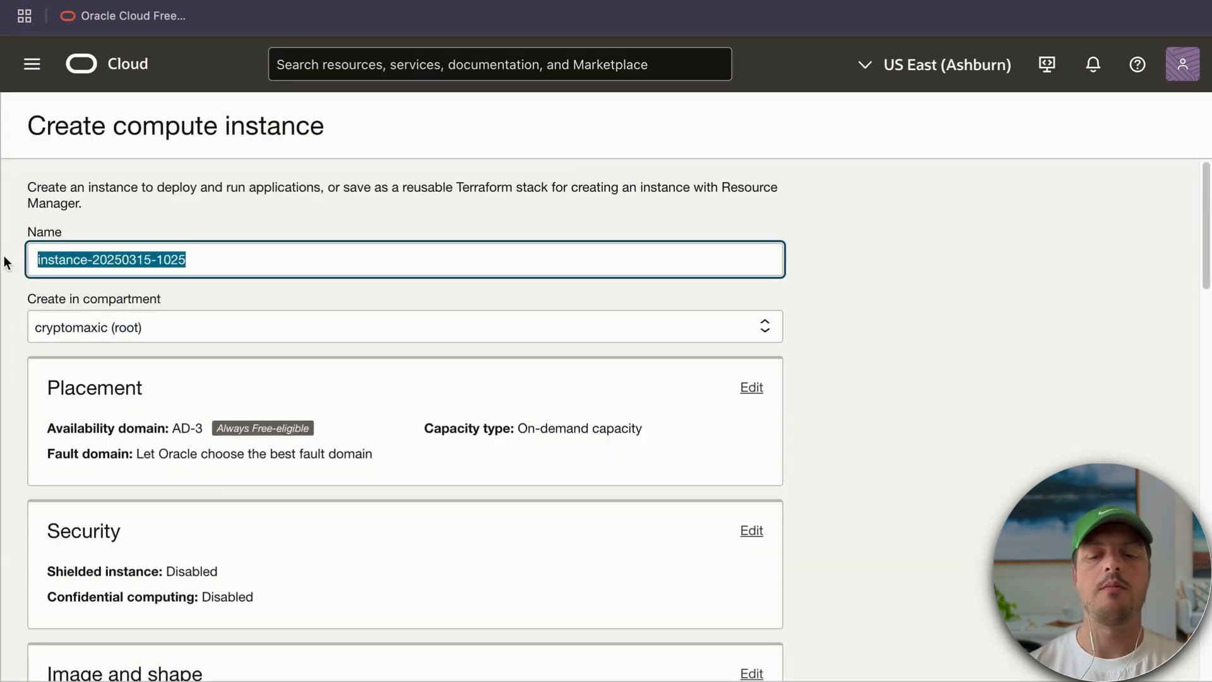
text(MyInstance)
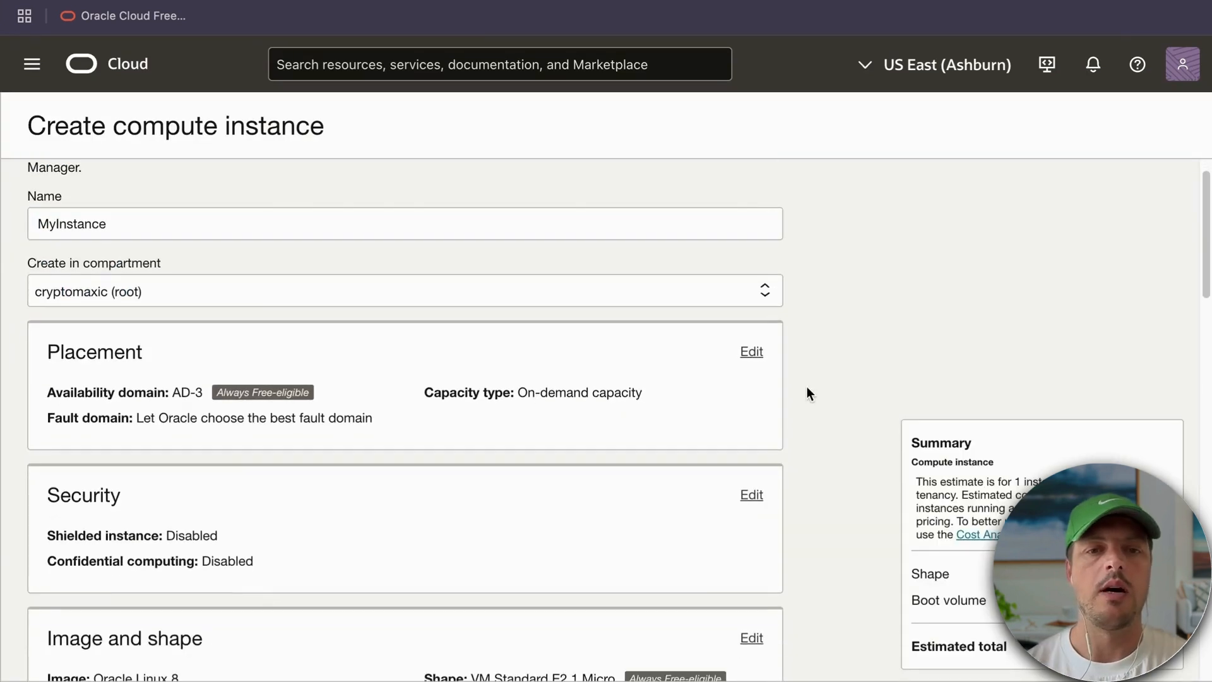
scroll(down, 3)
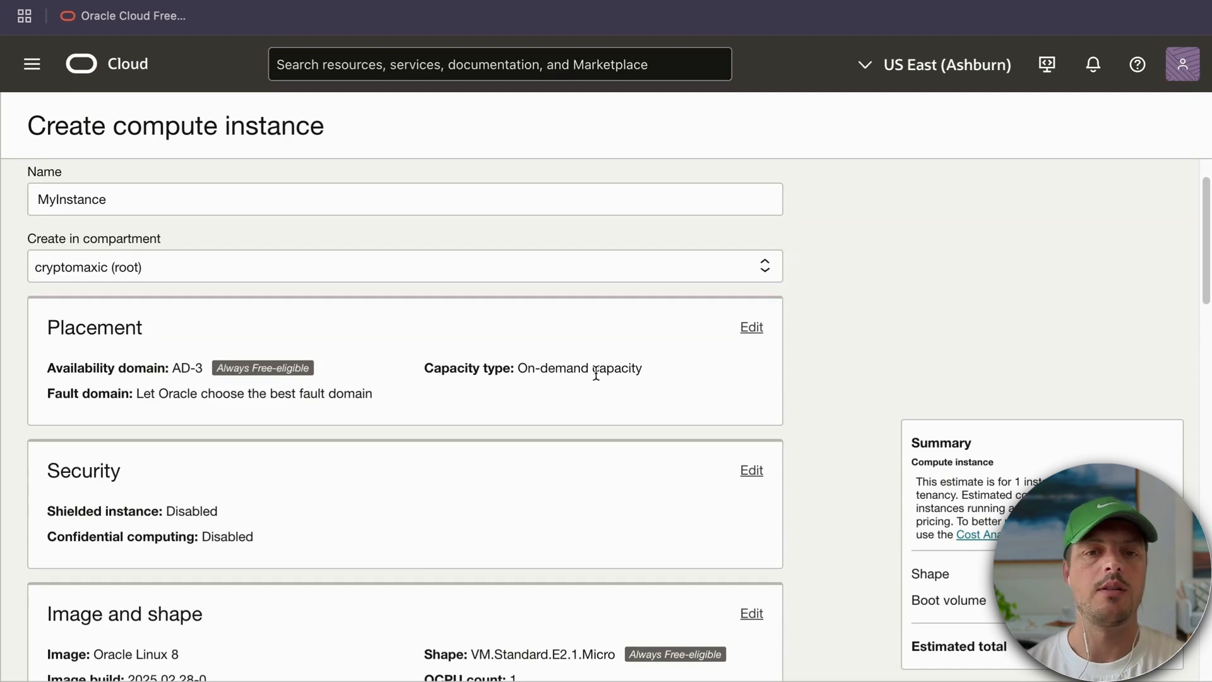
scroll(down, 3)
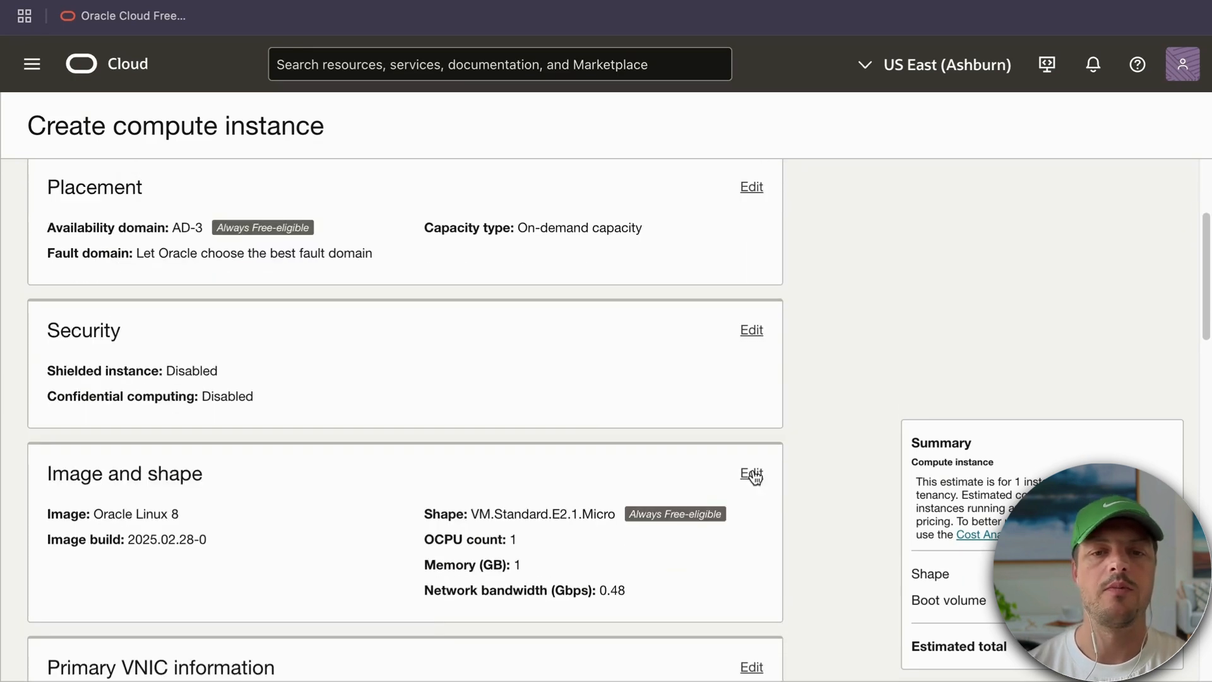
click(750, 472)
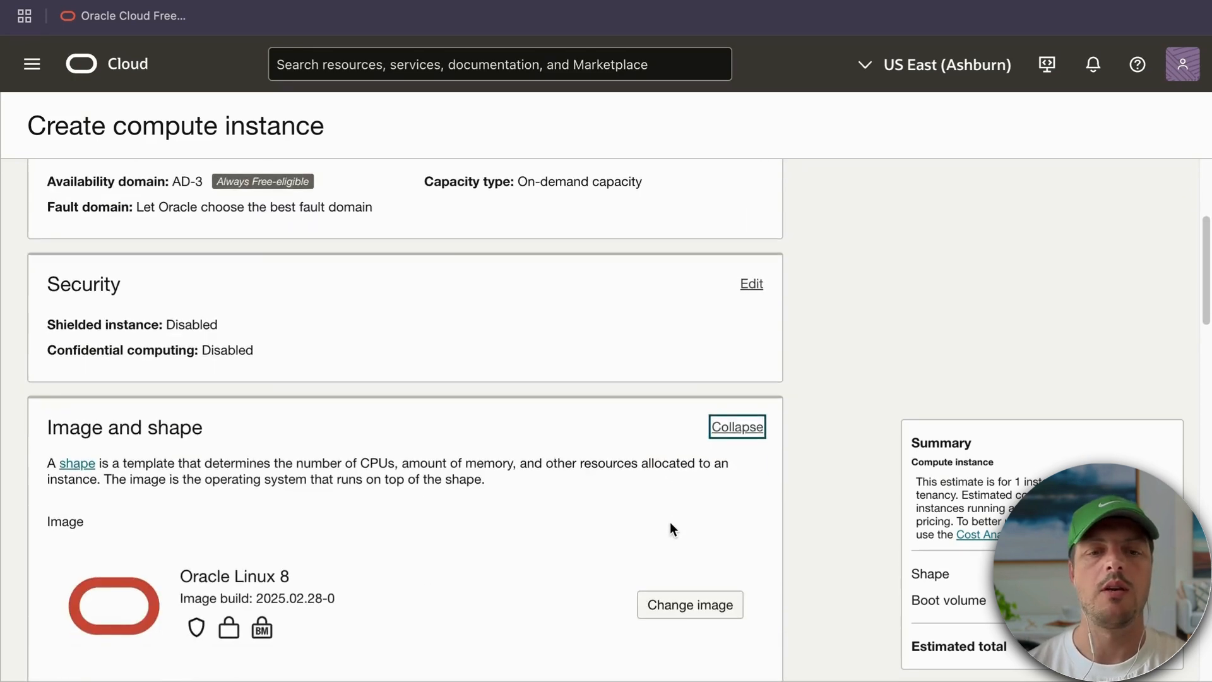
click(688, 605)
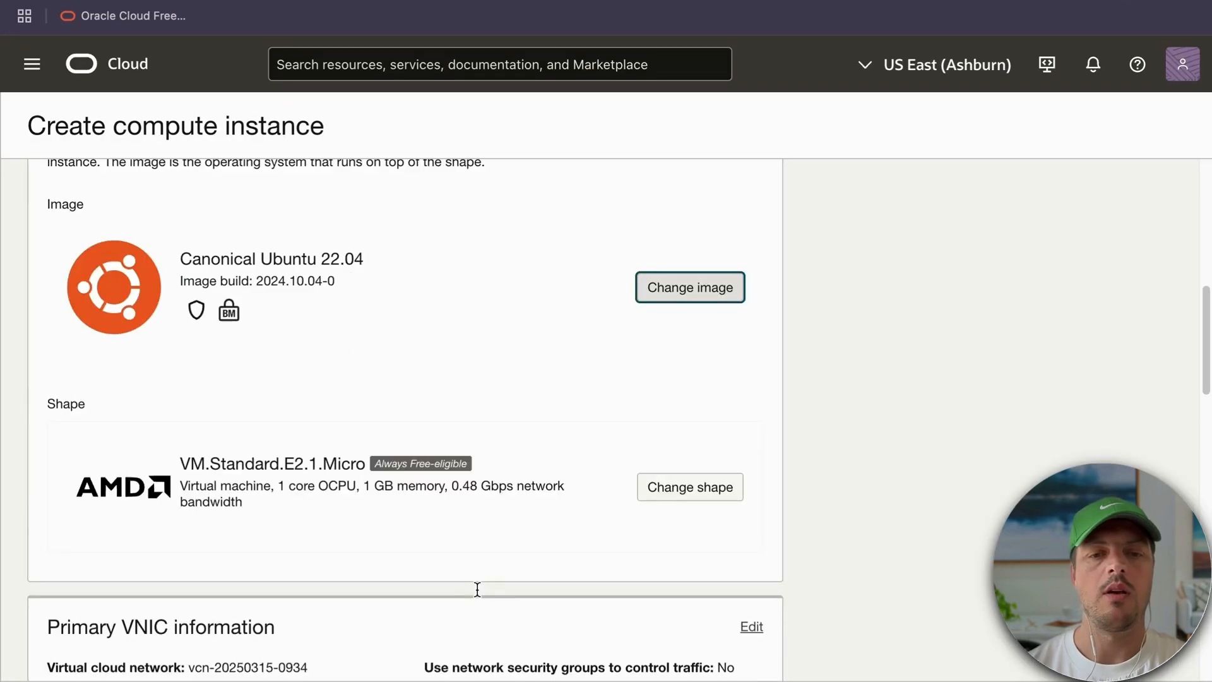
- Switch MyInstance to the Ampere VM.Standard.A1.Flex shape with 4 OCPUs and 24 GB
click(689, 487)
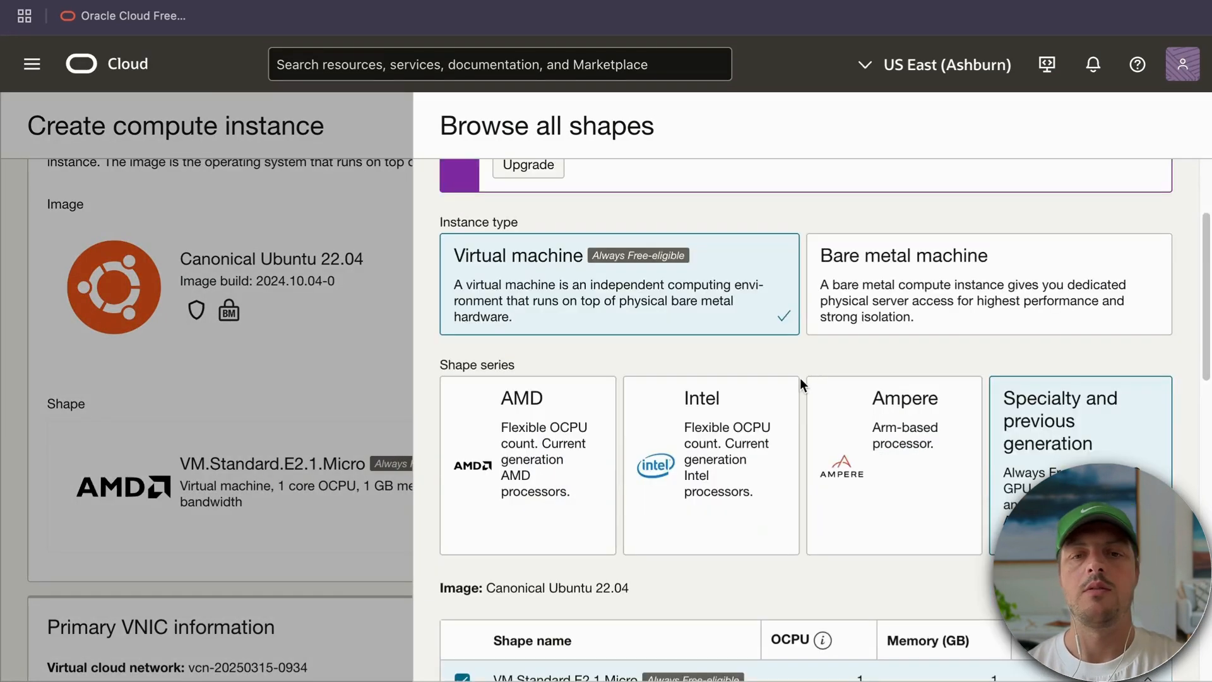
click(893, 464)
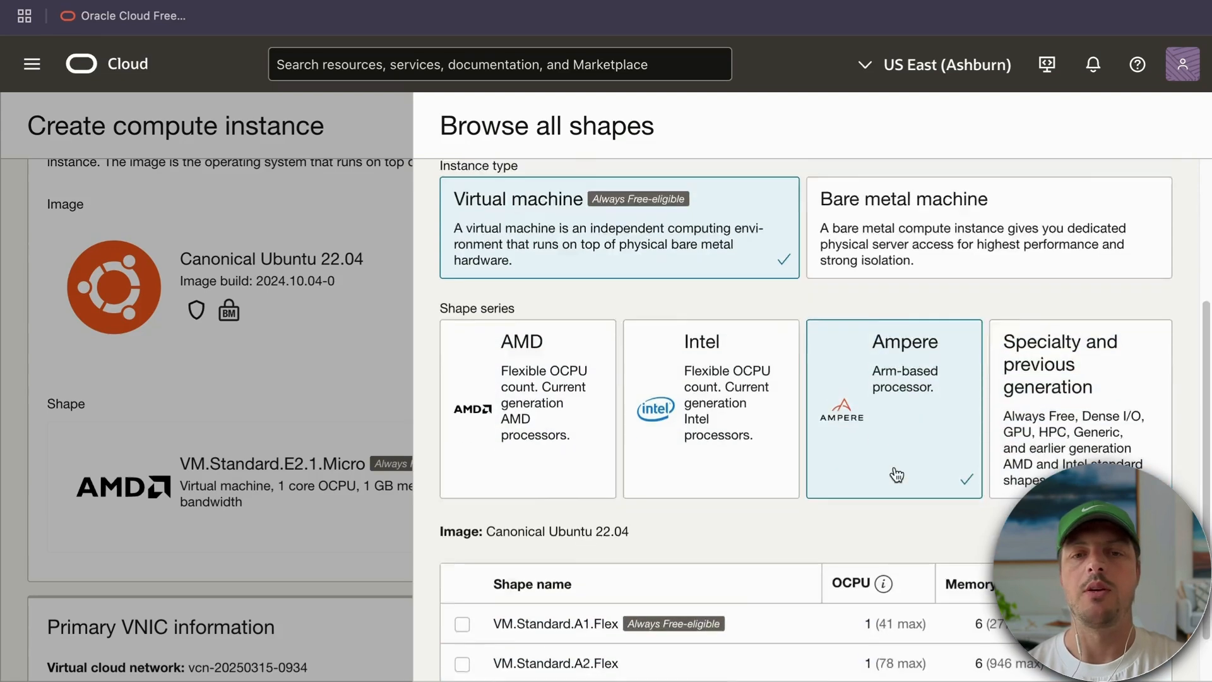
scroll(down, 3)
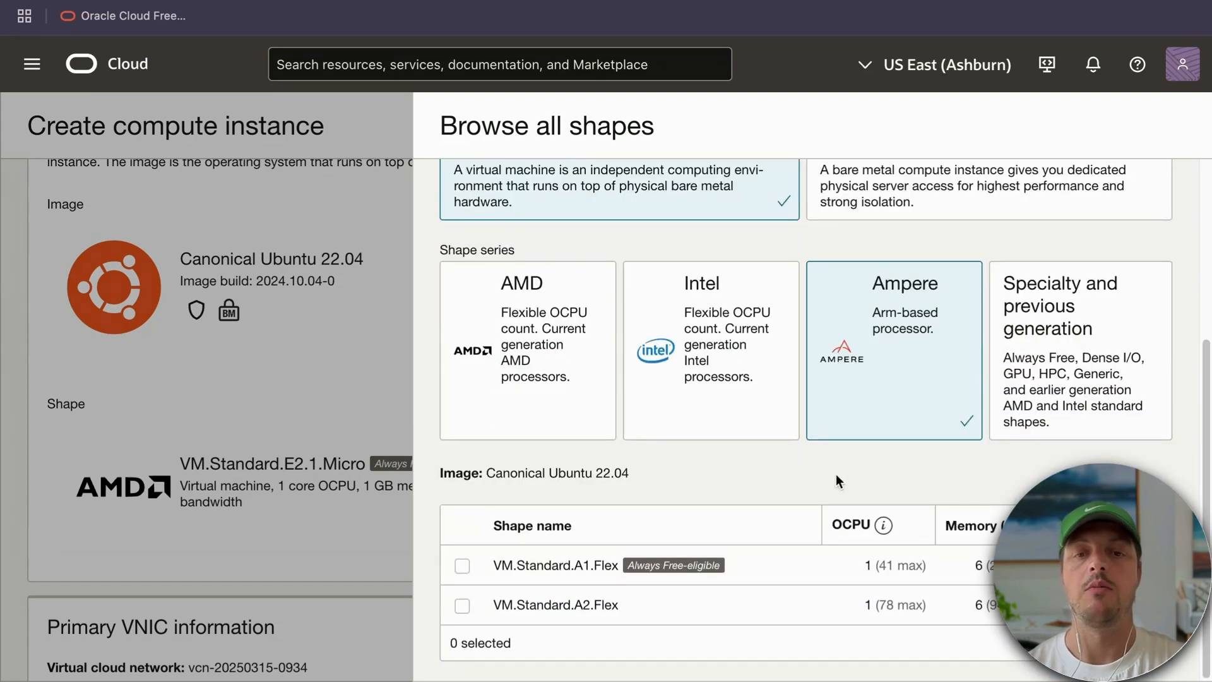
click(462, 565)
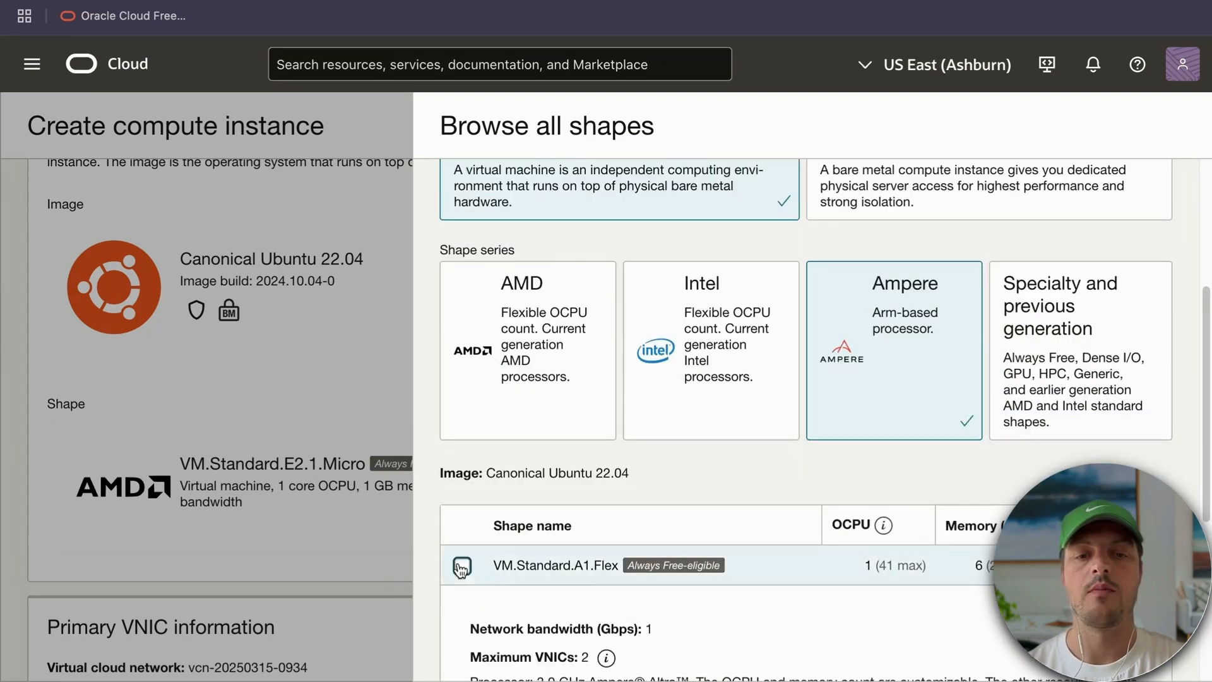
click(461, 564)
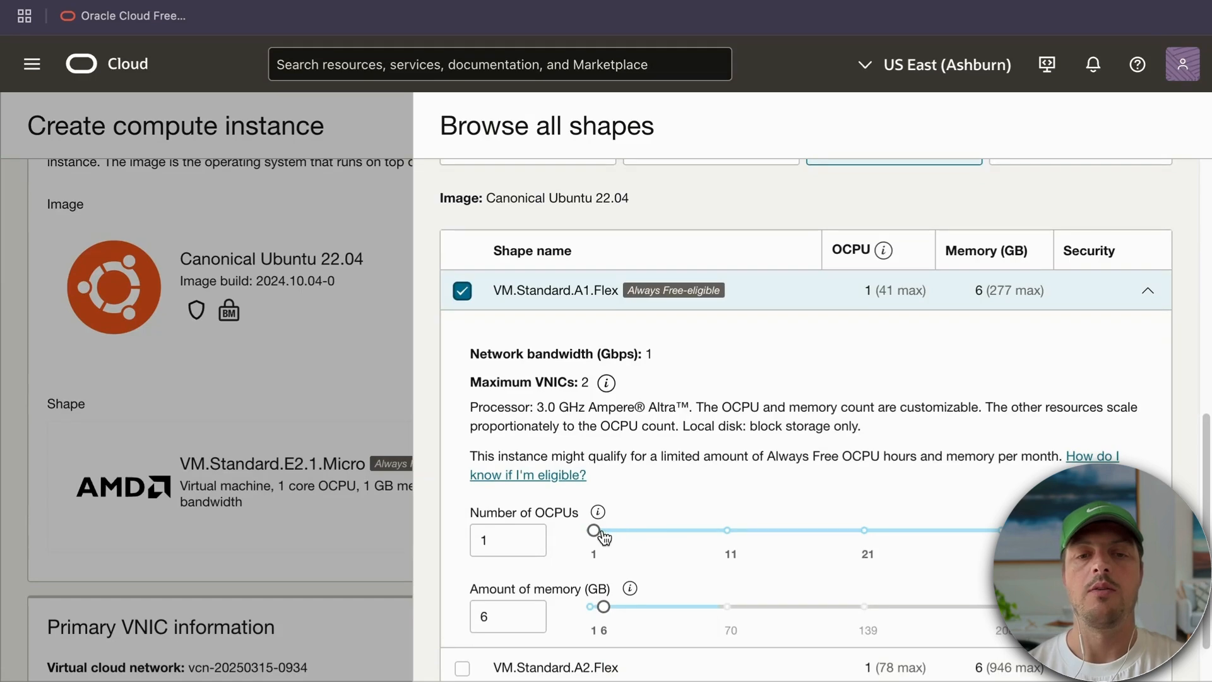
drag(593, 530, 636, 530)
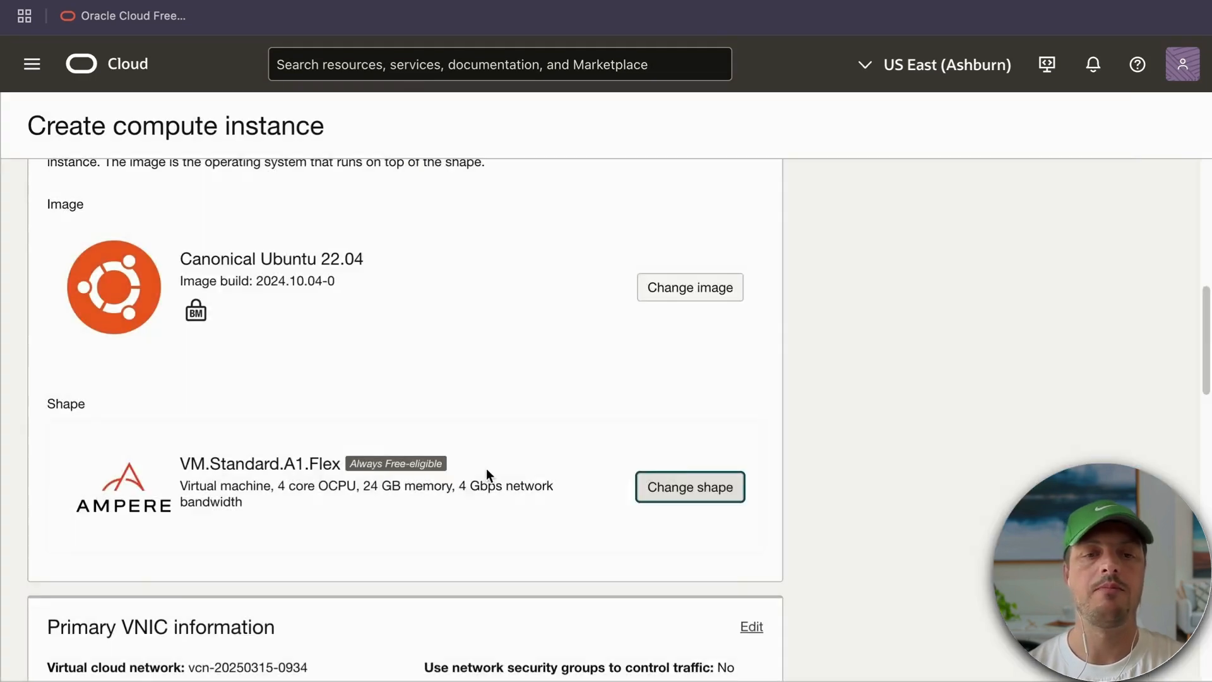
- Choose the 'Paste public keys' option to supply an existing SSH public key
scroll(down, 3)
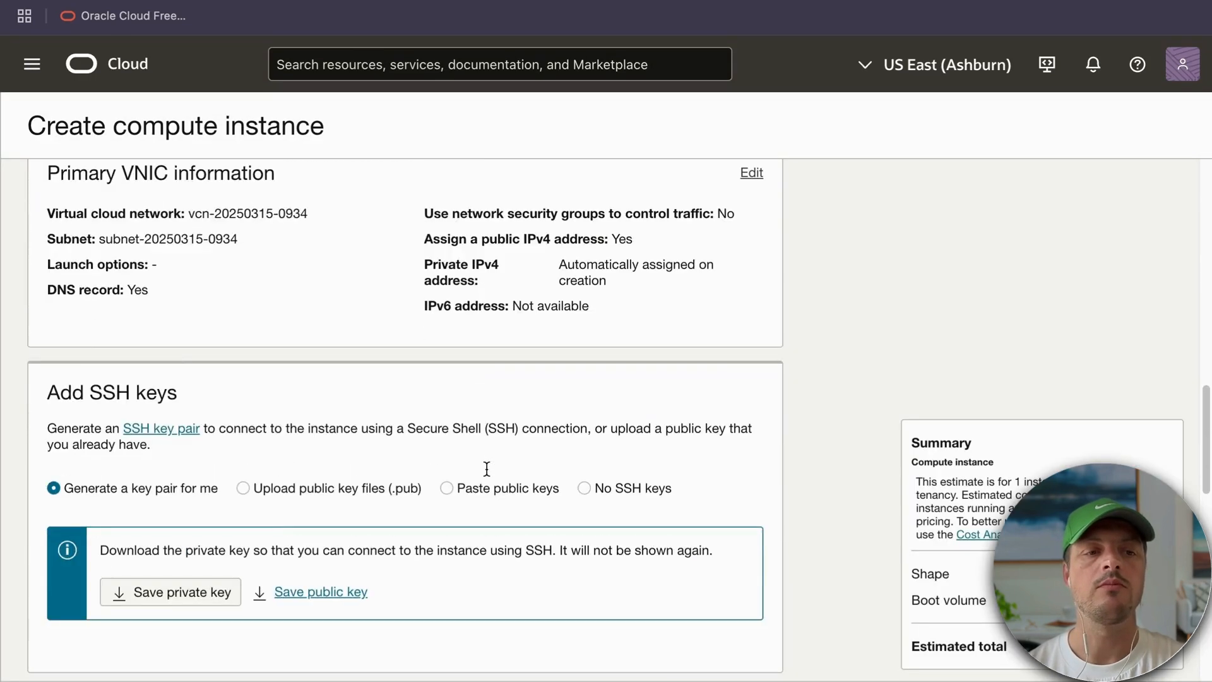
scroll(down, 3)
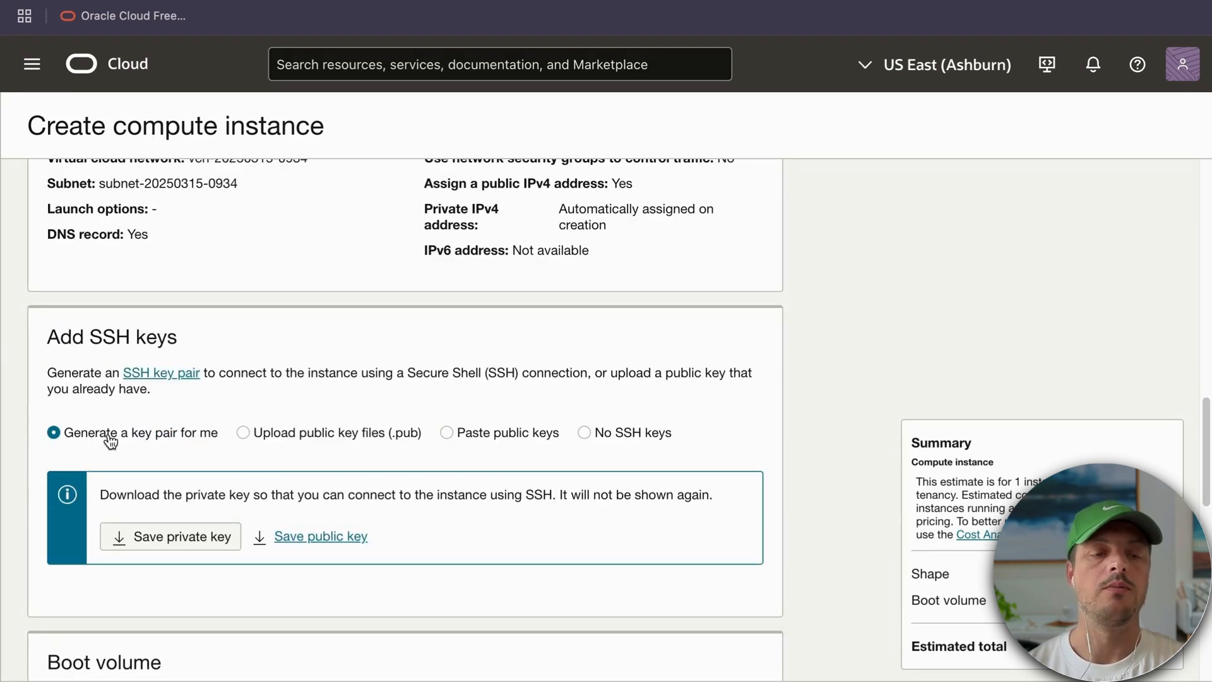
mouse_move(438, 447)
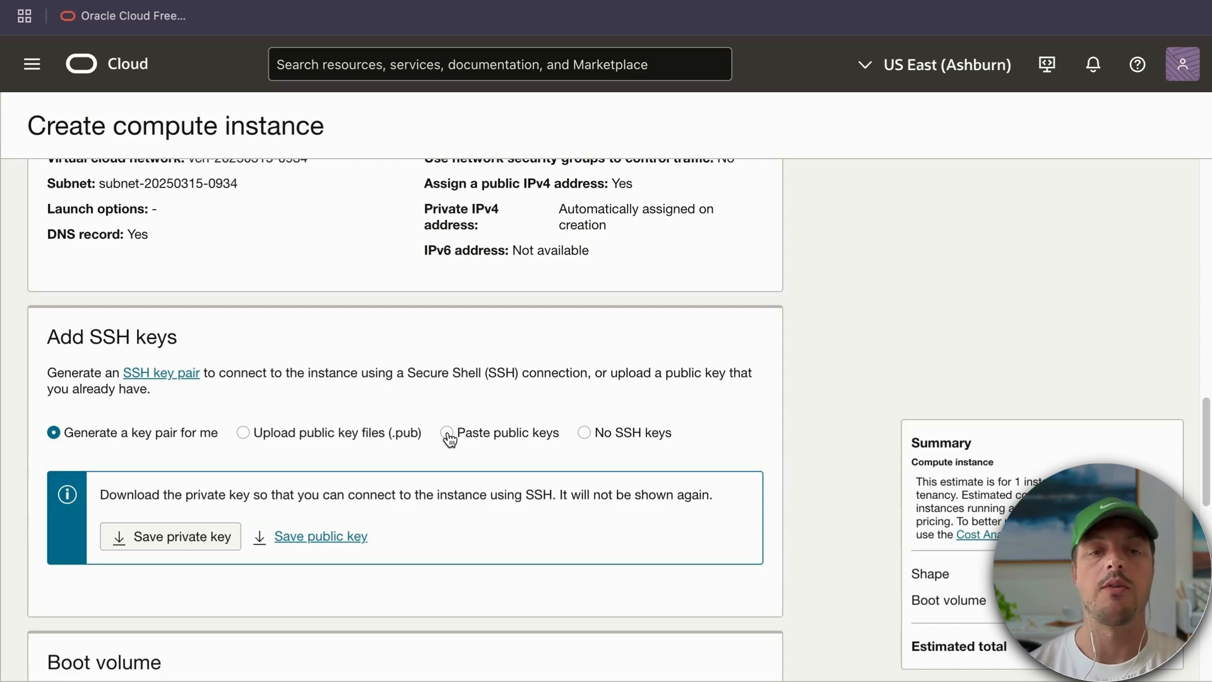
click(446, 432)
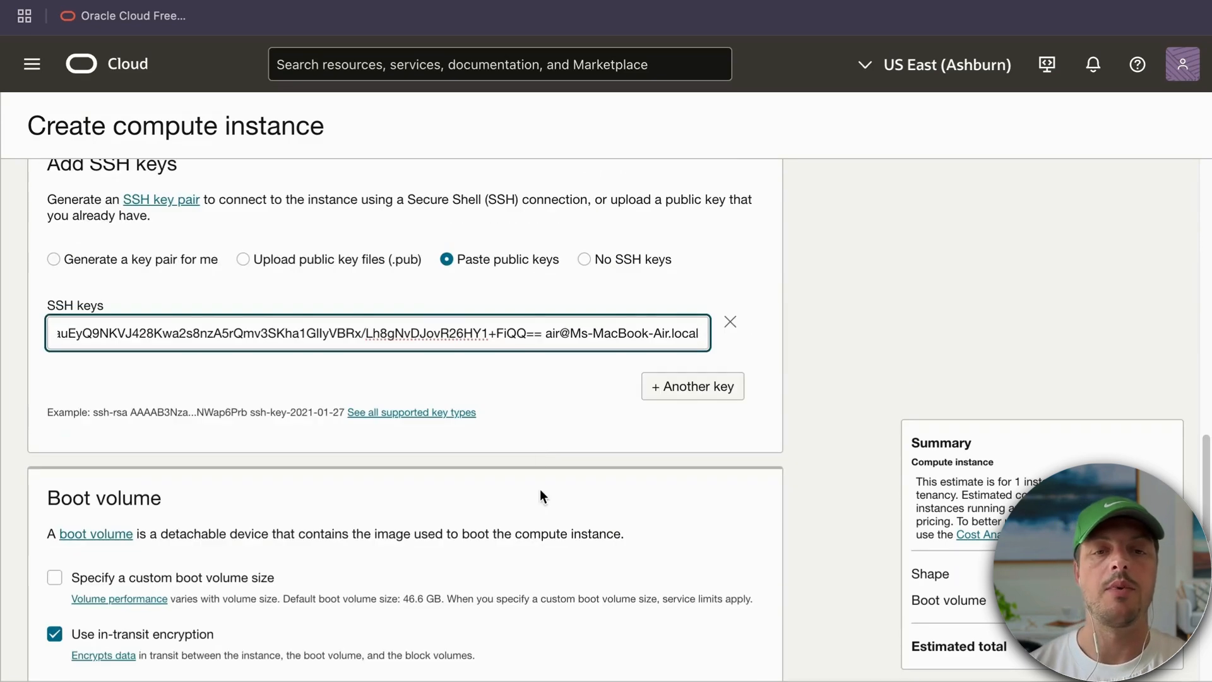
scroll(down, 3)
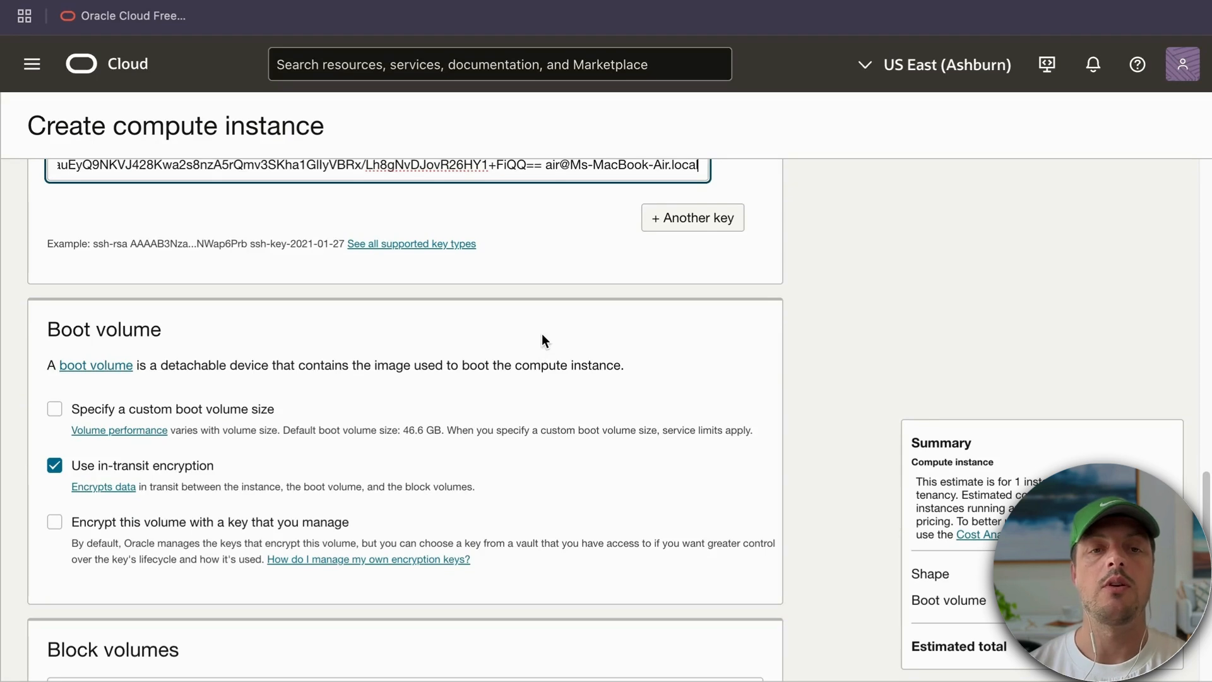
scroll(down, 3)
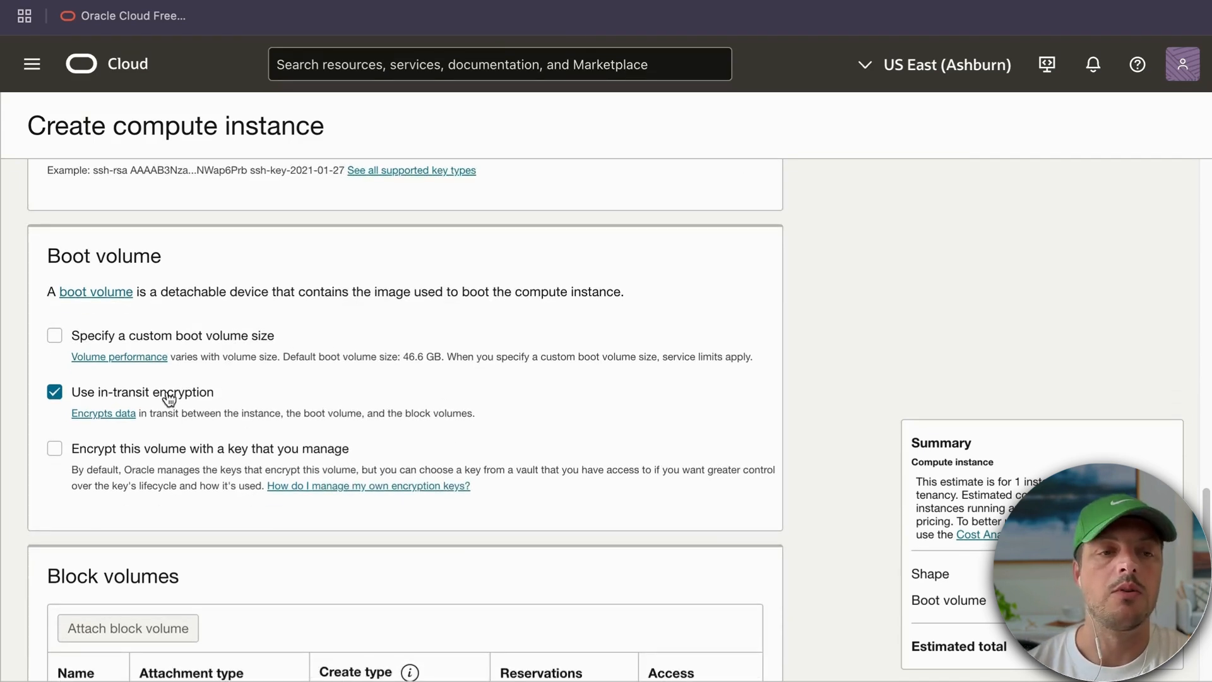
- Set a custom 200 GB boot volume and review the $8.50/month cost estimate
click(54, 334)
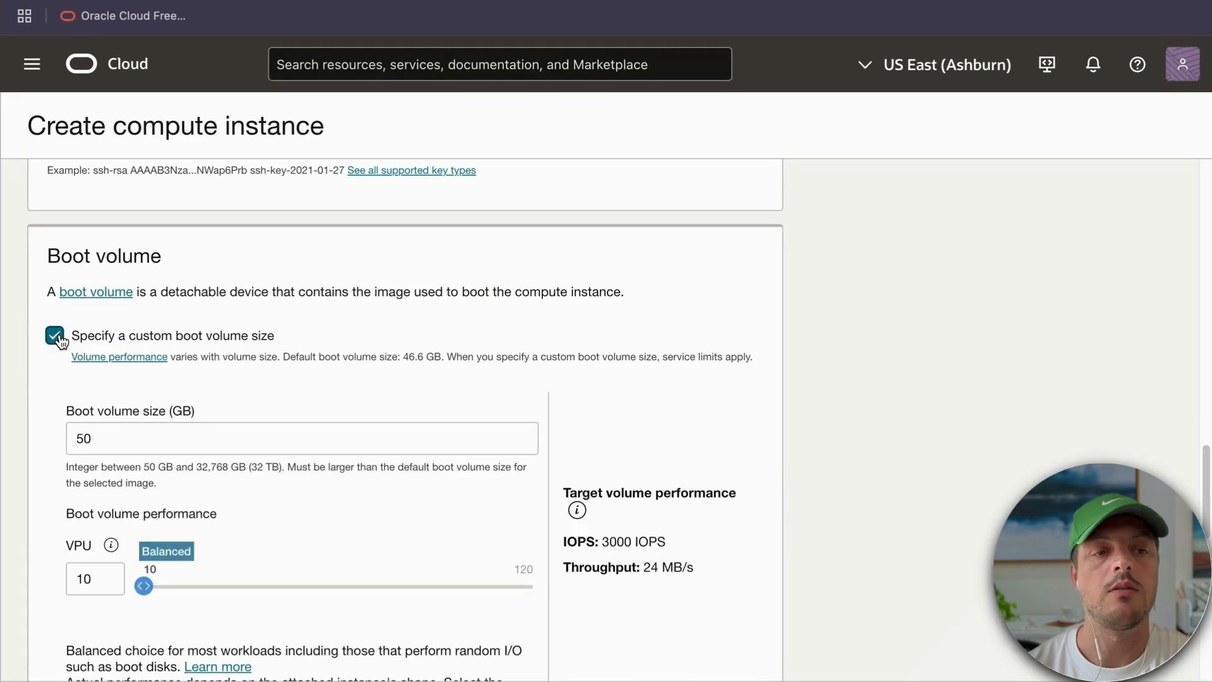
scroll(down, 3)
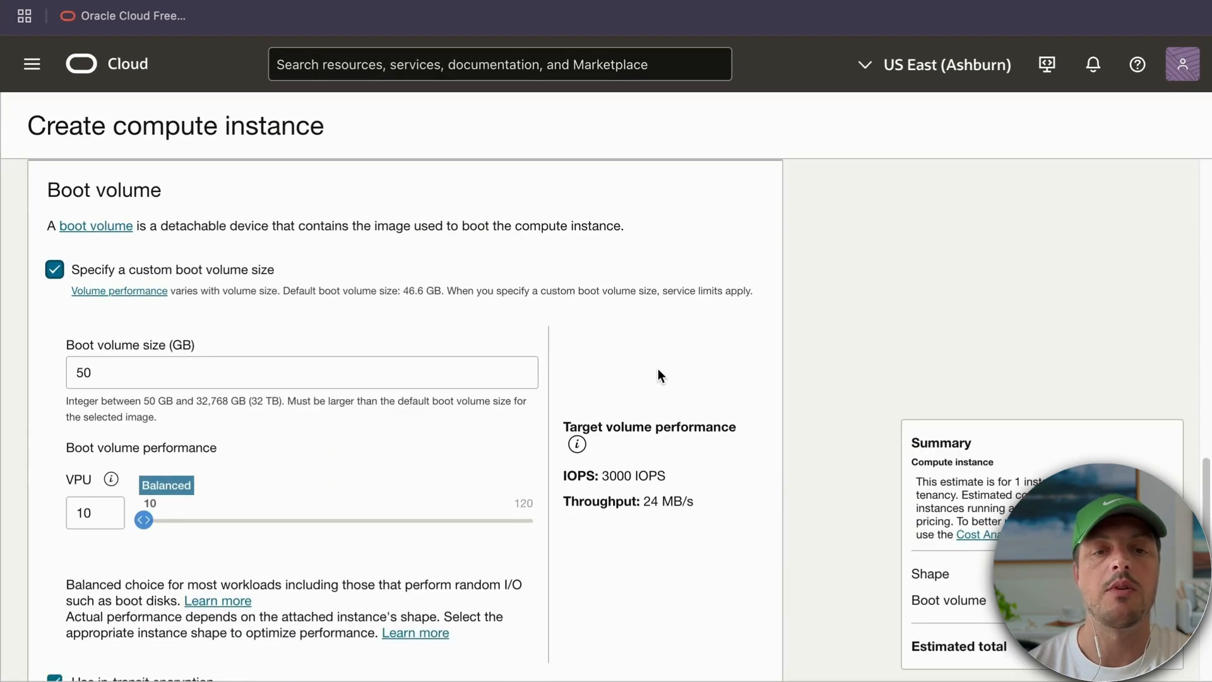
scroll(down, 3)
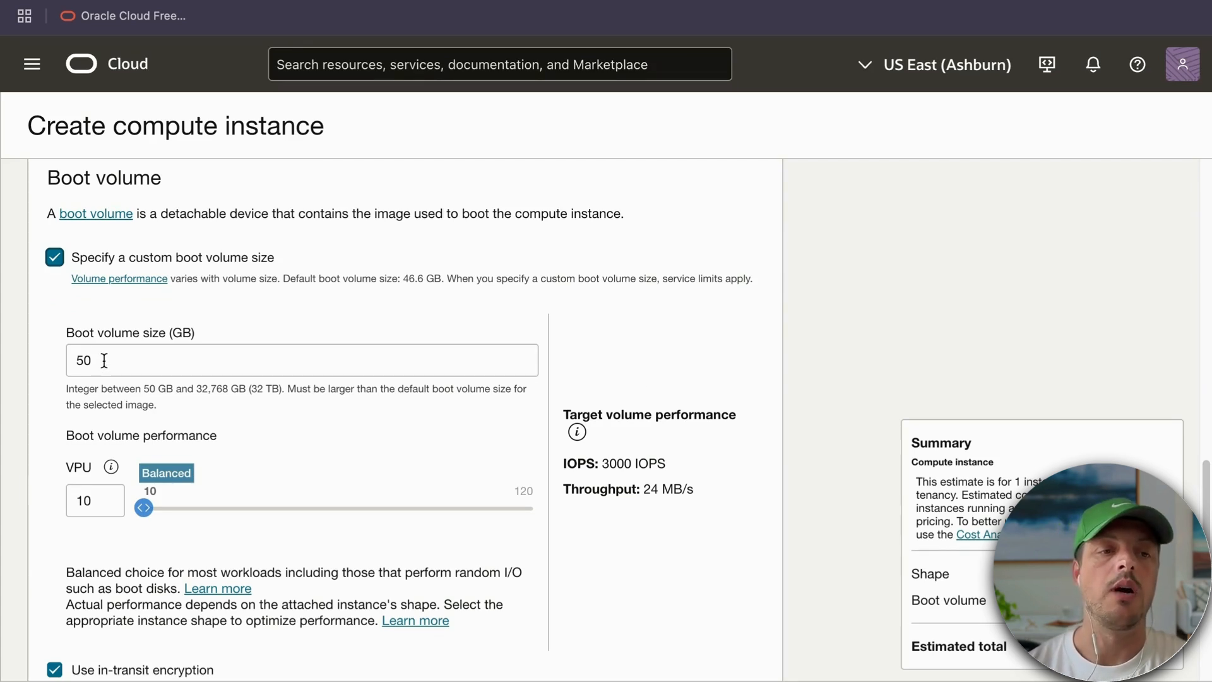
click(301, 360)
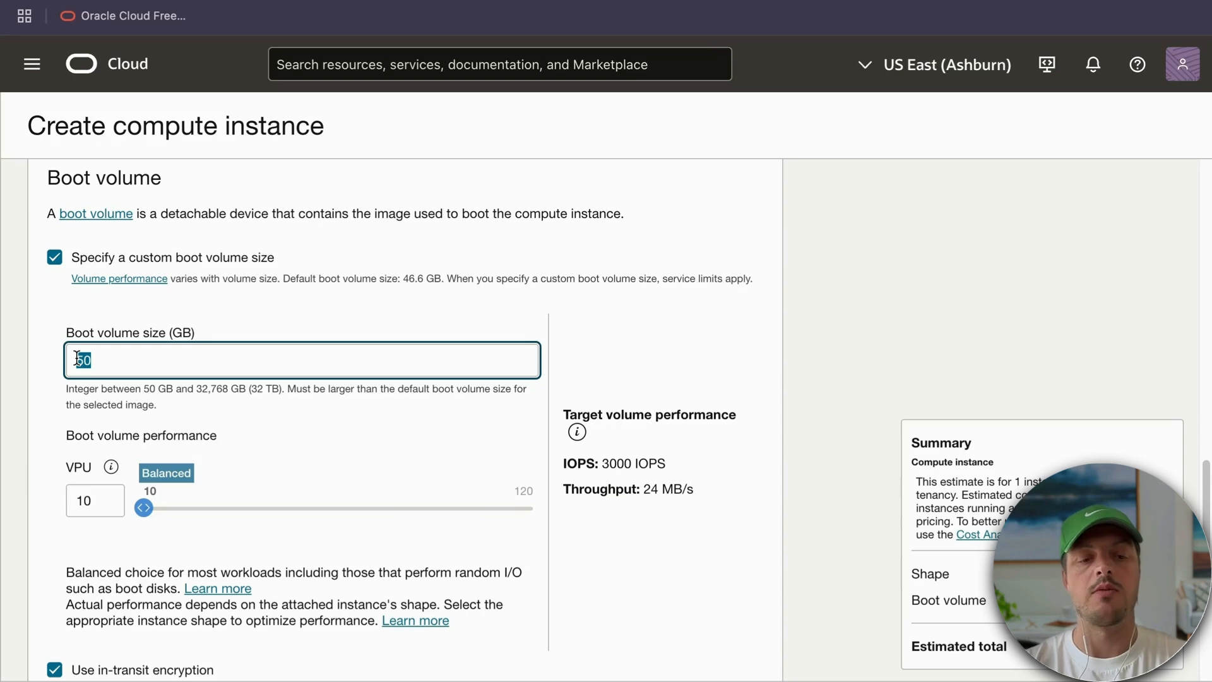
text(200)
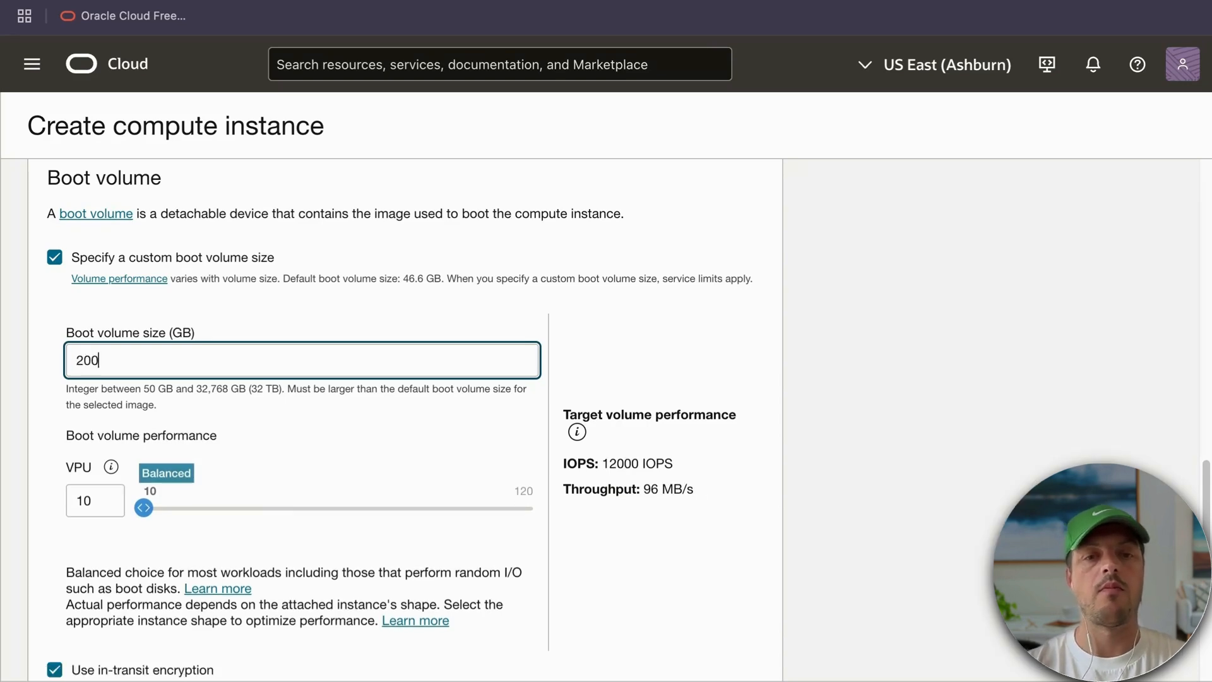
scroll(down, 3)
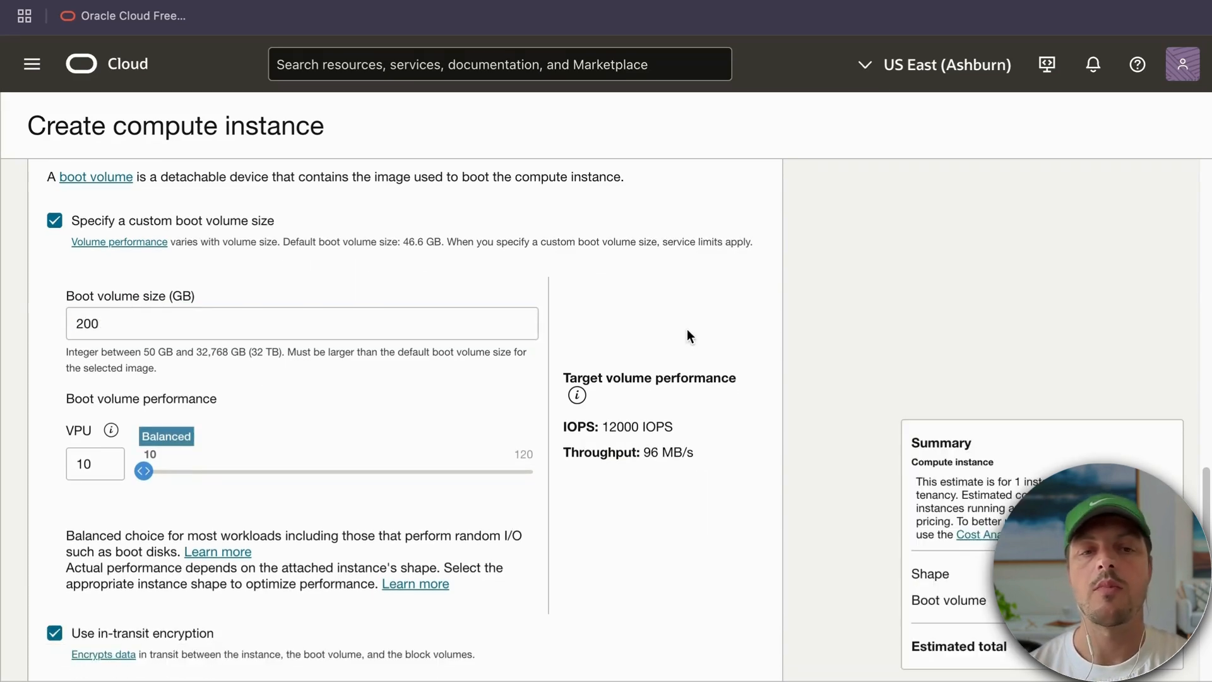
scroll(down, 3)
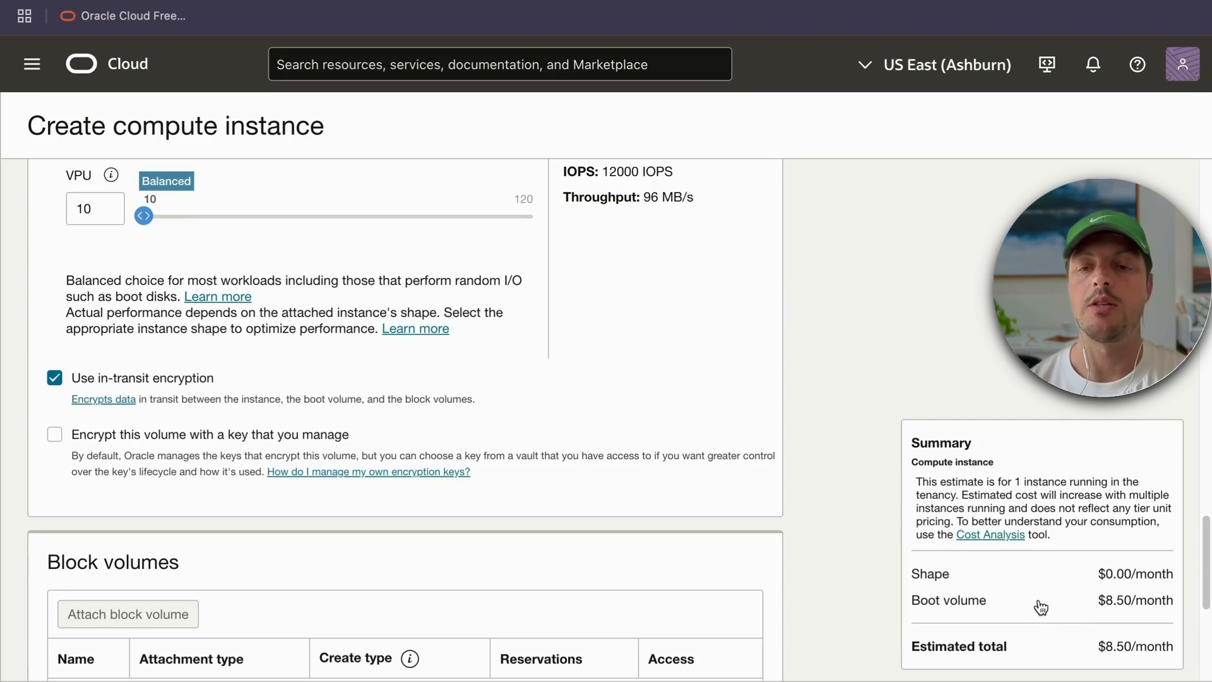
mouse_move(992, 623)
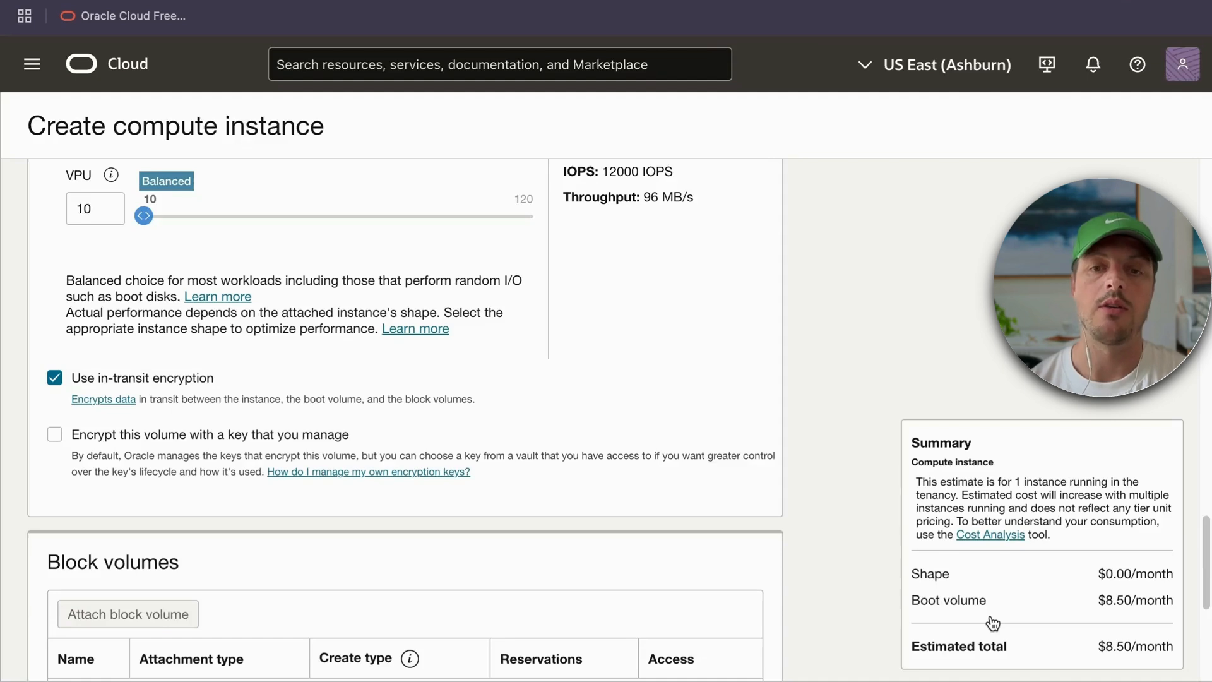
mouse_move(854, 595)
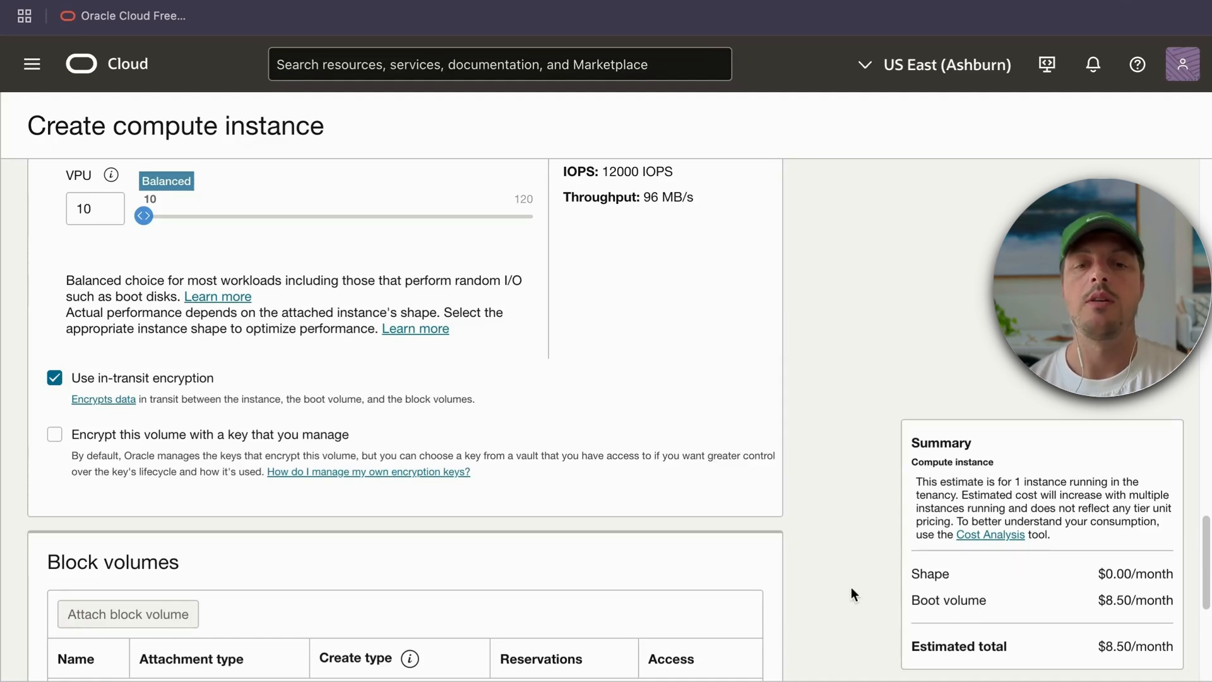
scroll(down, 3)
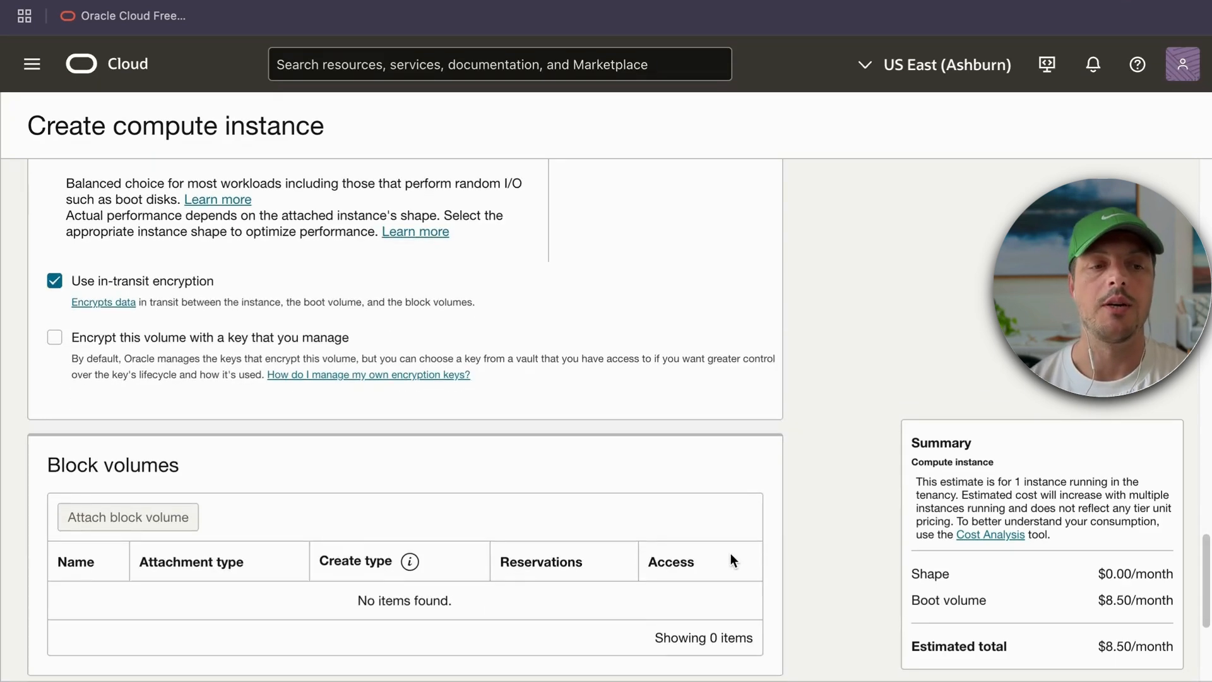
scroll(down, 3)
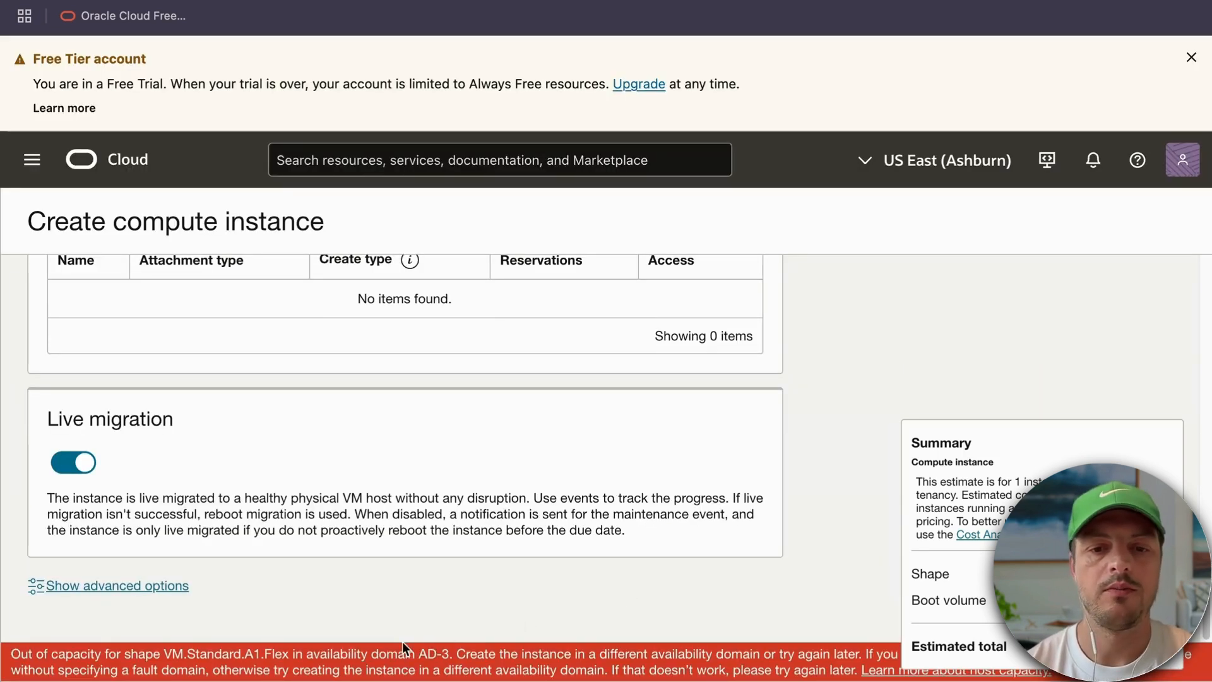
mouse_move(384, 650)
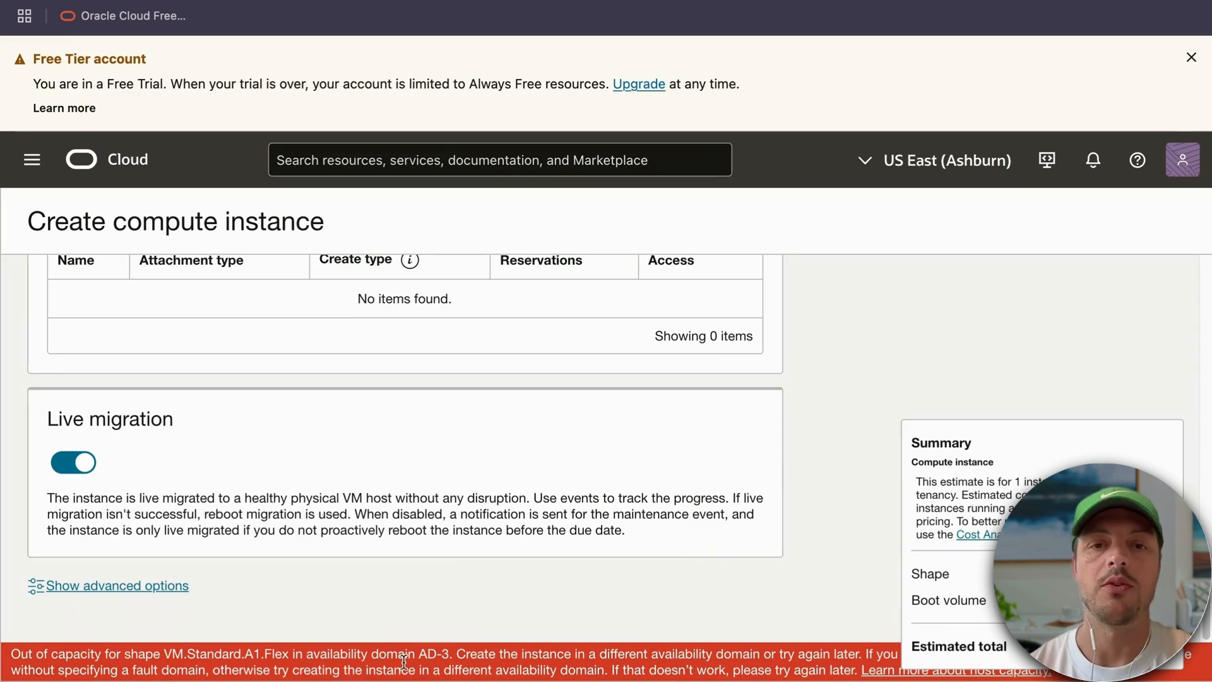
mouse_move(828, 514)
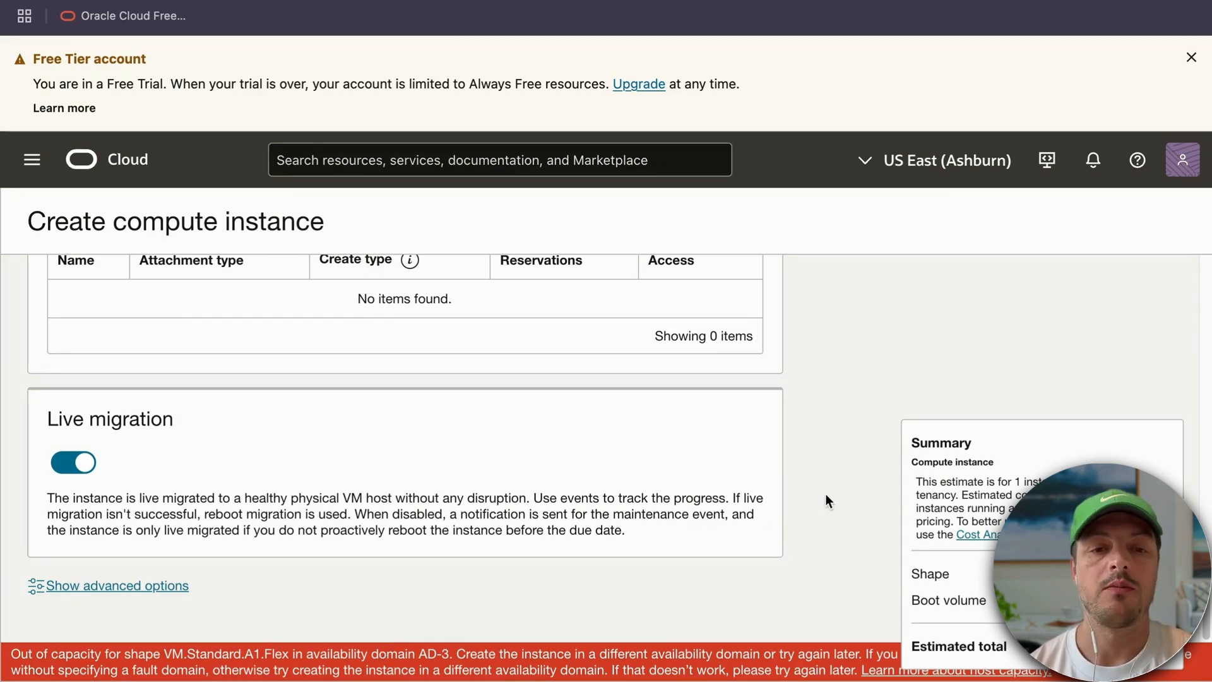
mouse_move(812, 485)
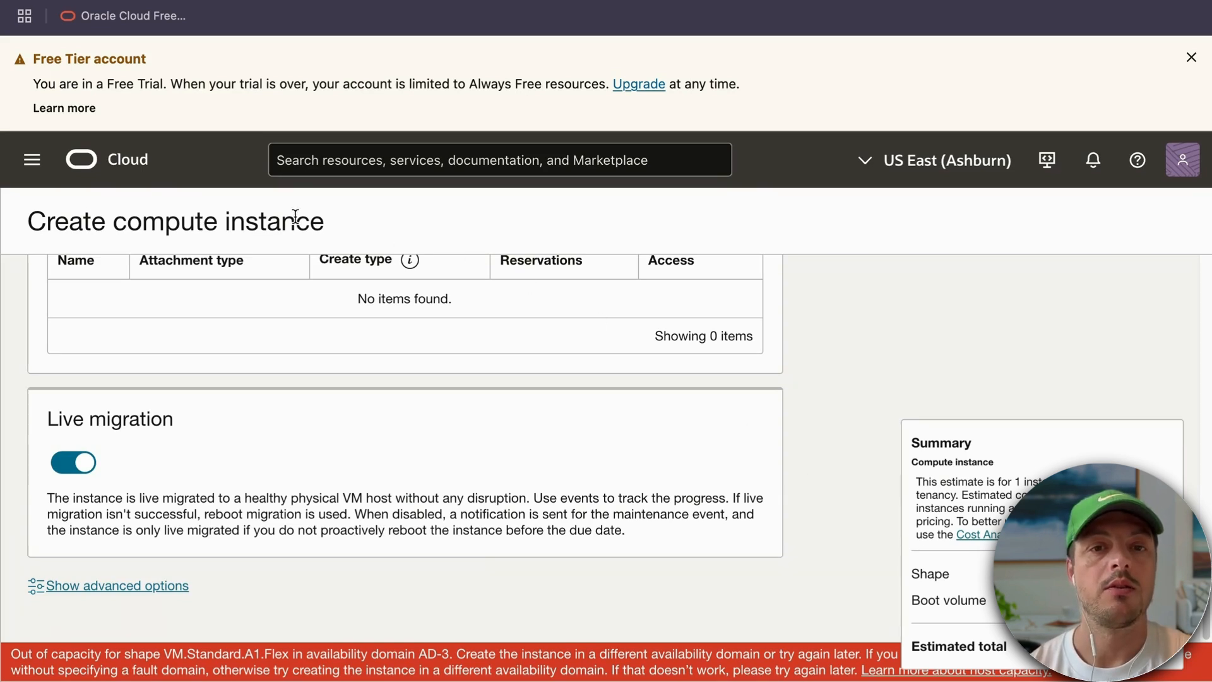
mouse_move(324, 104)
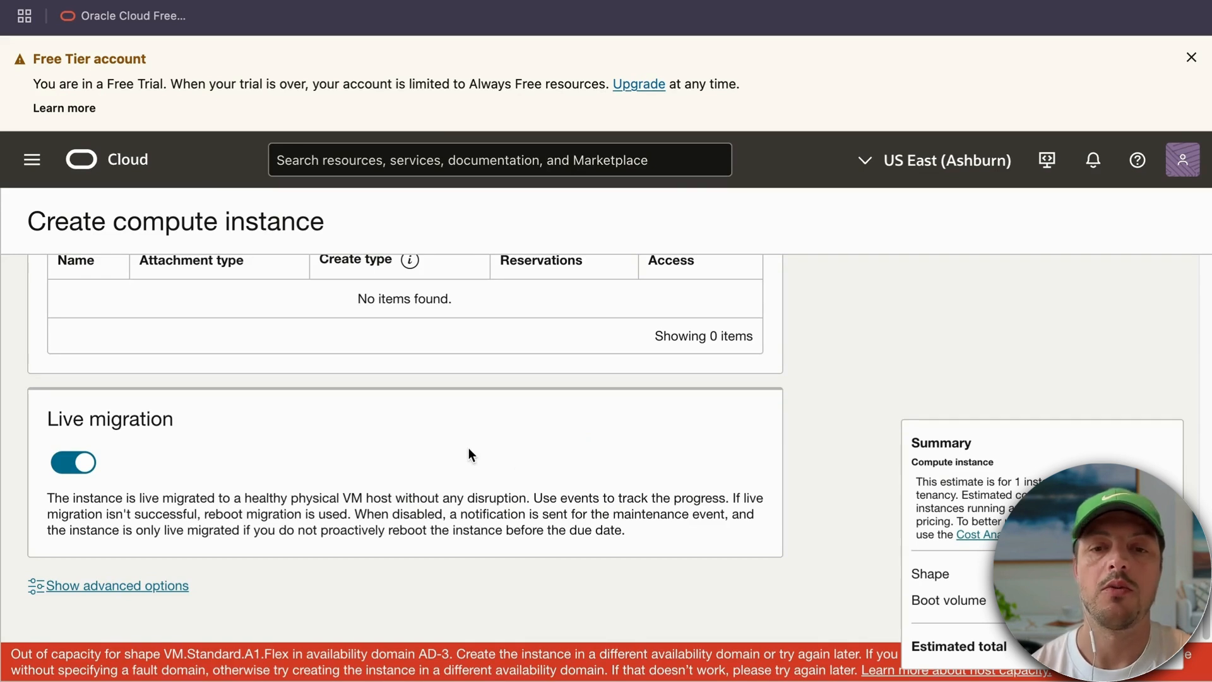
mouse_move(472, 448)
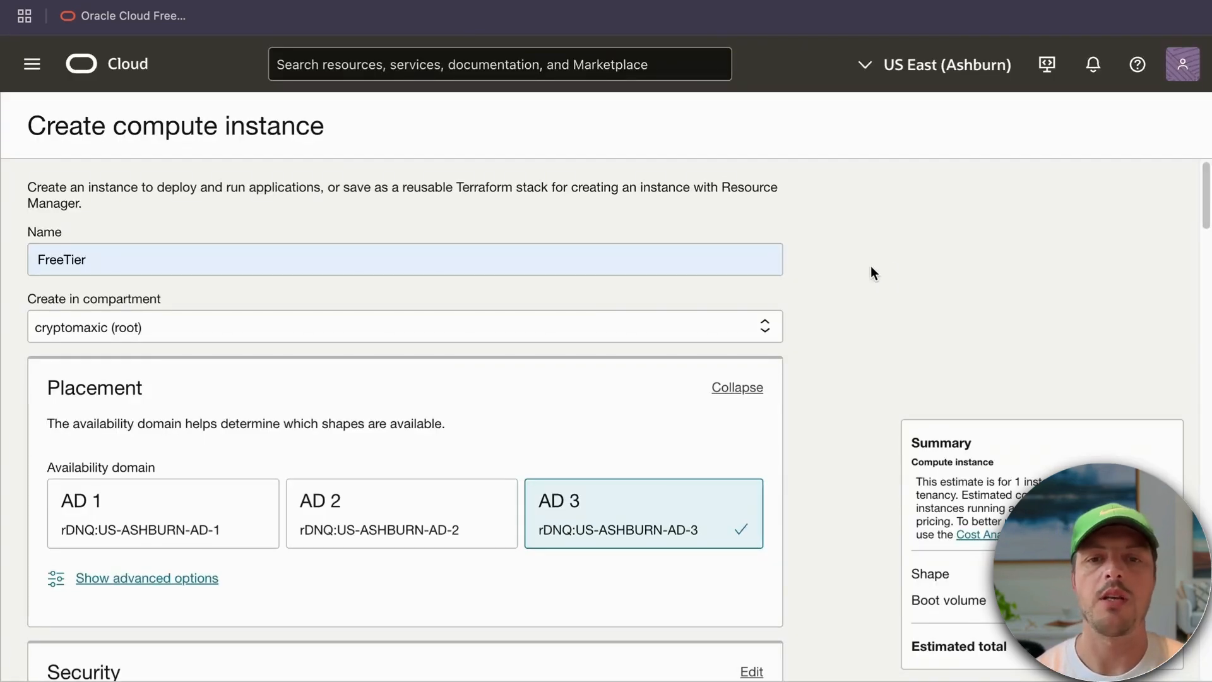
mouse_move(530, 292)
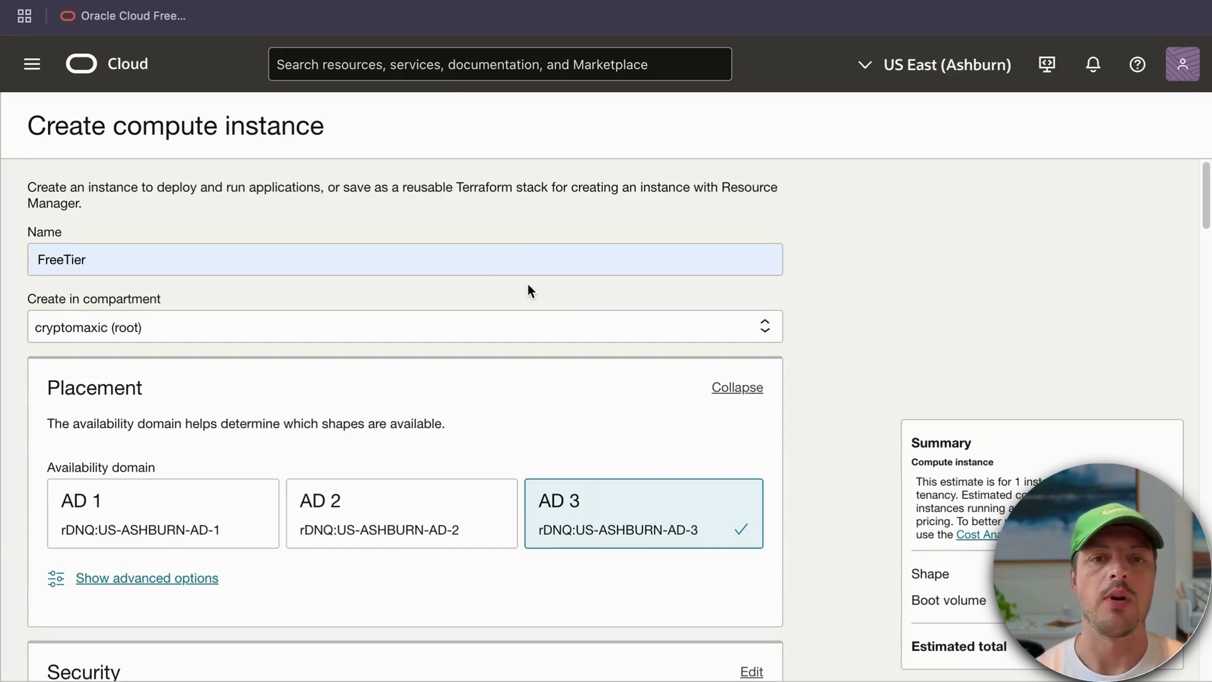
mouse_move(816, 299)
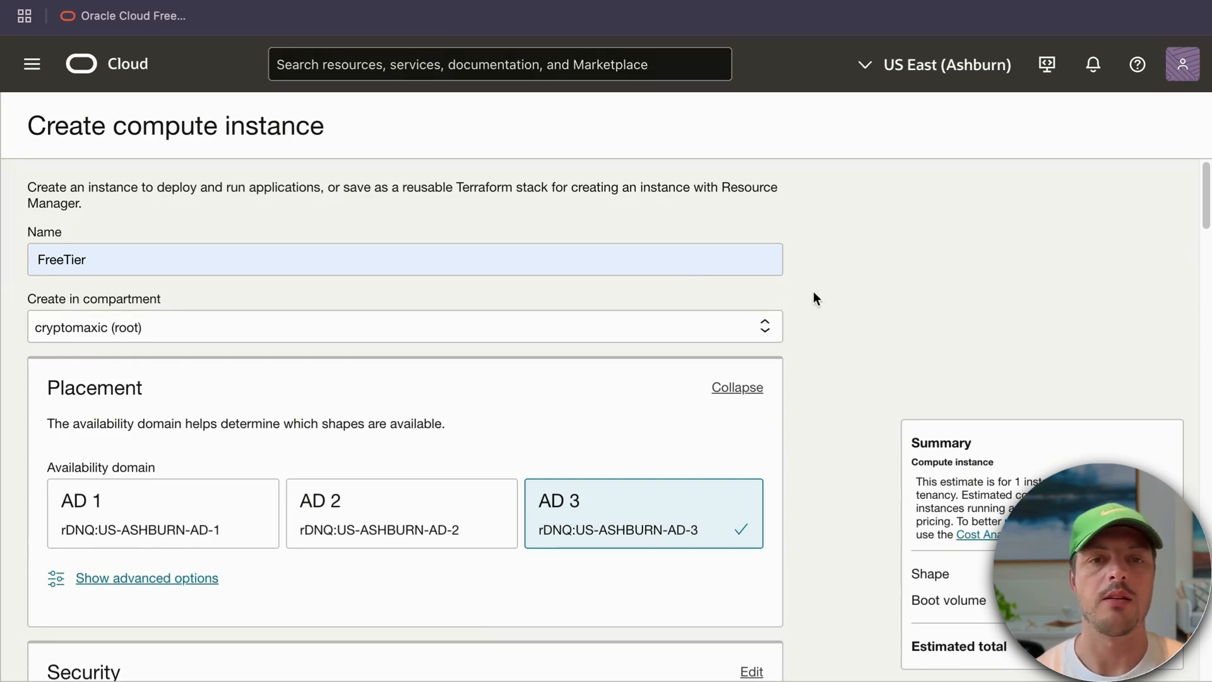
mouse_move(816, 305)
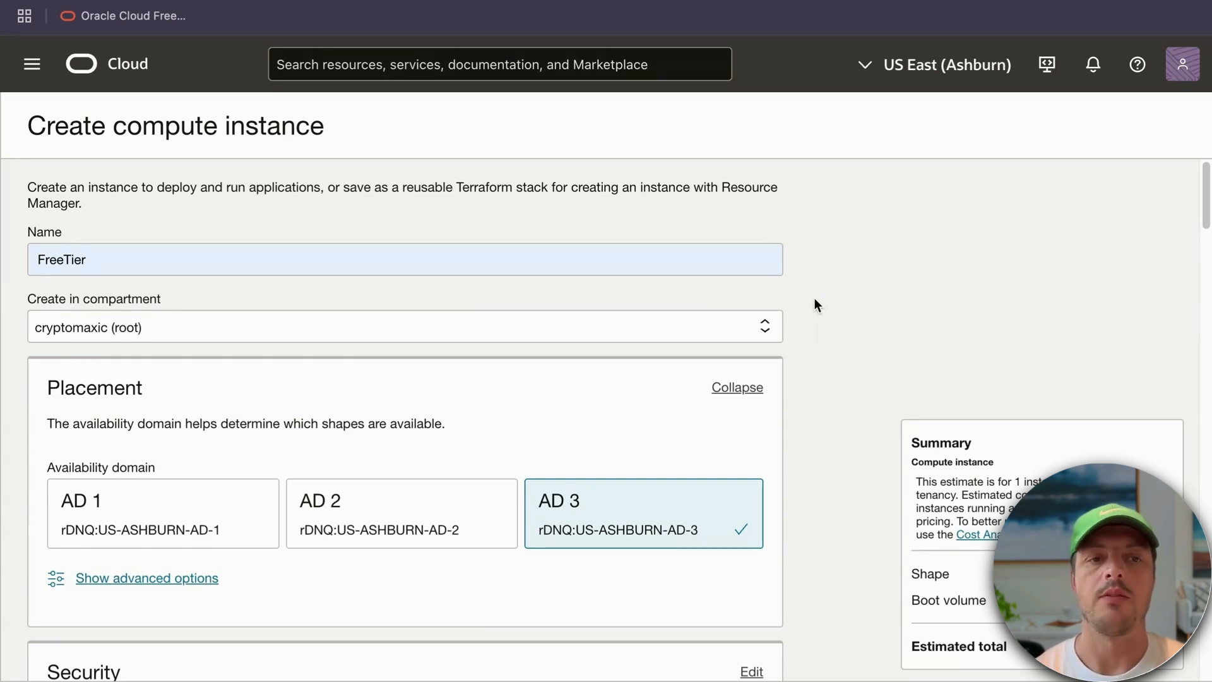
mouse_move(812, 311)
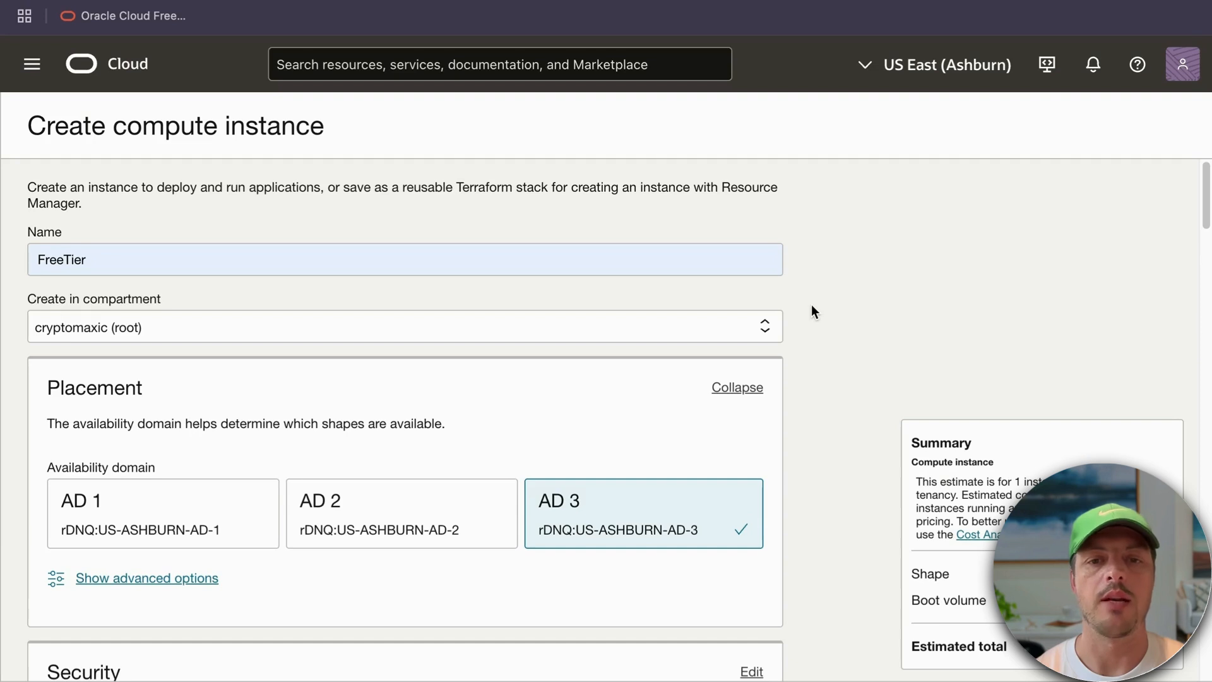
scroll(down, 3)
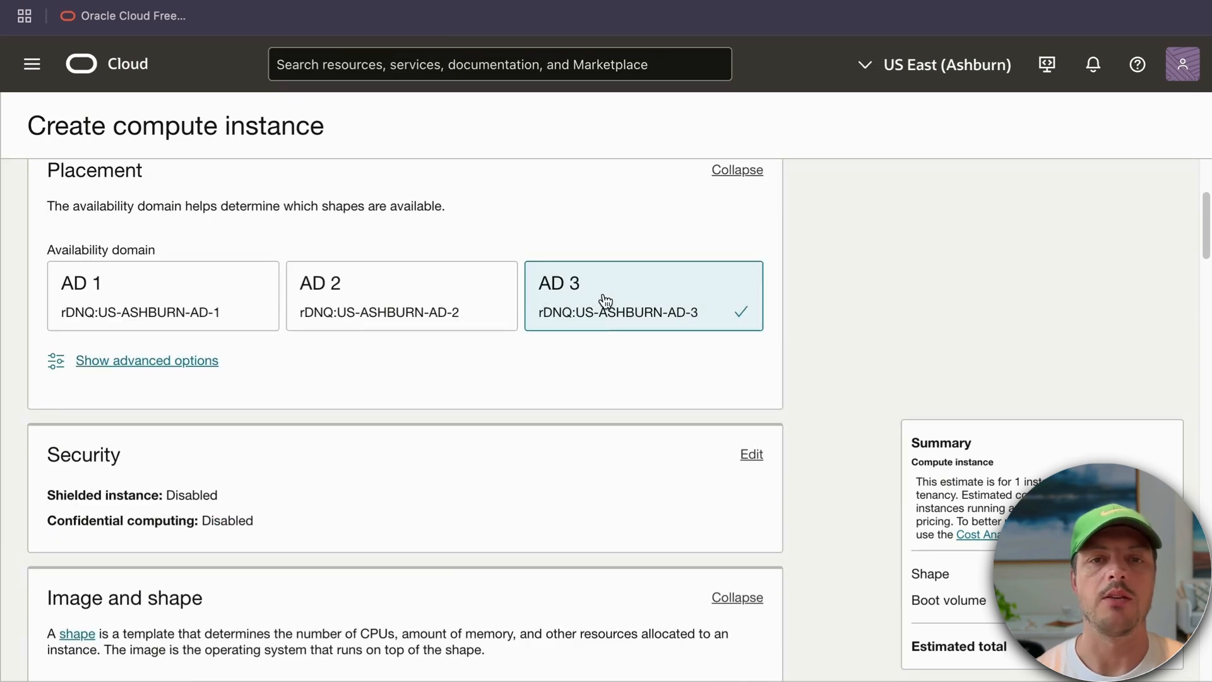
scroll(down, 3)
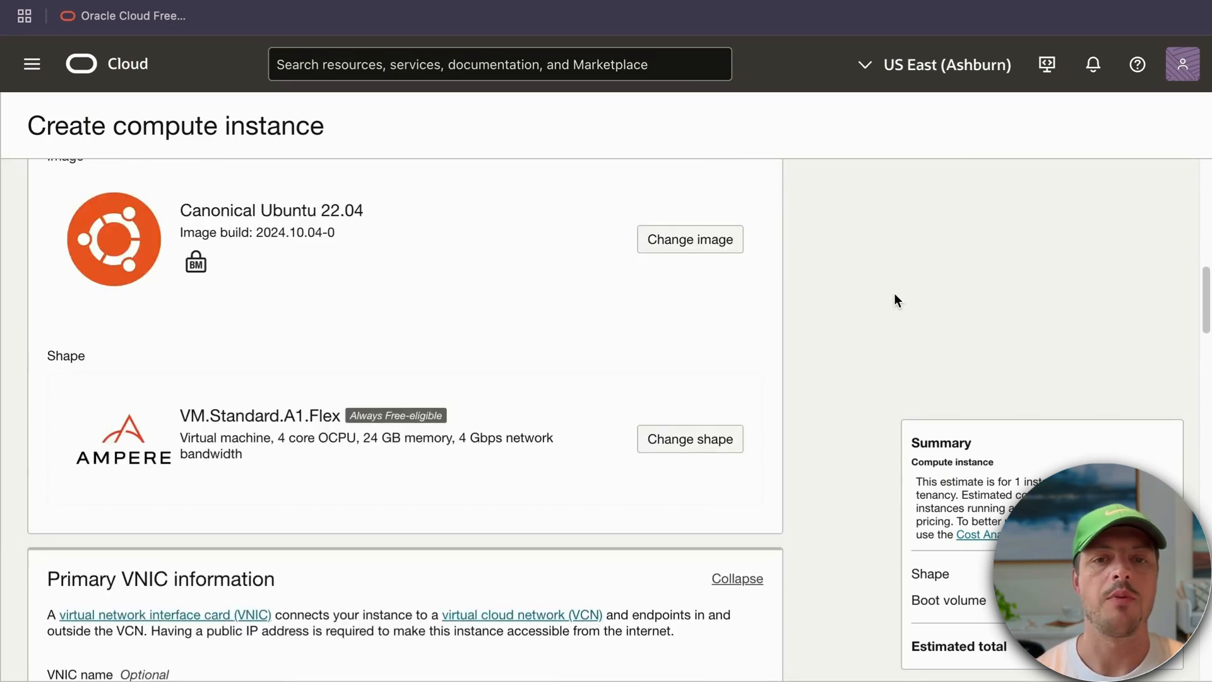
mouse_move(333, 456)
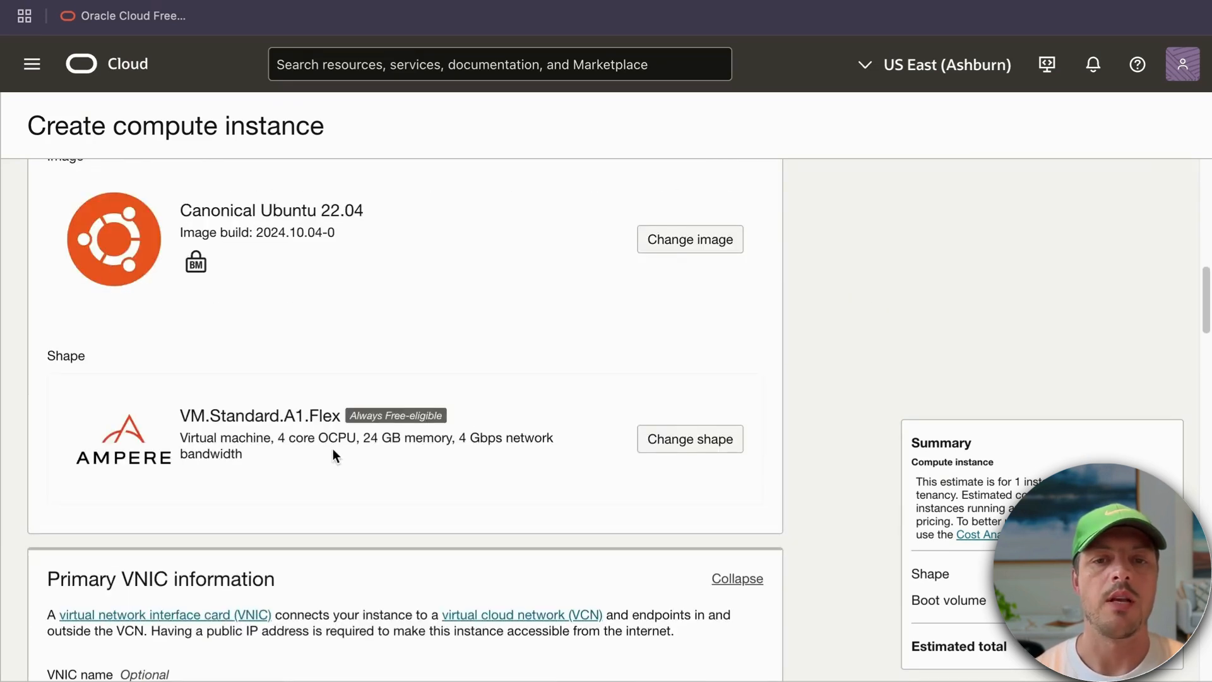
mouse_move(839, 447)
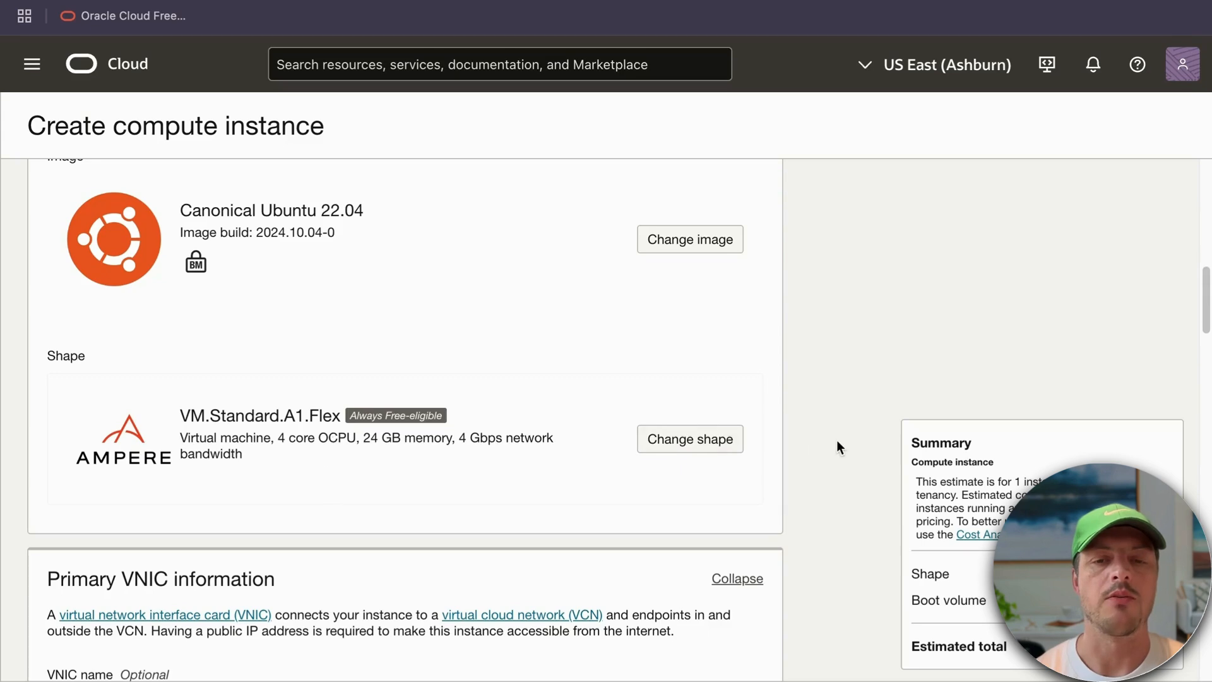
scroll(down, 3)
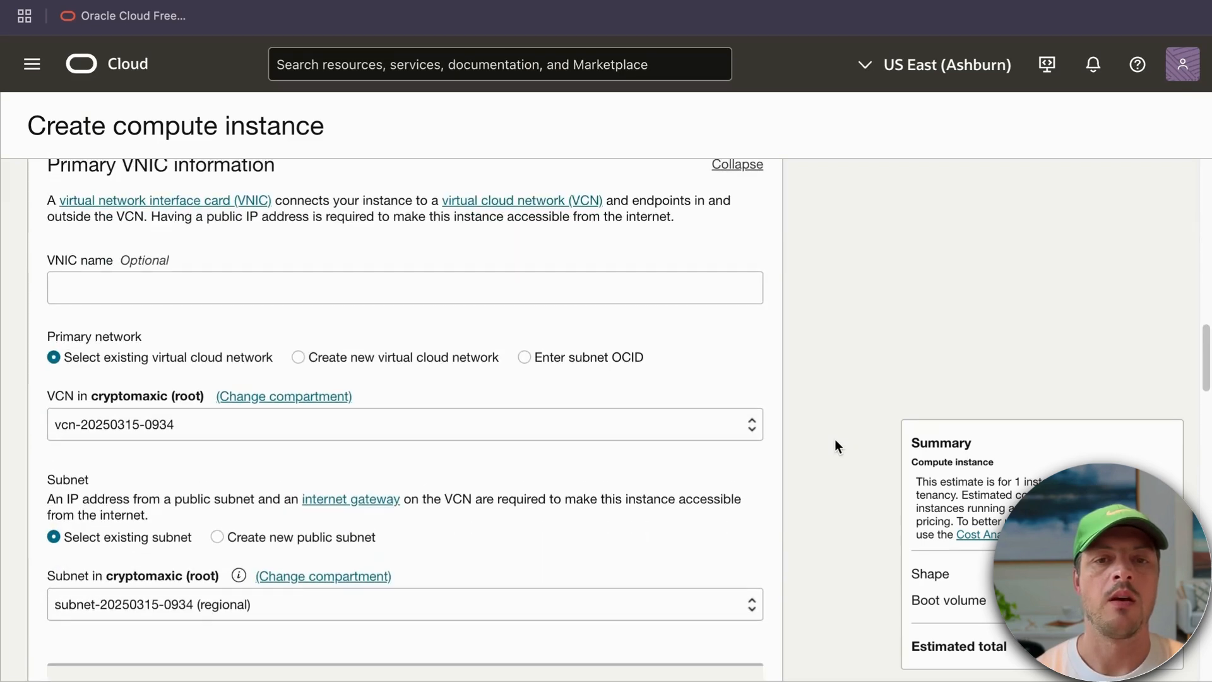
scroll(down, 3)
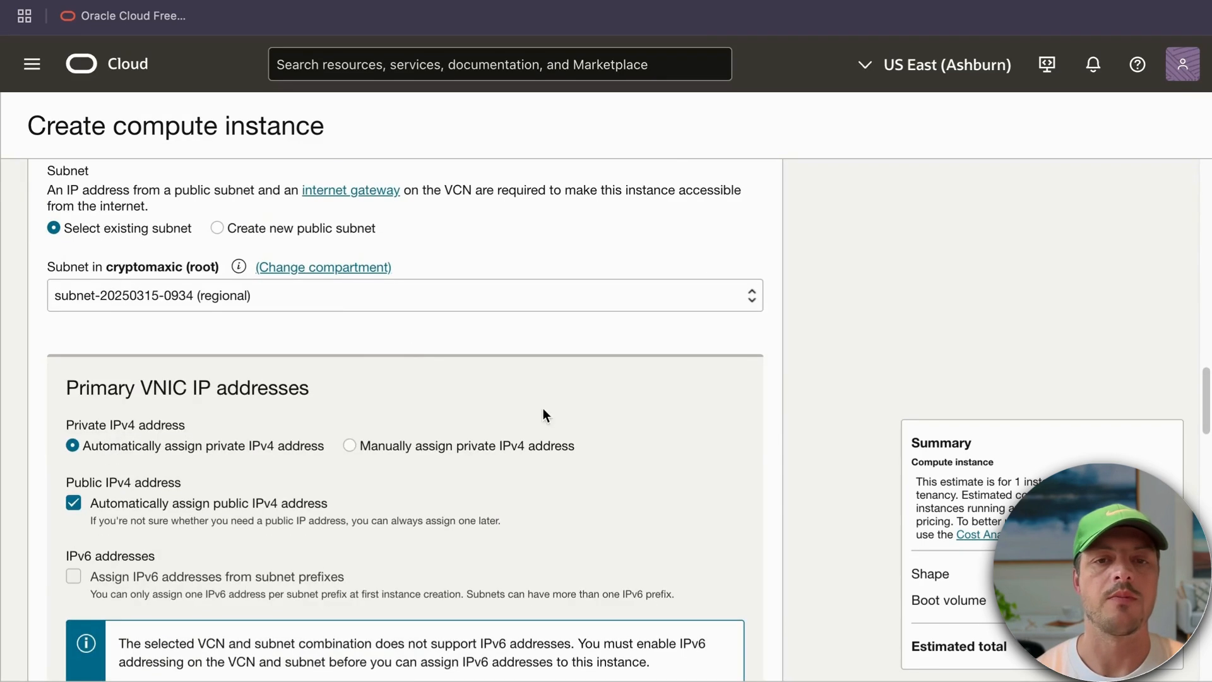
scroll(down, 3)
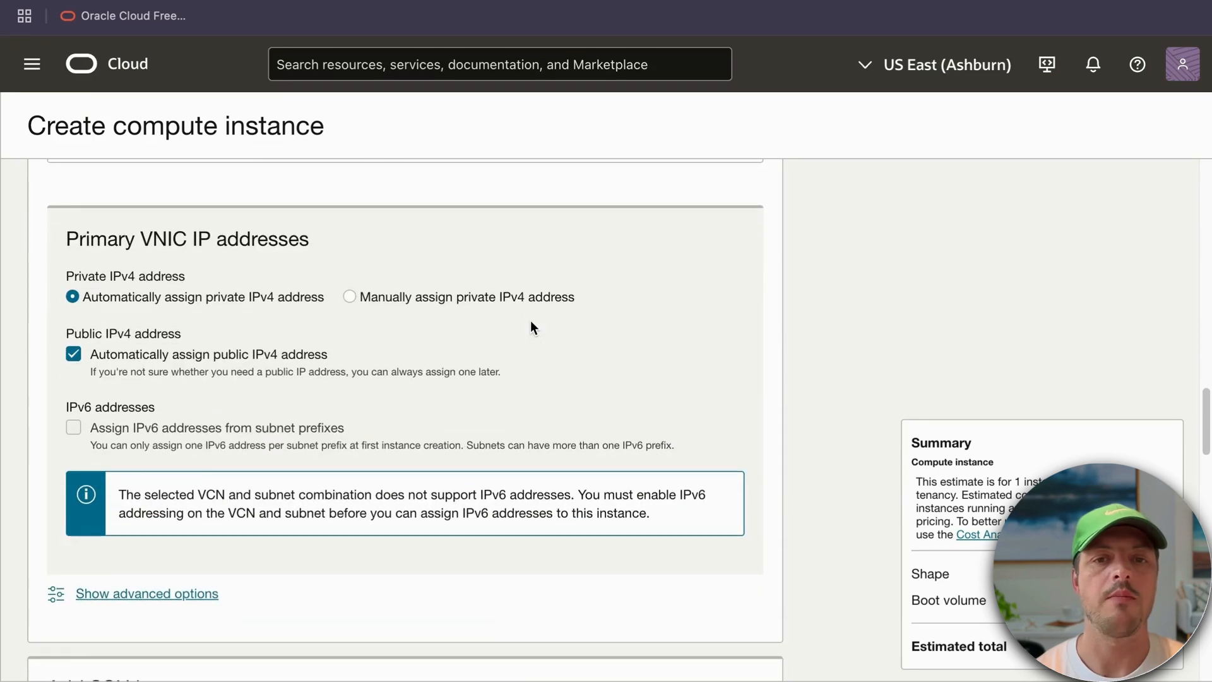
scroll(down, 3)
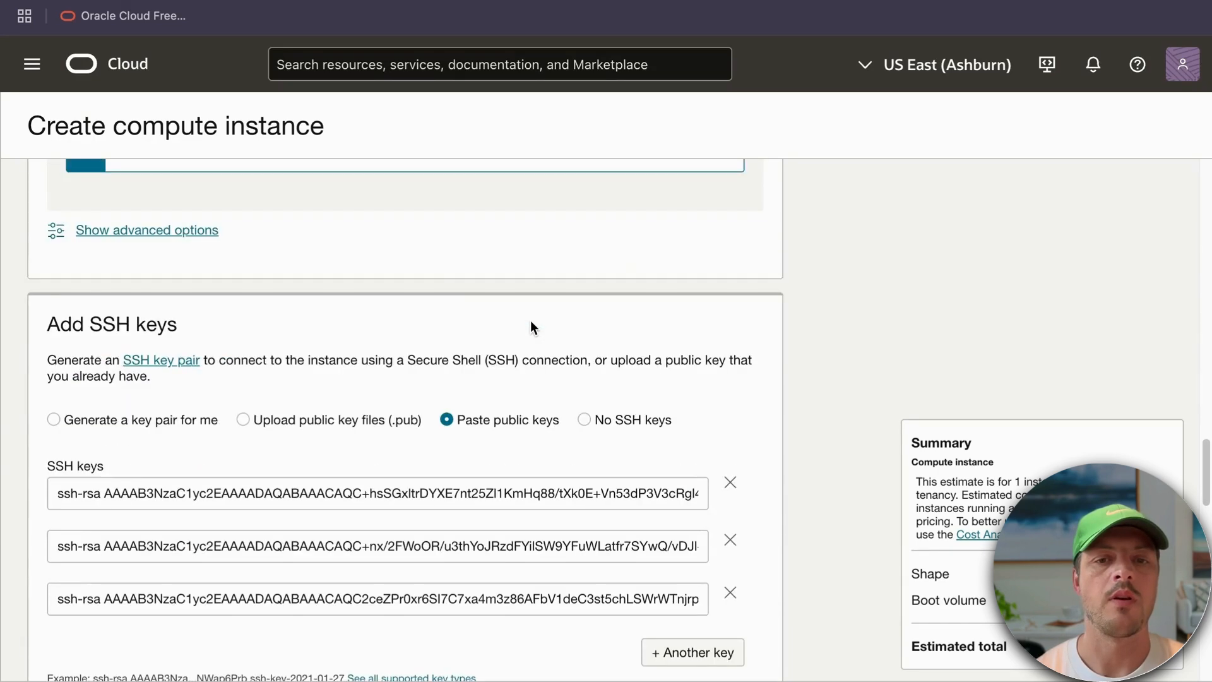
scroll(down, 3)
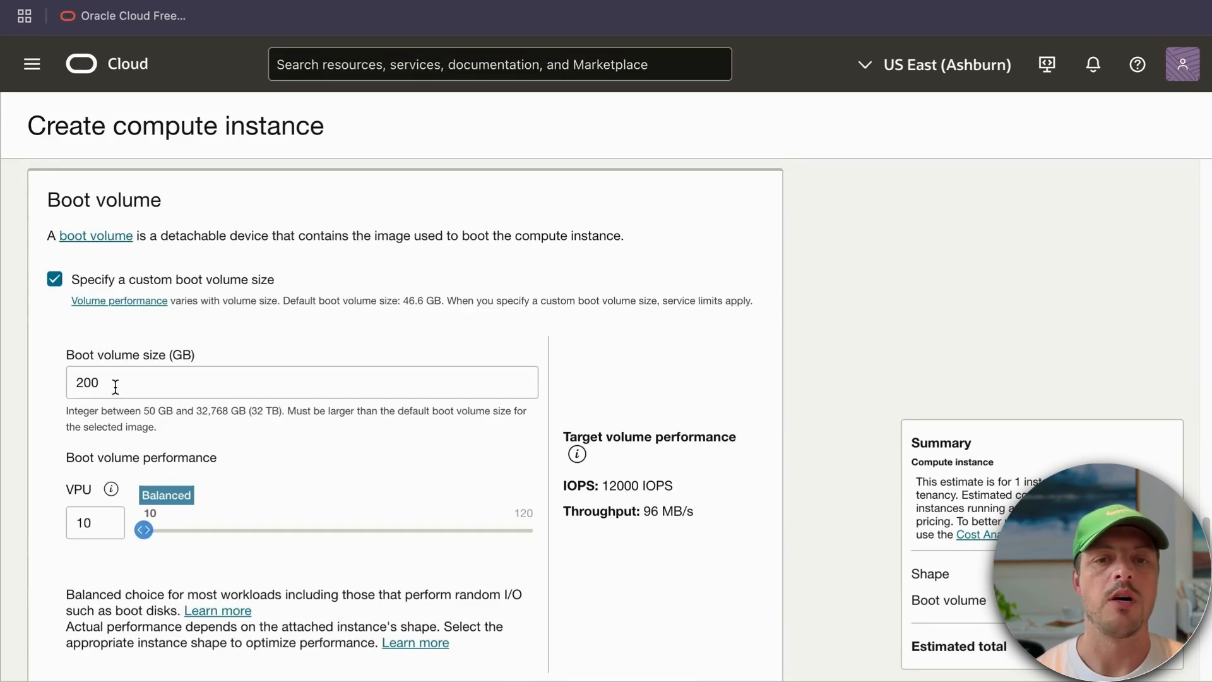
scroll(down, 3)
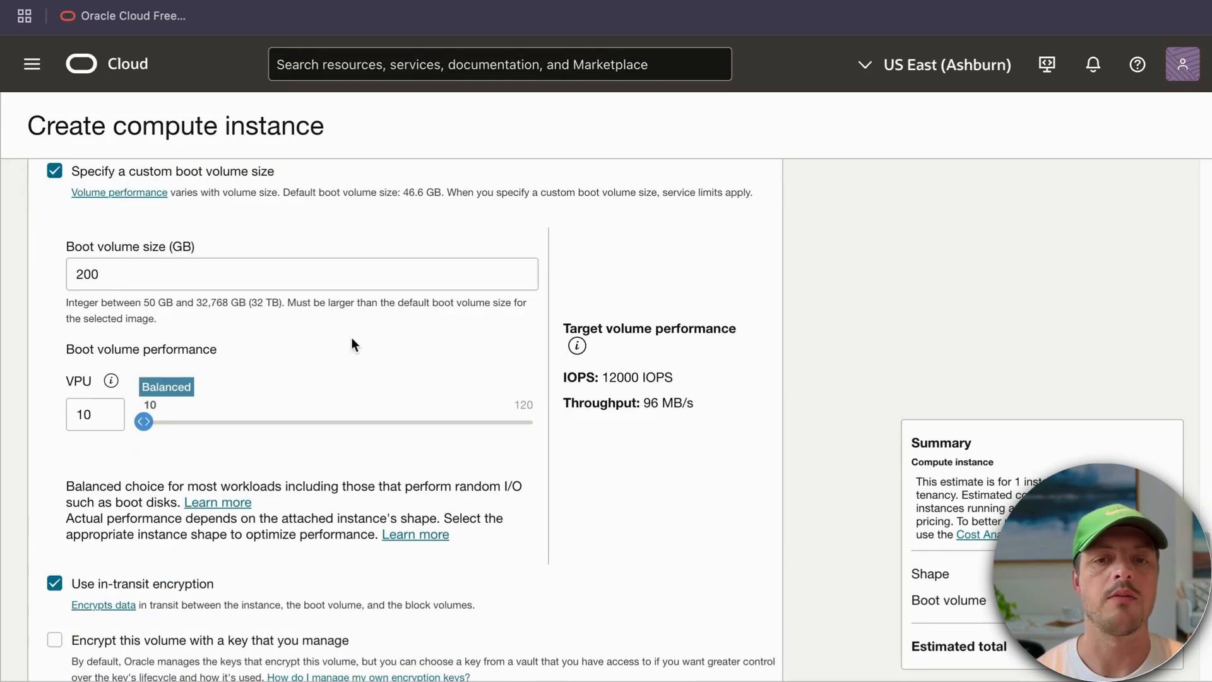
scroll(down, 3)
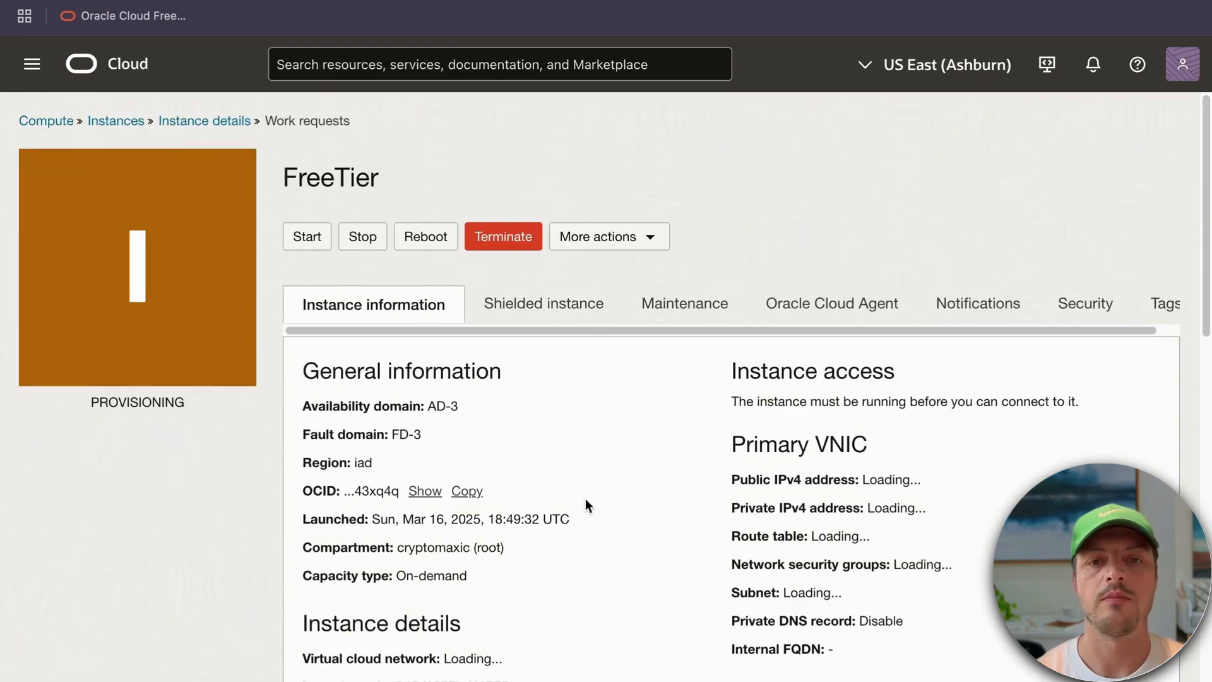
- Scroll the FreeTier details page while the Create instance work request runs
scroll(down, 3)
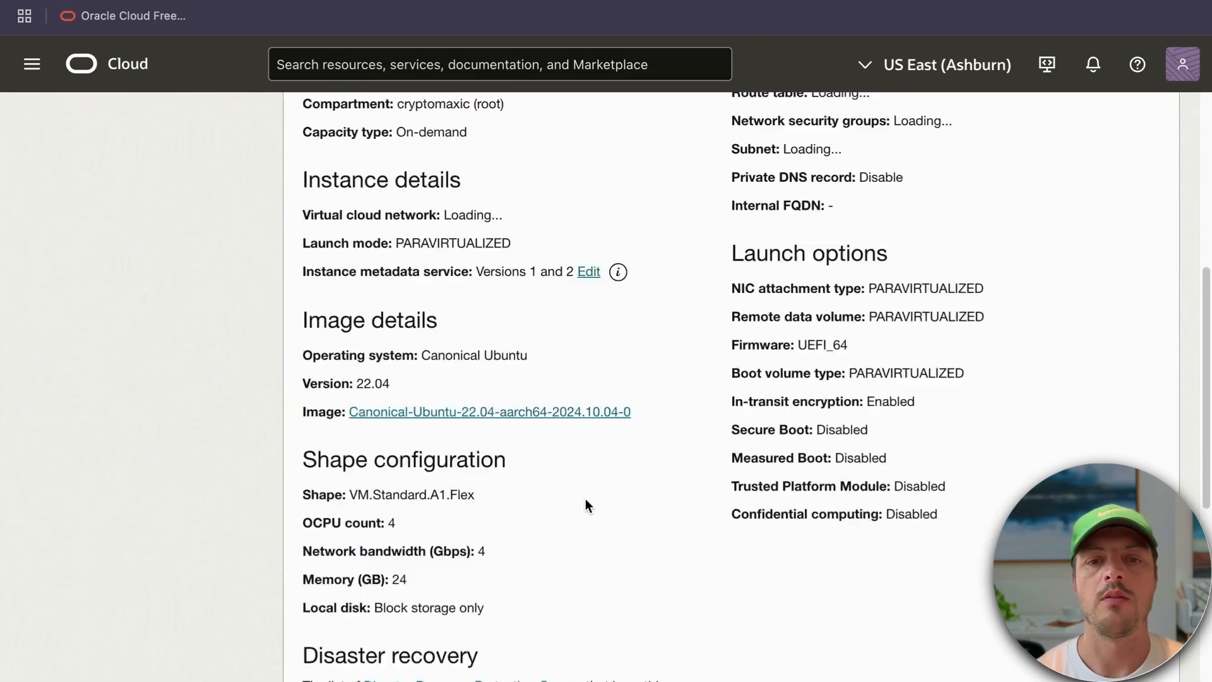
scroll(down, 3)
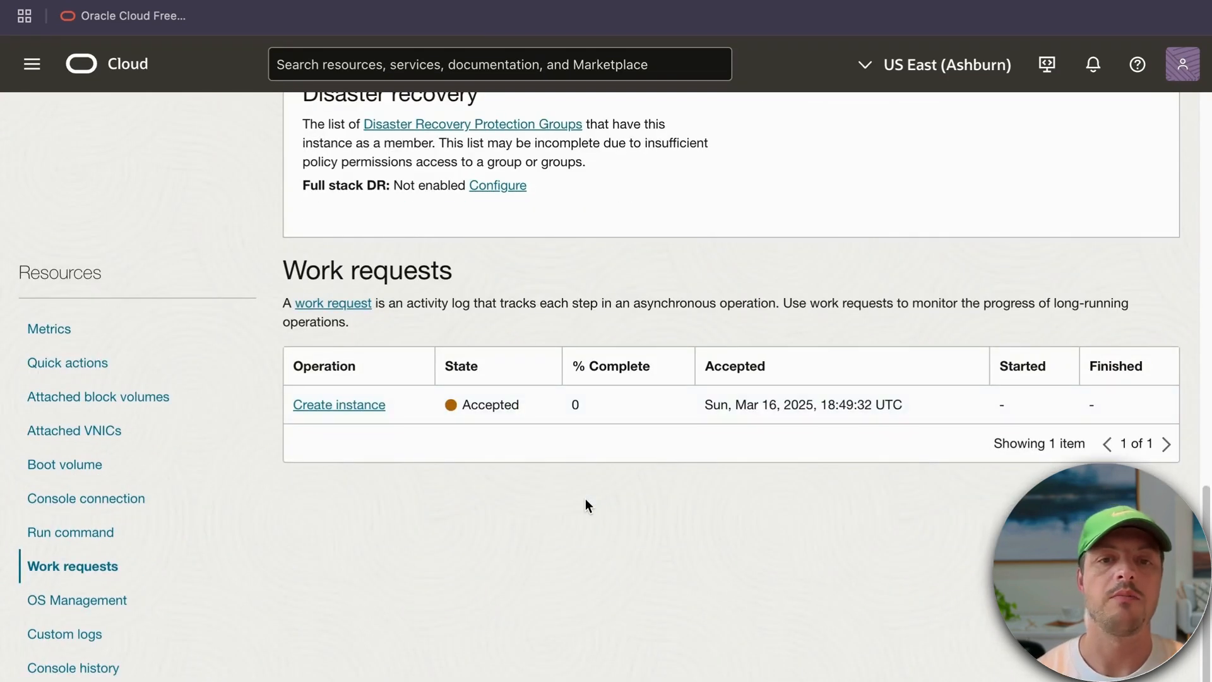
mouse_move(501, 435)
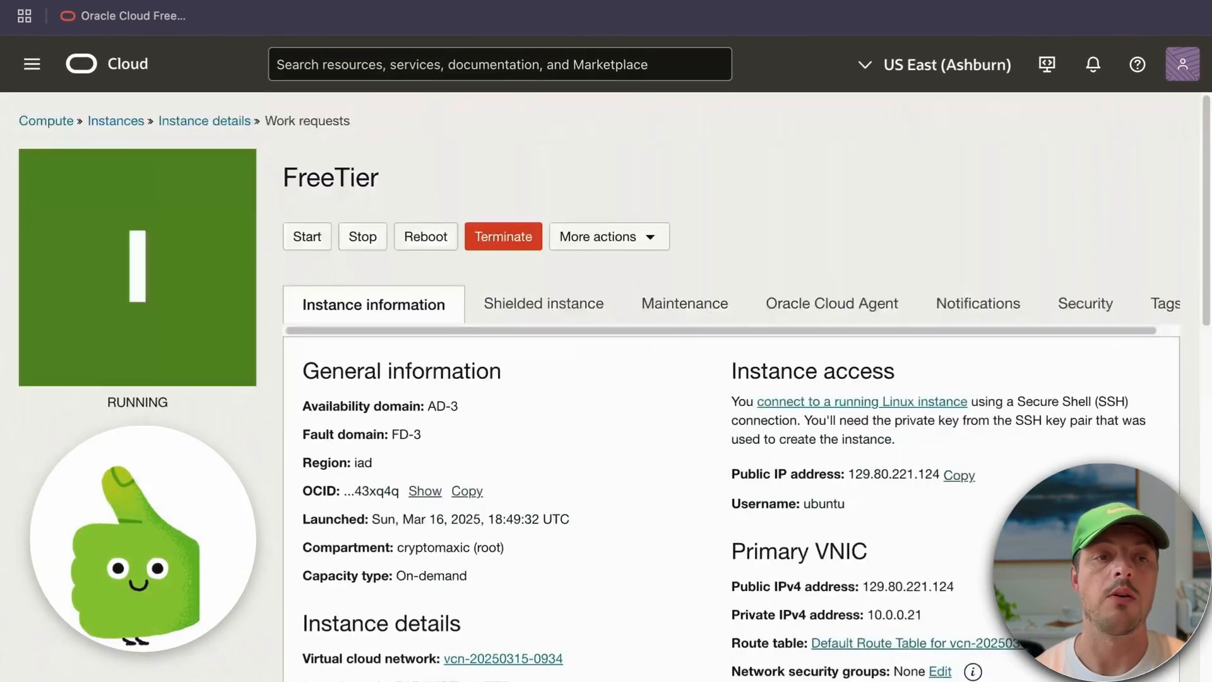
- Check FreeTier in the Compute instances list and view its details page
click(31, 64)
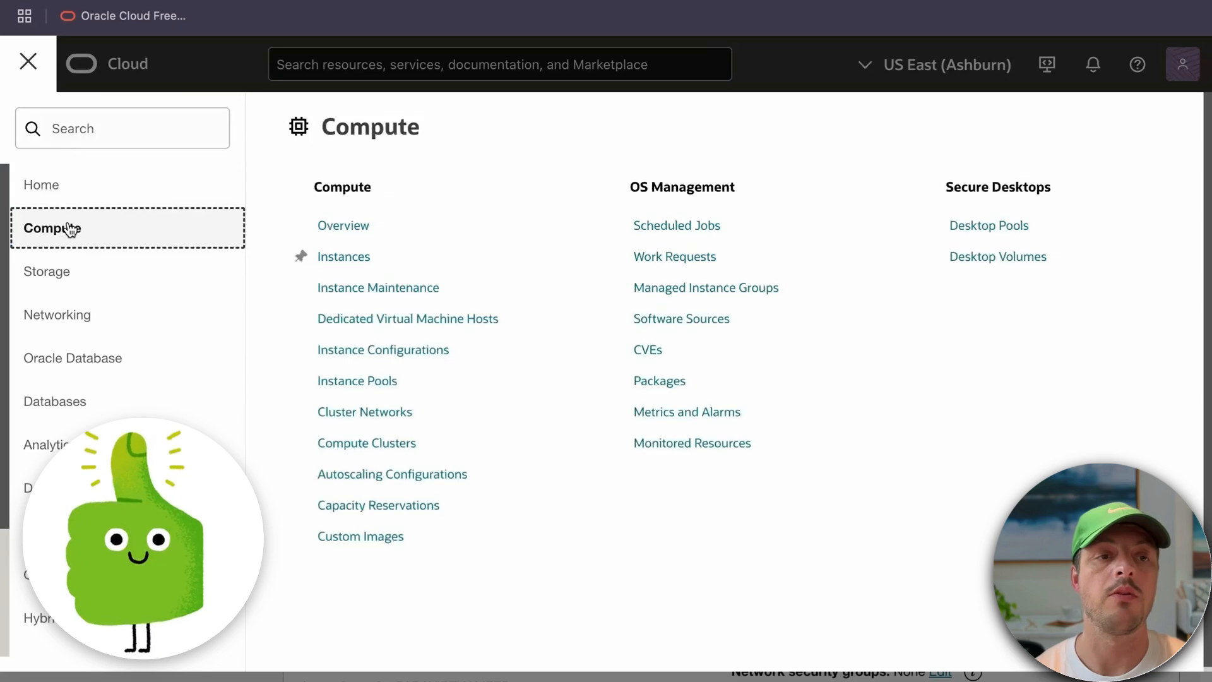
click(344, 256)
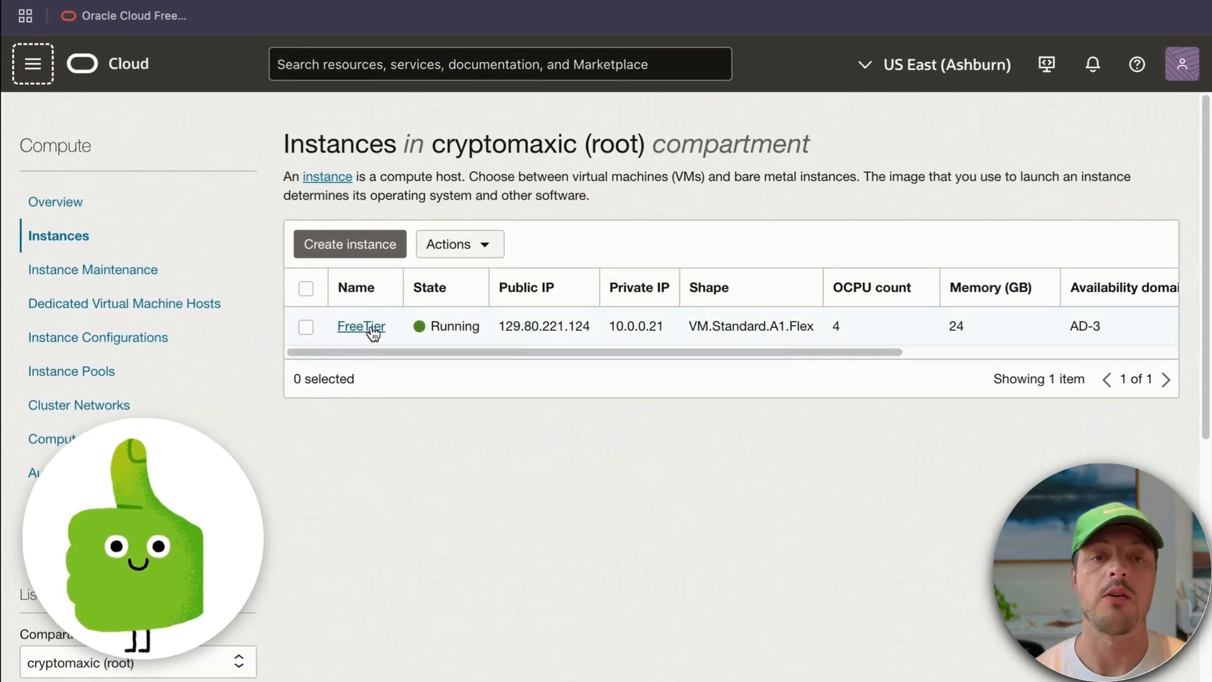
mouse_move(366, 345)
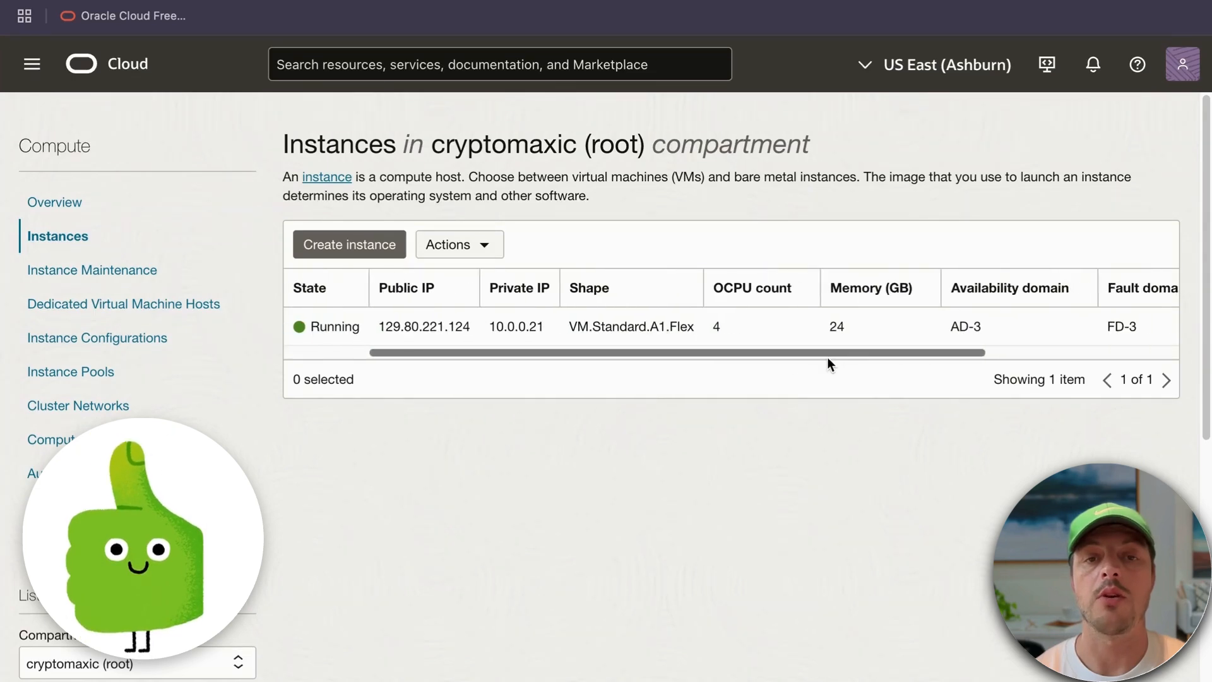
scroll(right, 3)
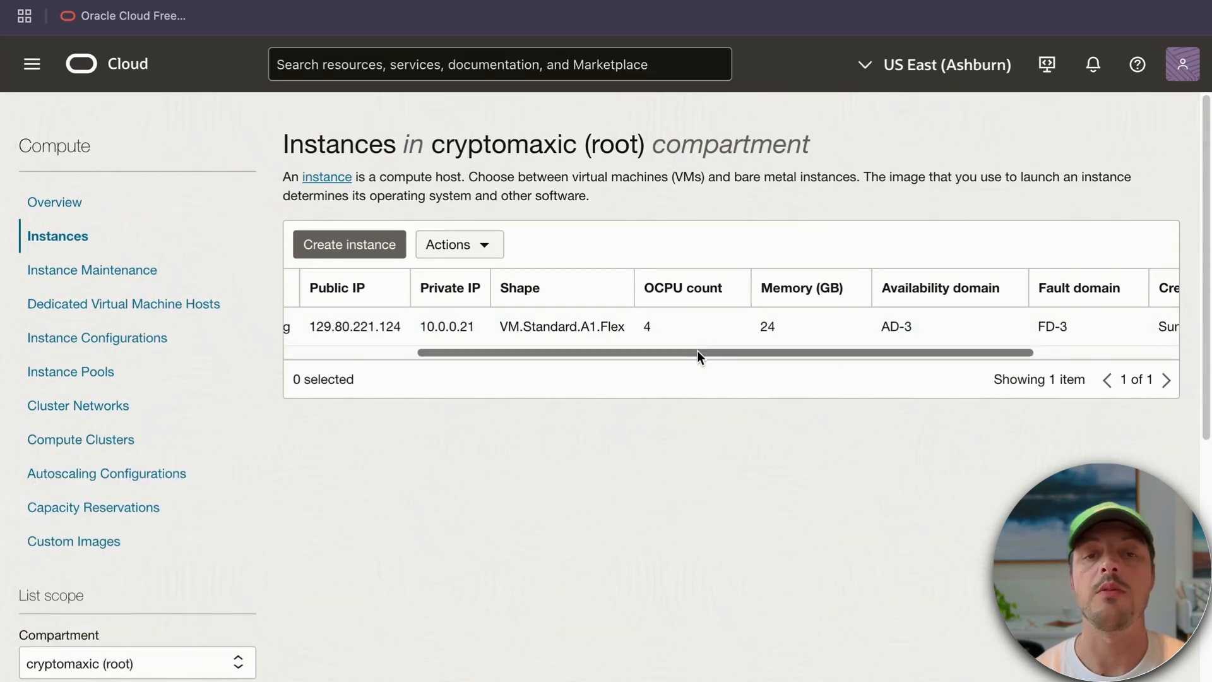
scroll(right, 3)
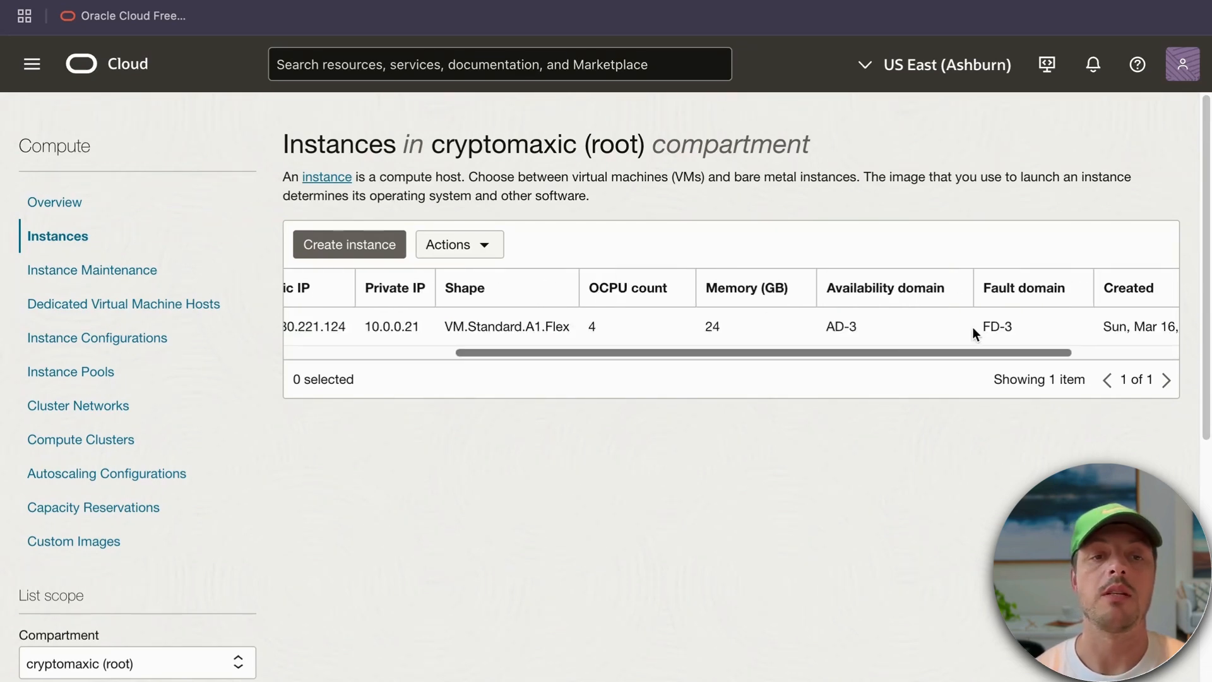
click(313, 325)
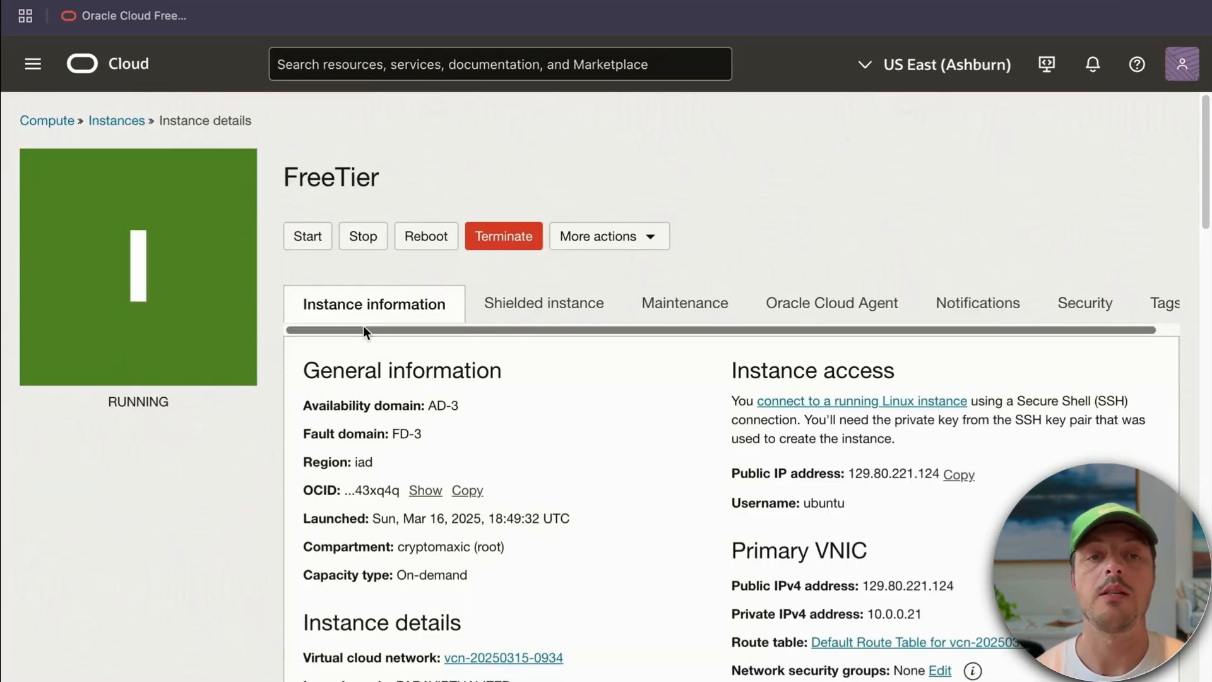
scroll(down, 3)
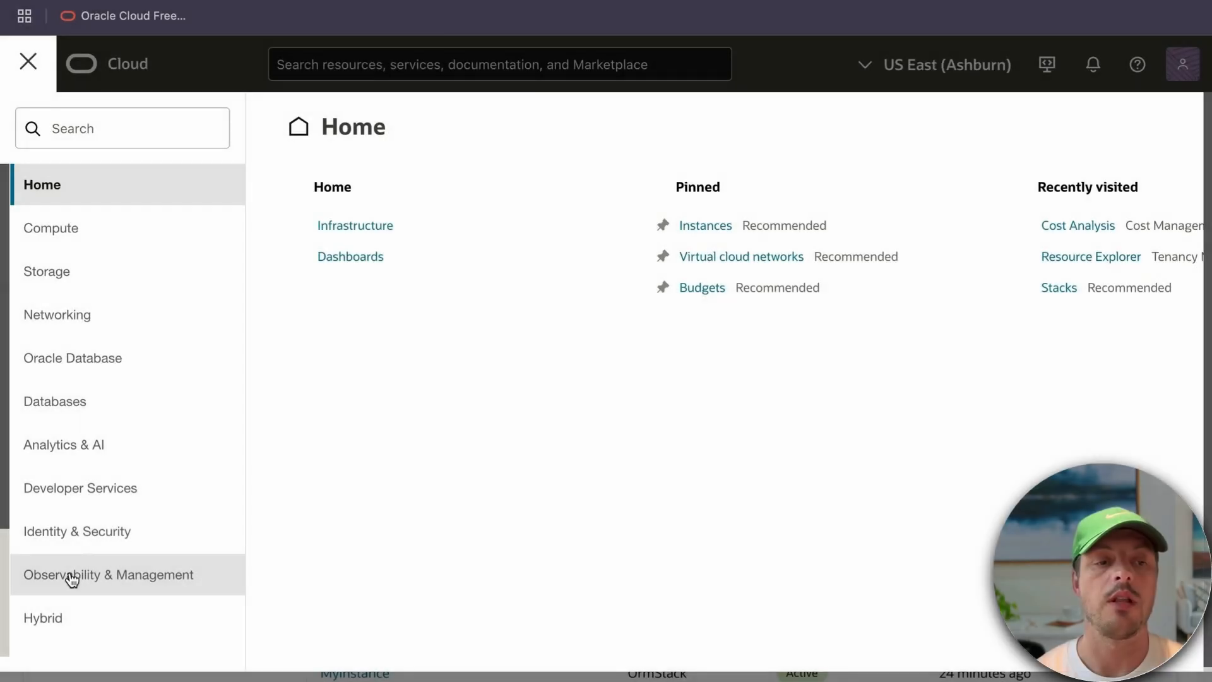
- Go to Billing & Cost Management > Budgets to start a new budget
scroll(down, 3)
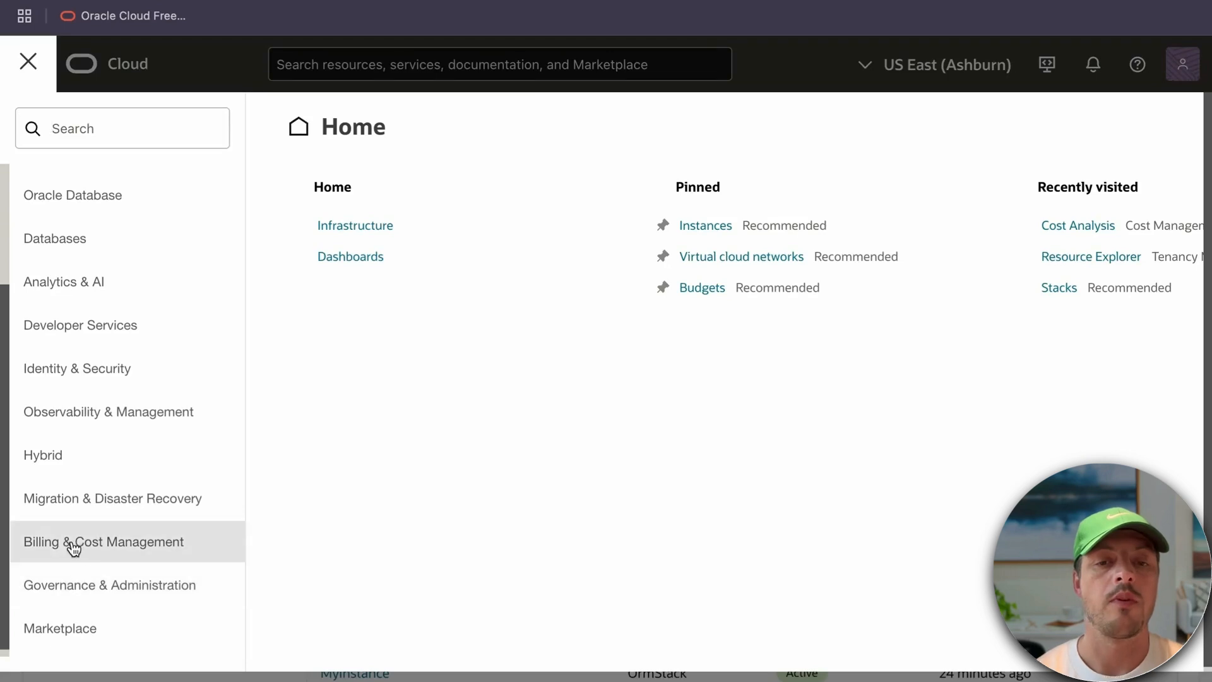
click(103, 541)
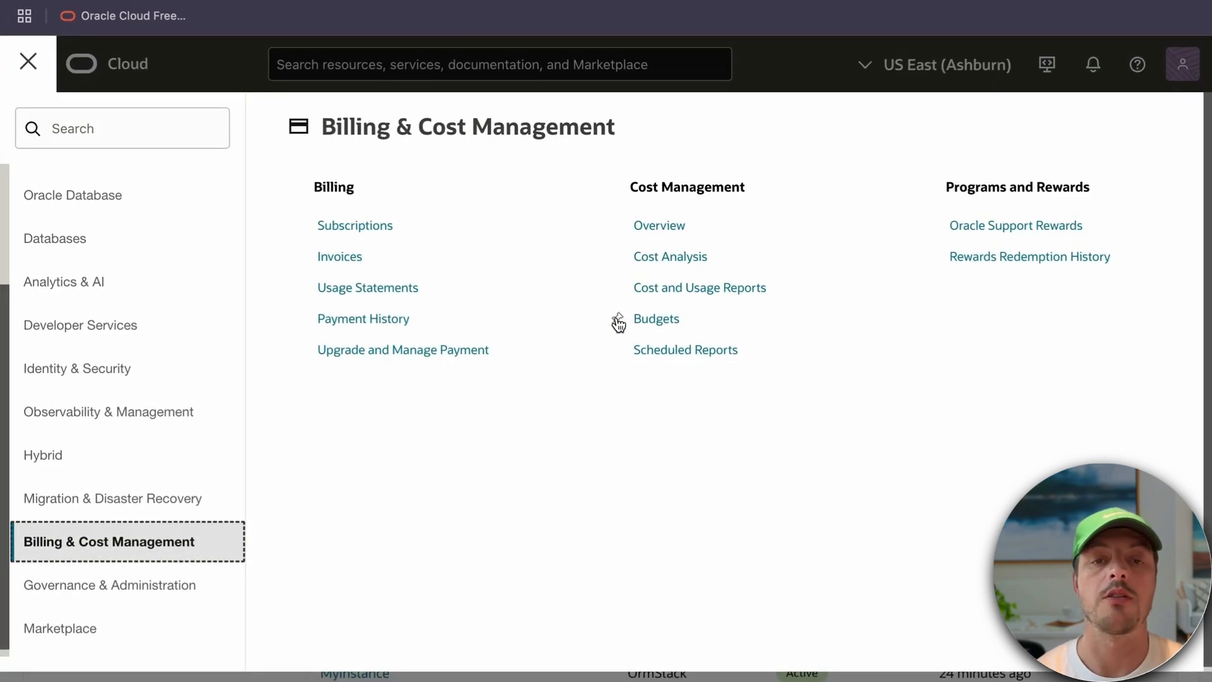
mouse_move(657, 318)
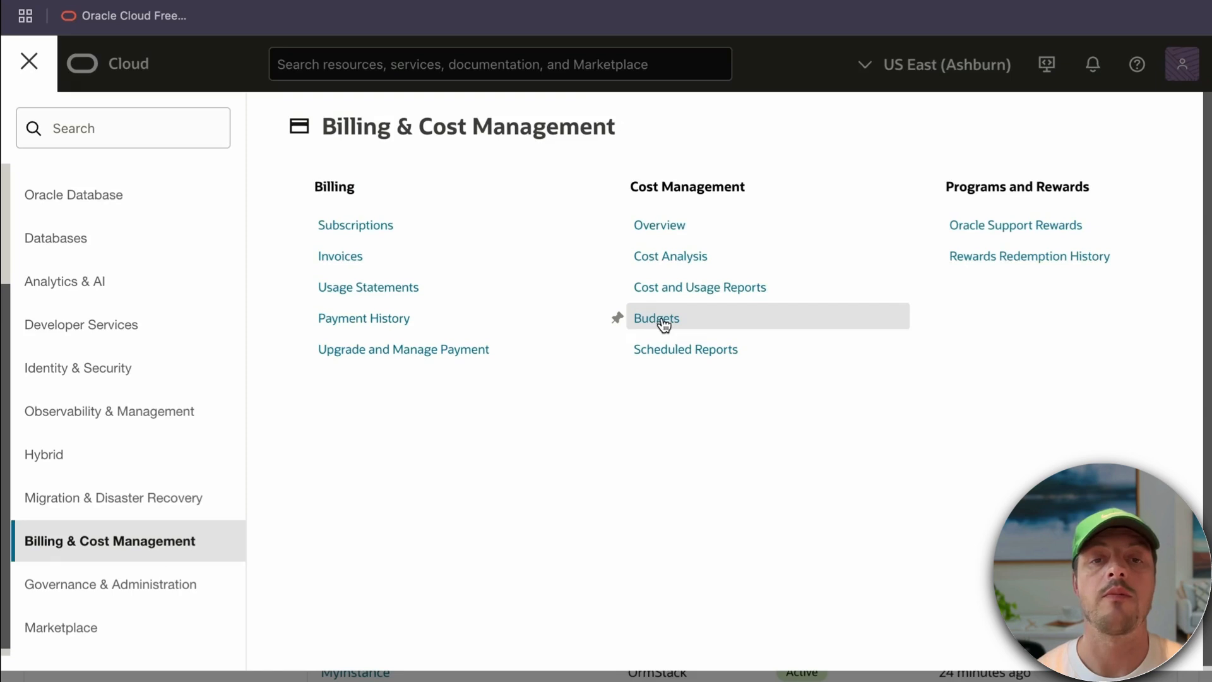
click(655, 317)
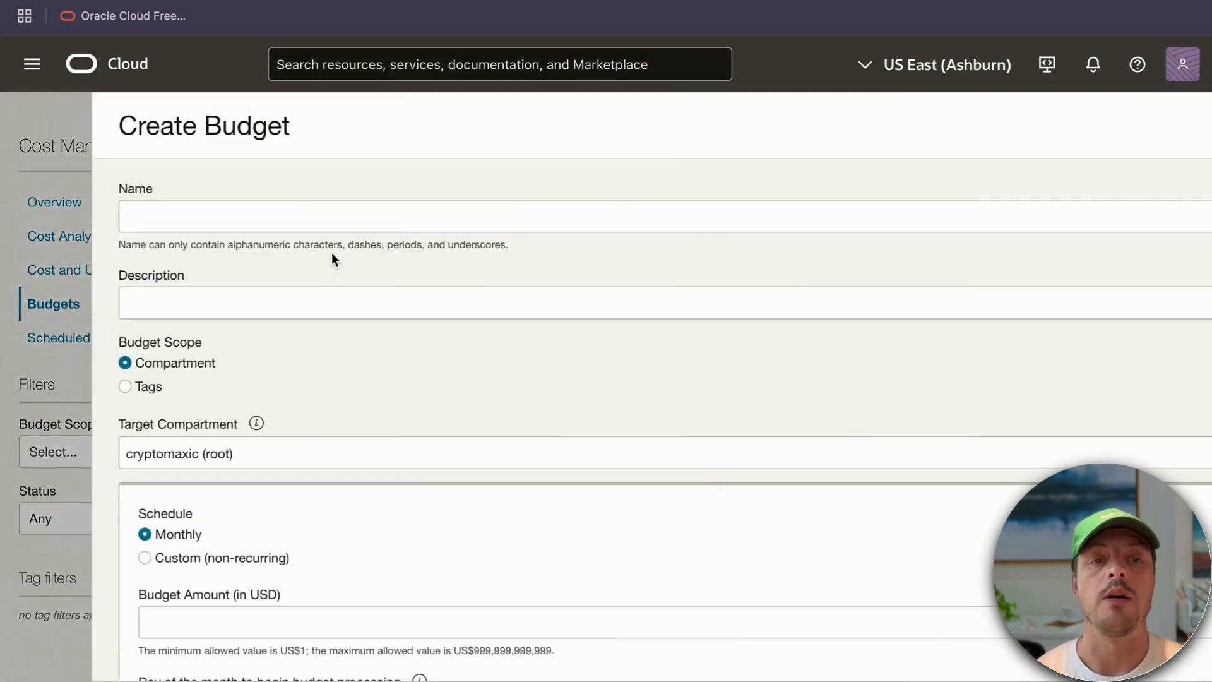
- Enter budget name OneDollarBugdet, description '$1 budget for infrastructure', and amount 1
text(OneDollarBugdet)
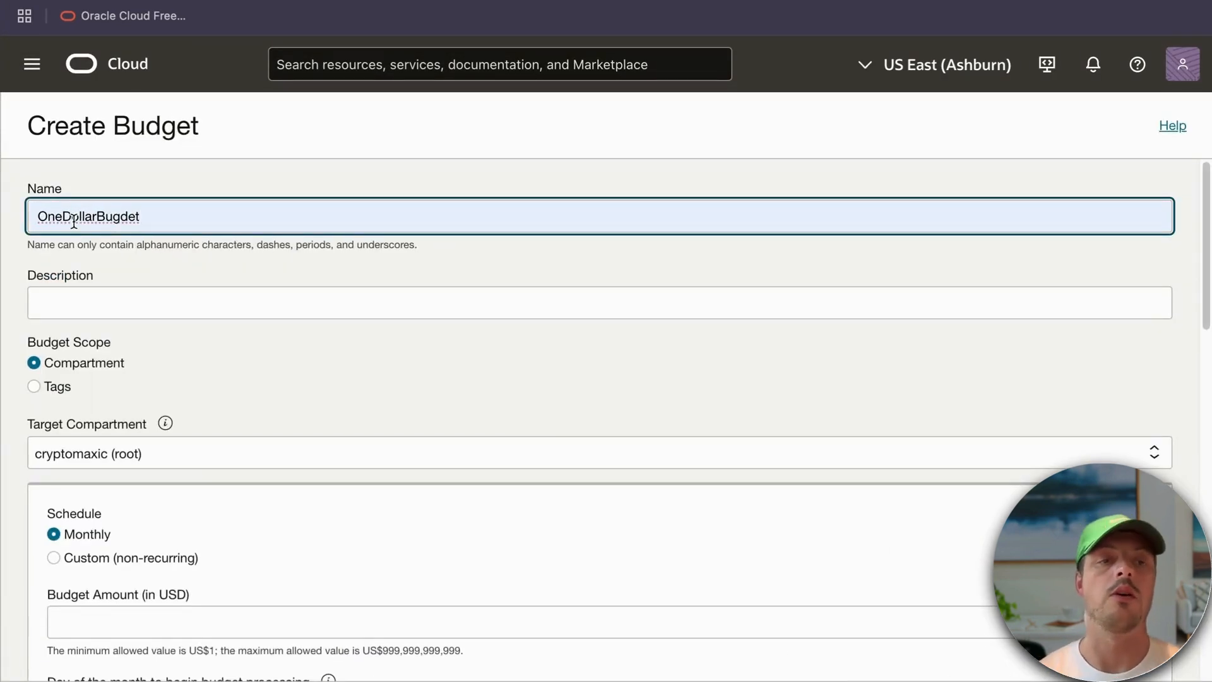
click(599, 303)
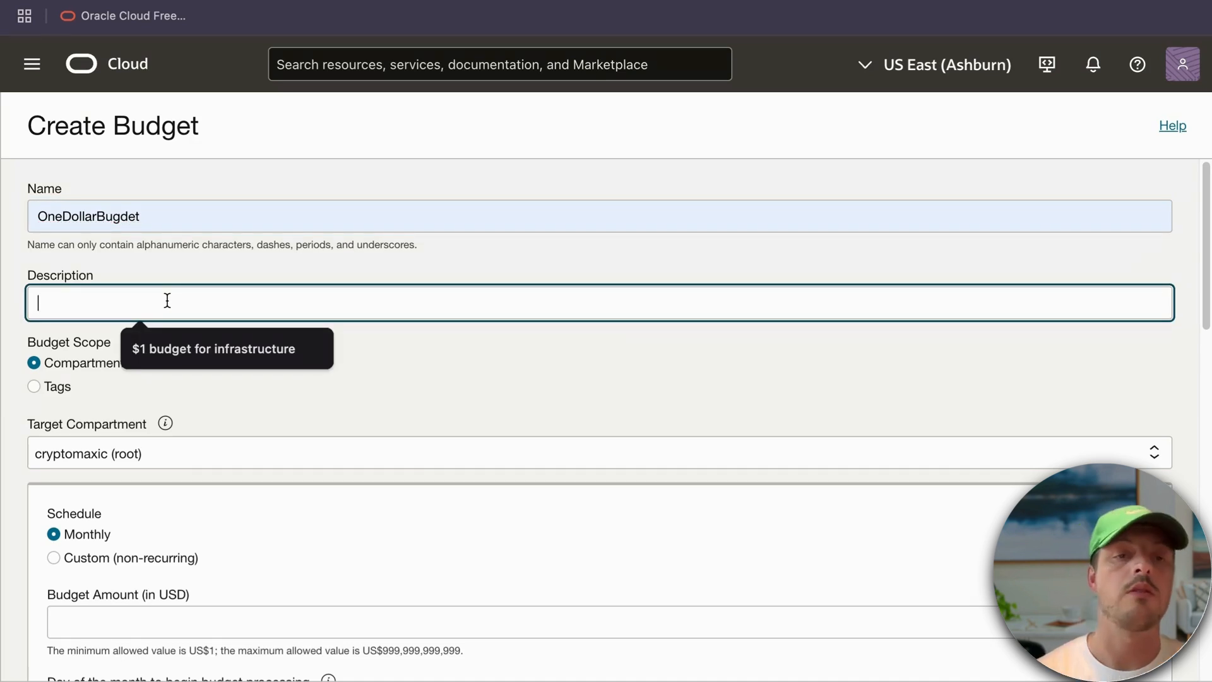
text($1 budget for infrastructure)
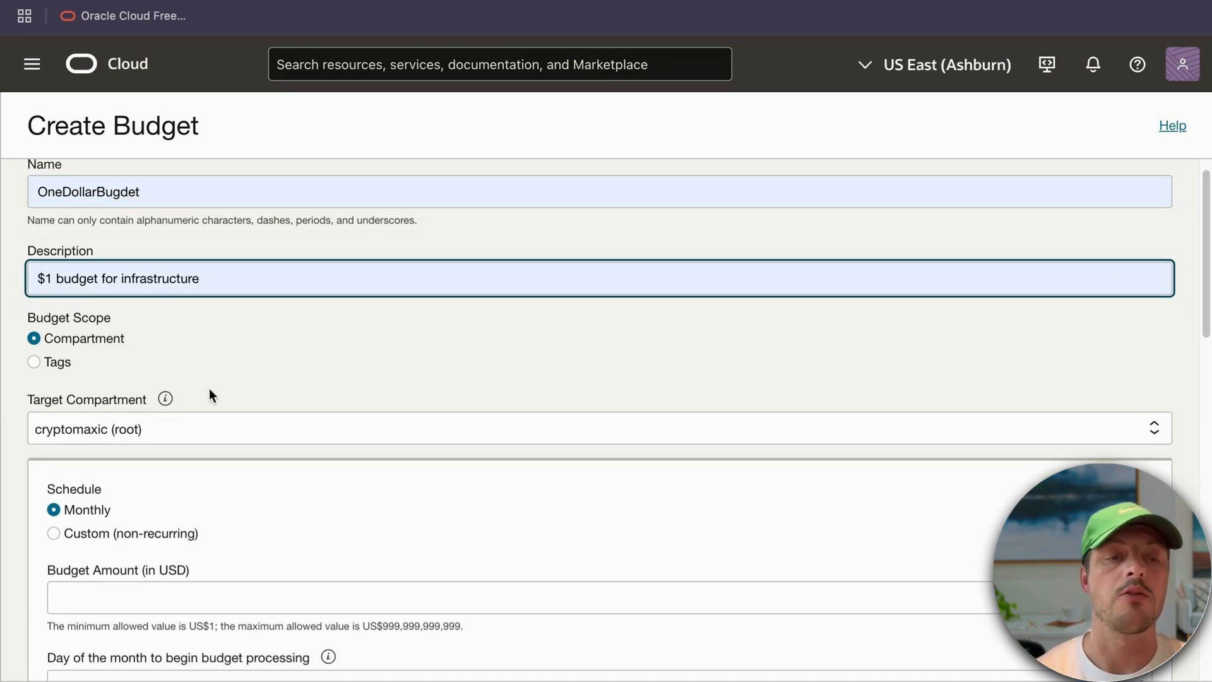
scroll(down, 3)
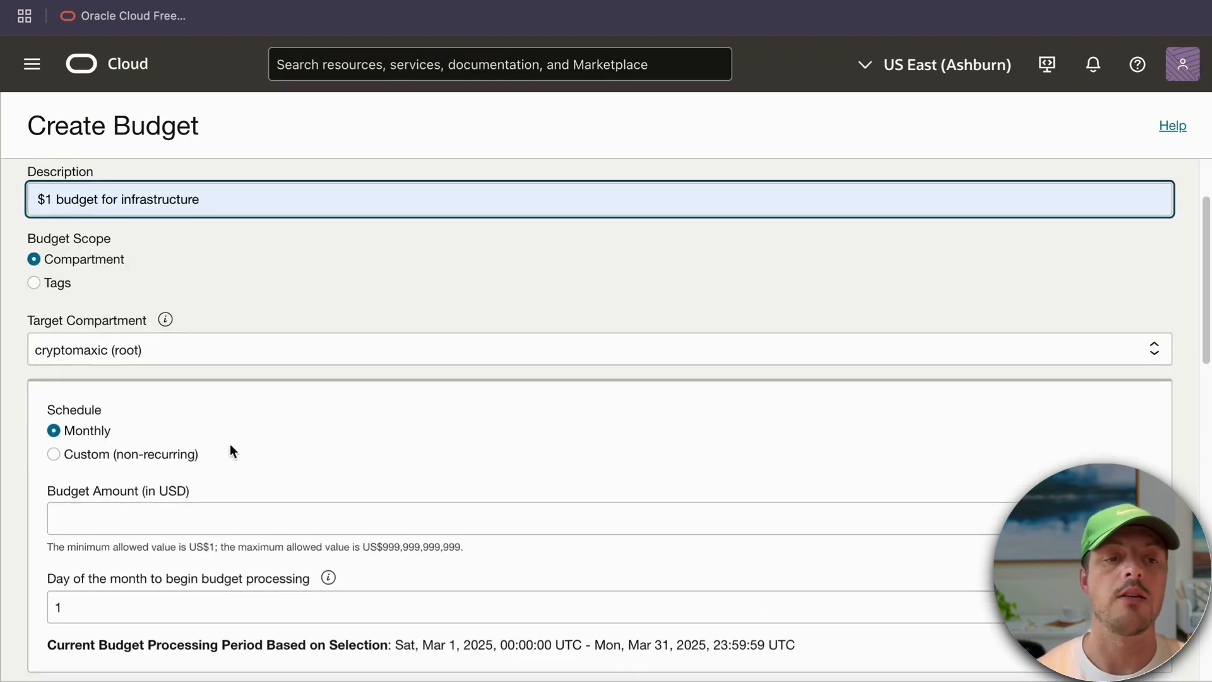
text(1)
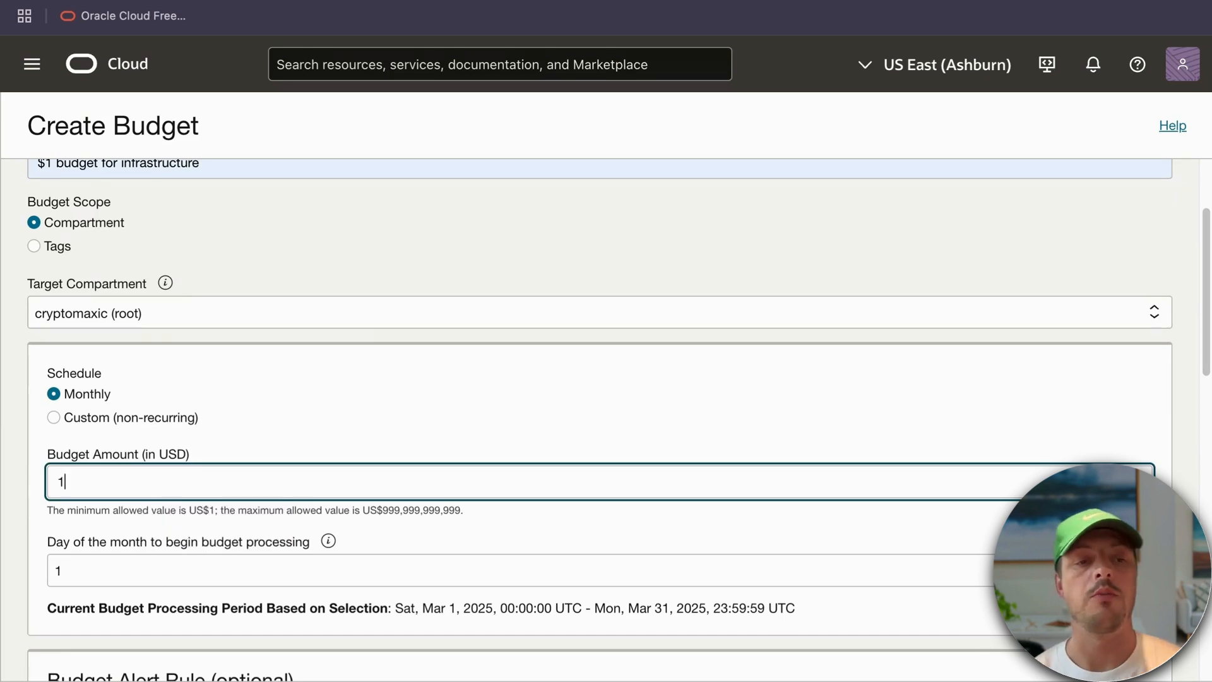
scroll(down, 3)
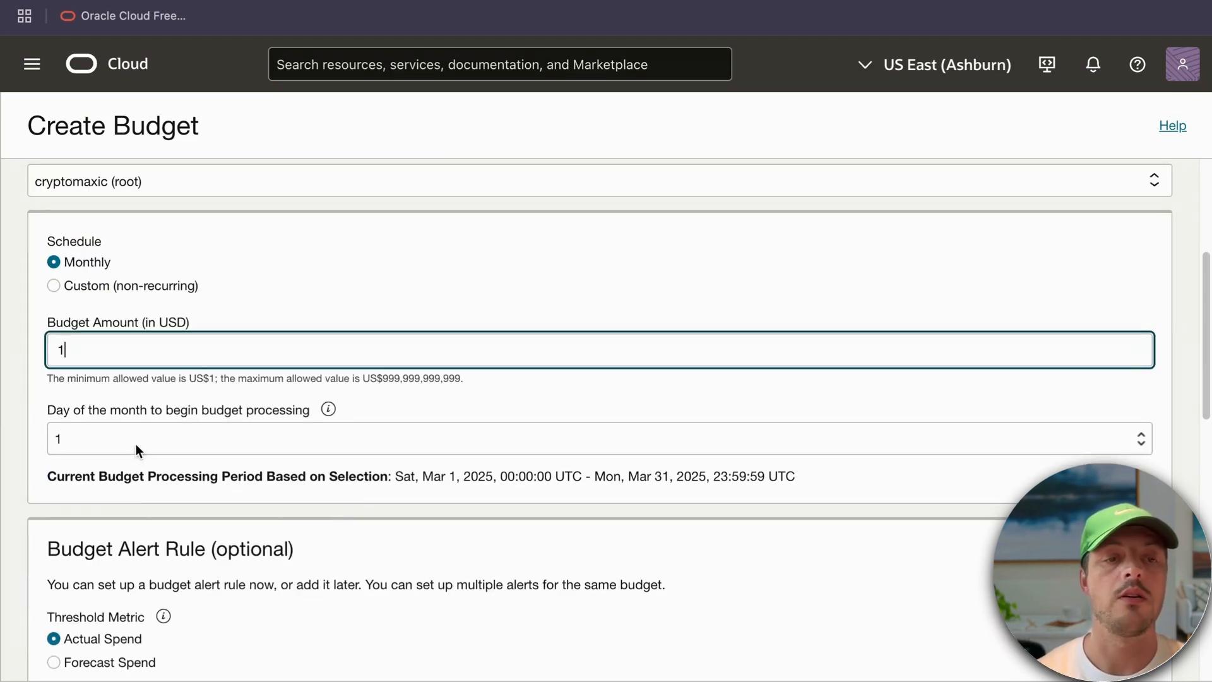
scroll(down, 3)
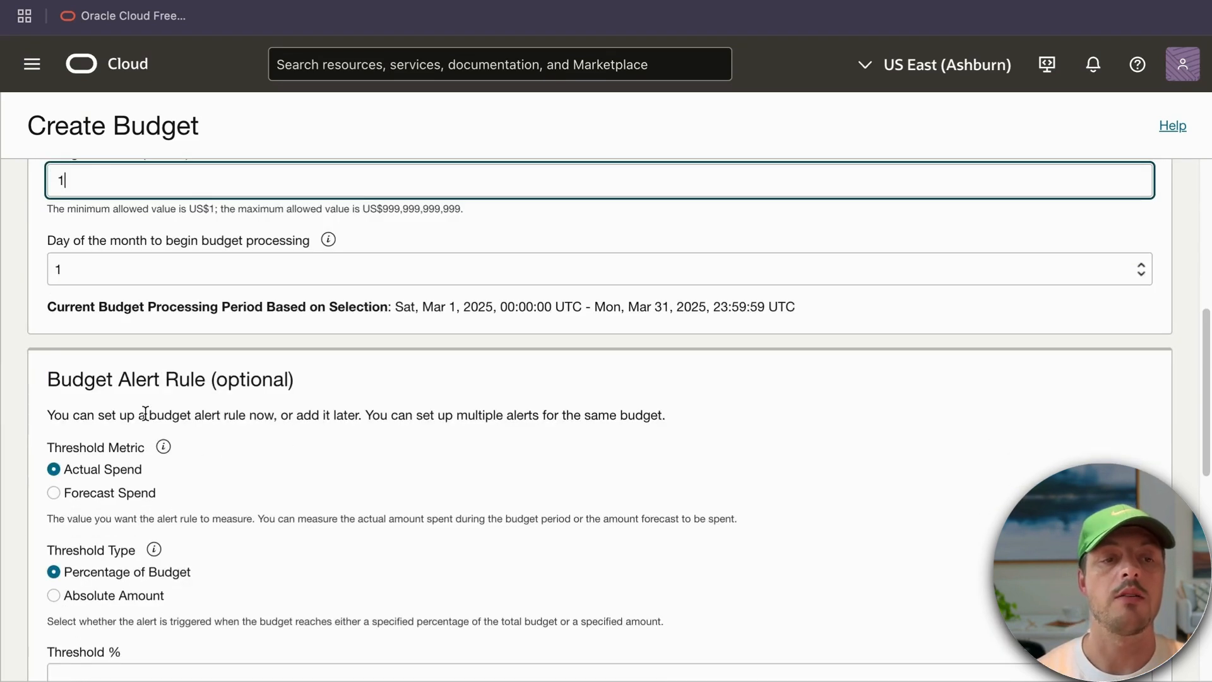
scroll(down, 3)
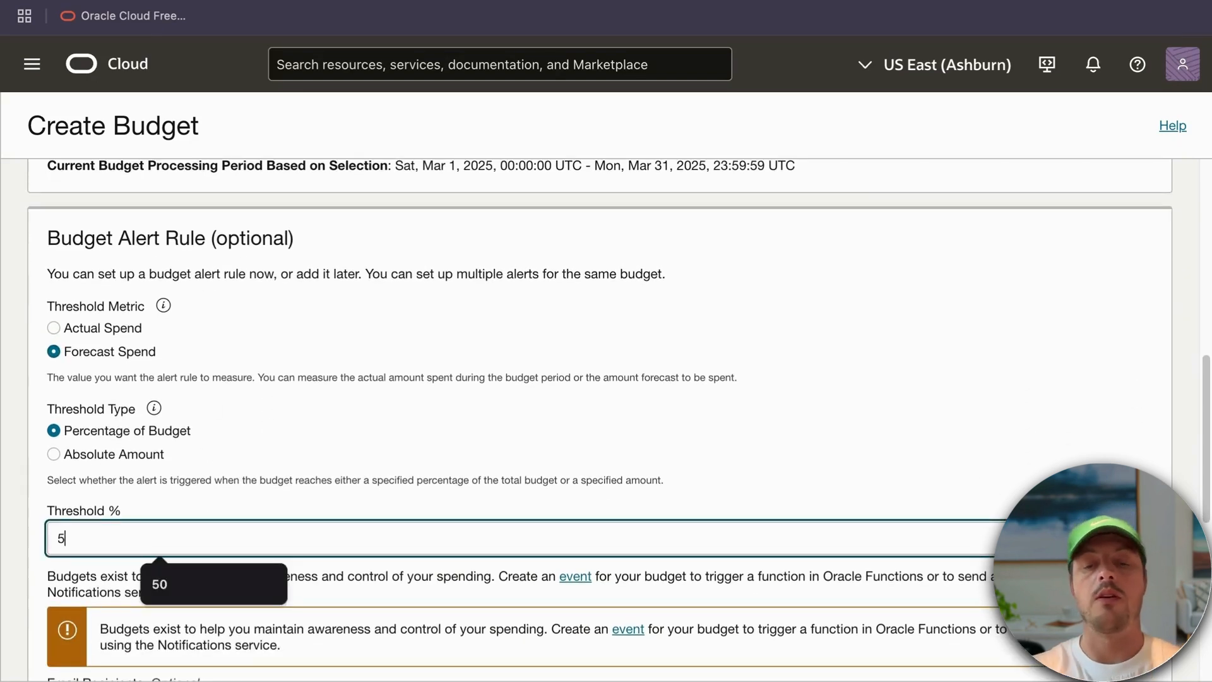
text(0)
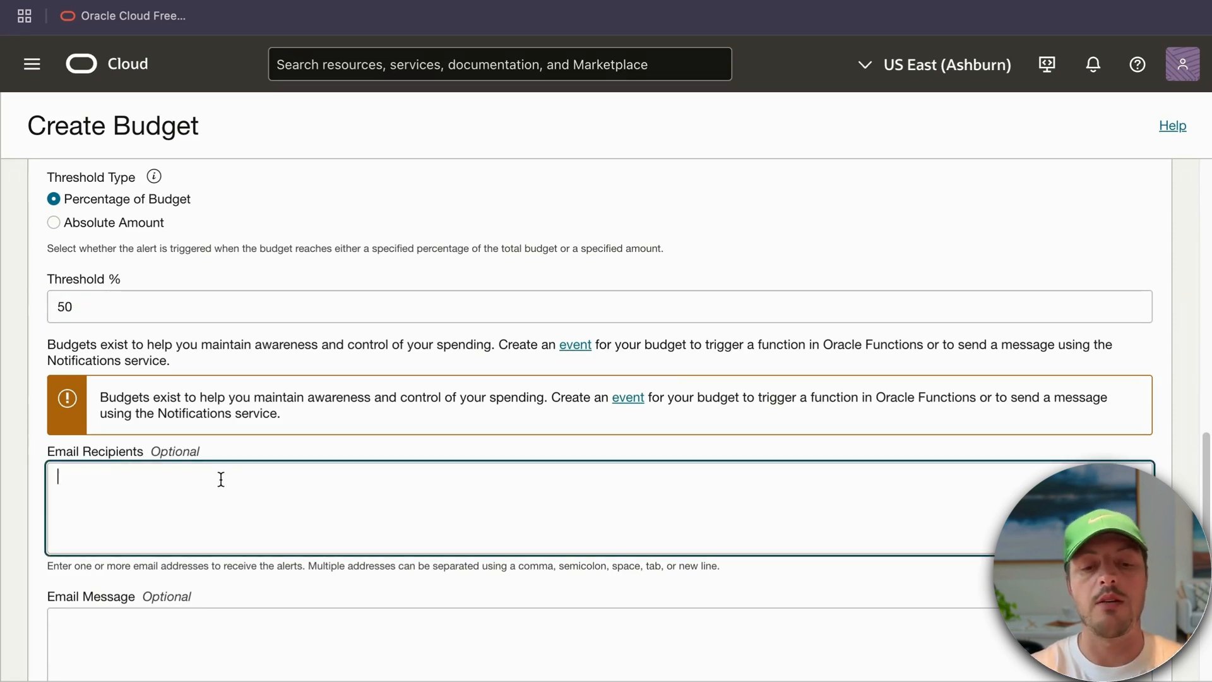
text(youremail)
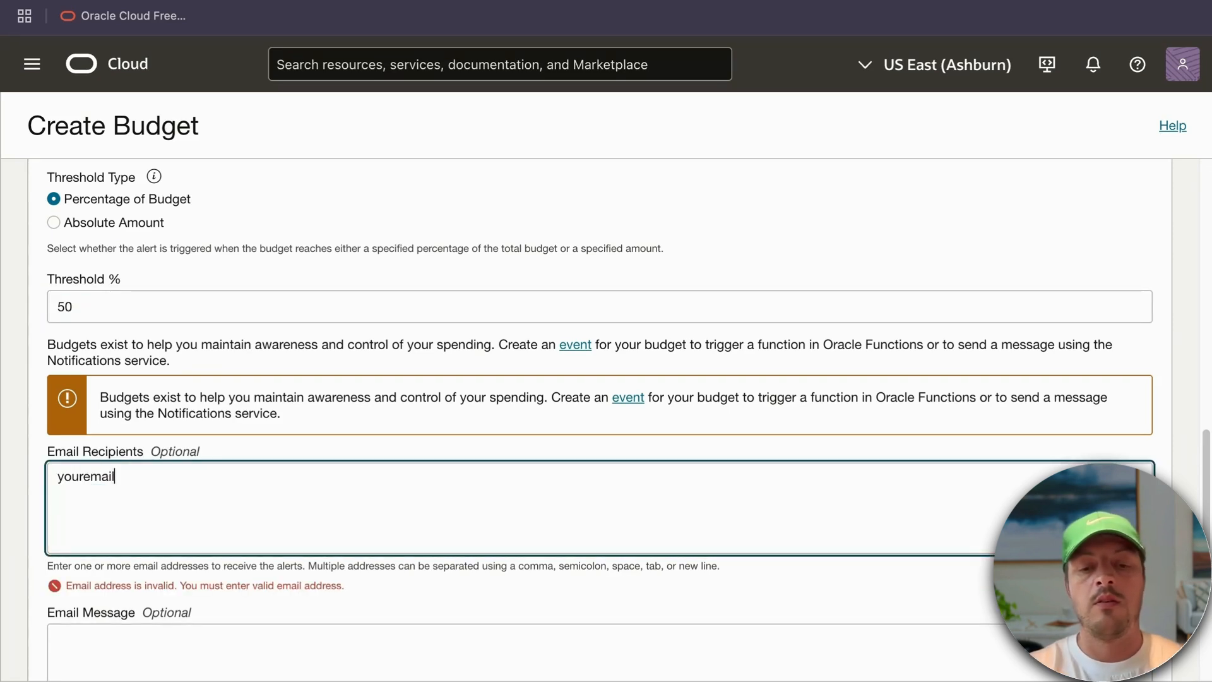
text(@gmail.com)
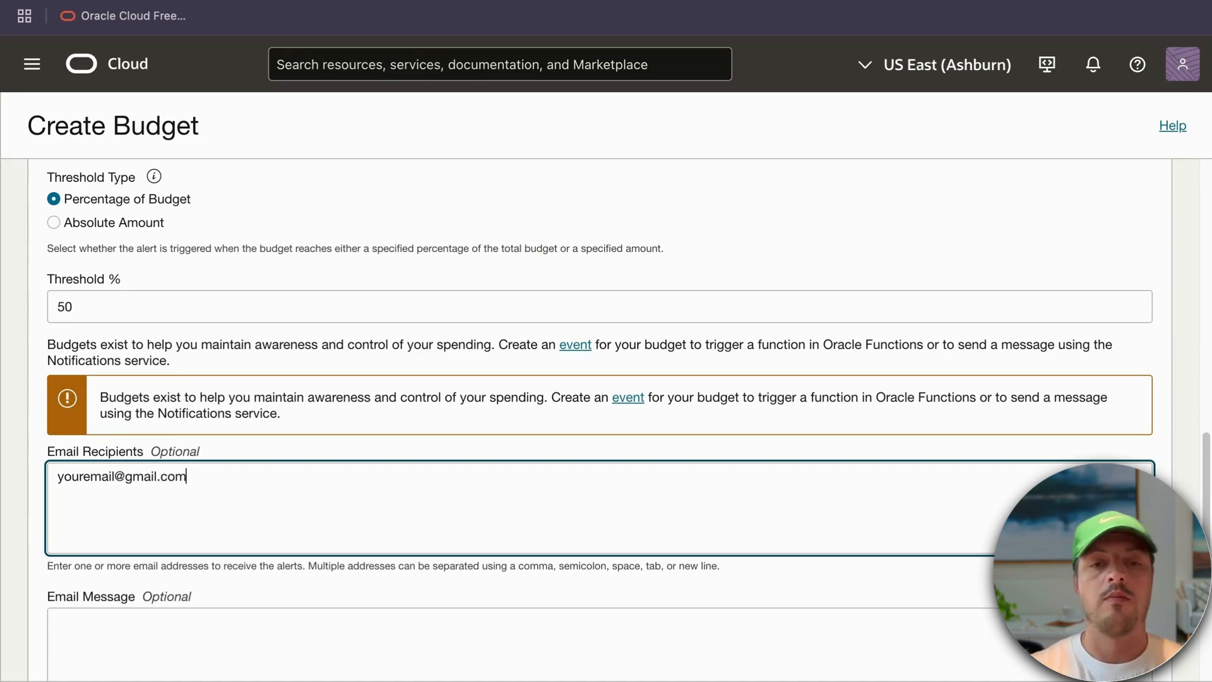
scroll(down, 3)
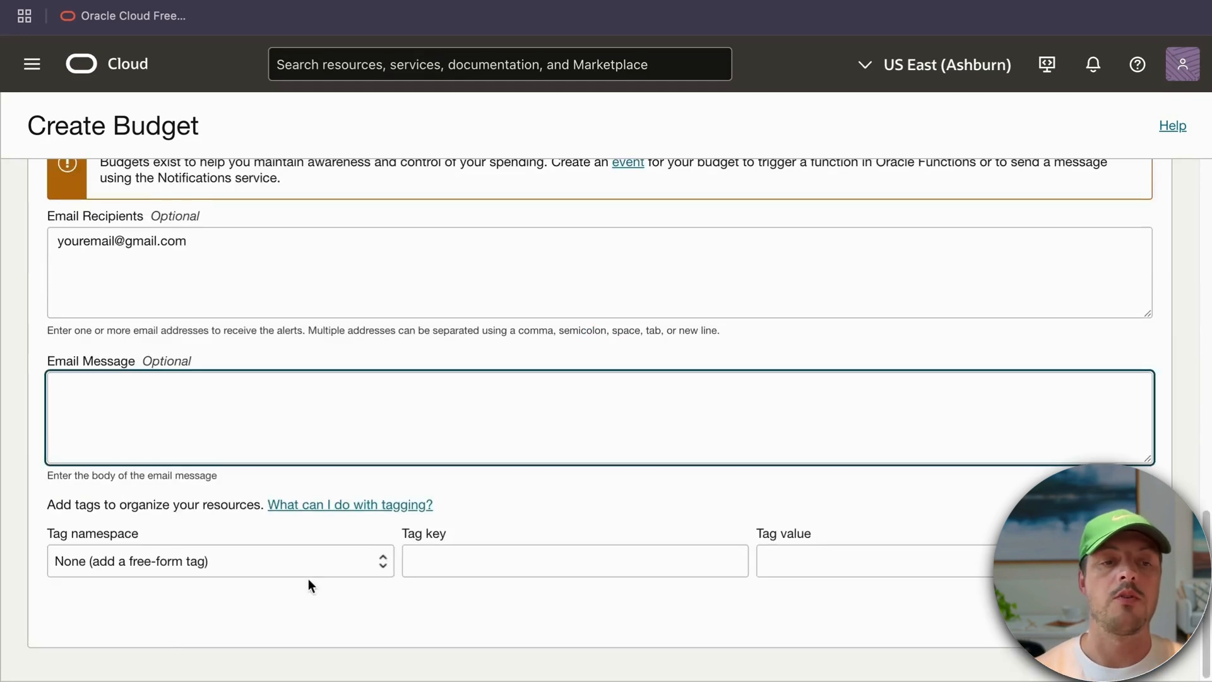
scroll(down, 3)
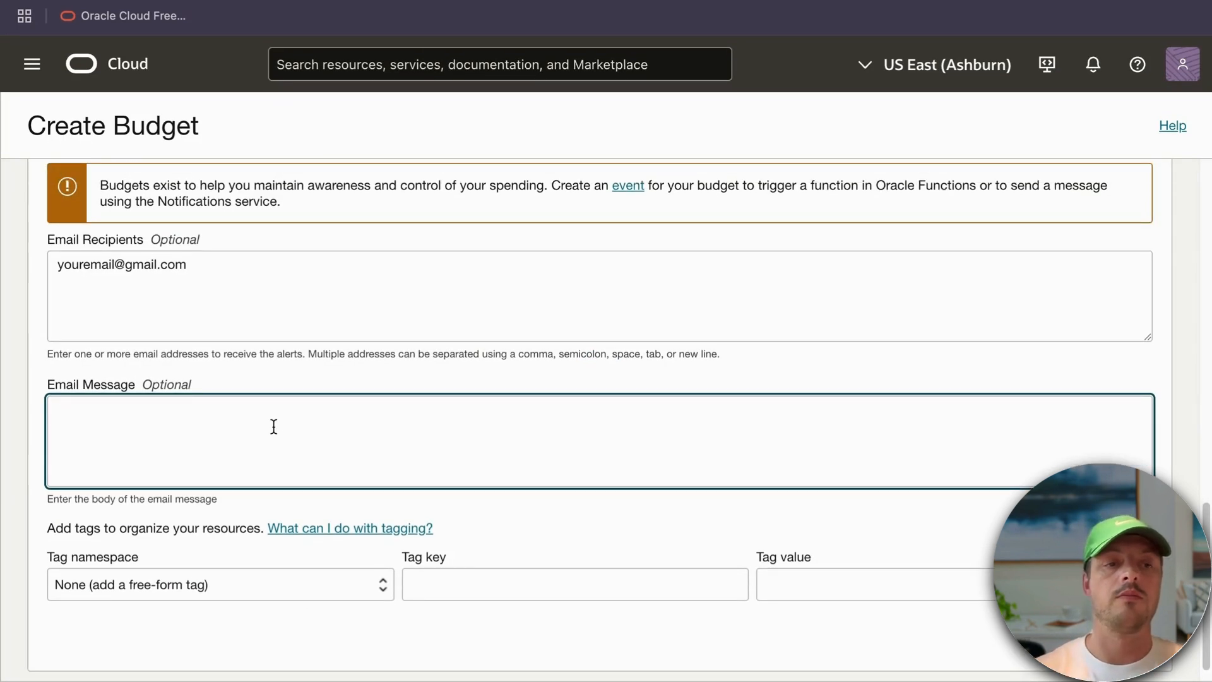
text(50% of $1 forecast)
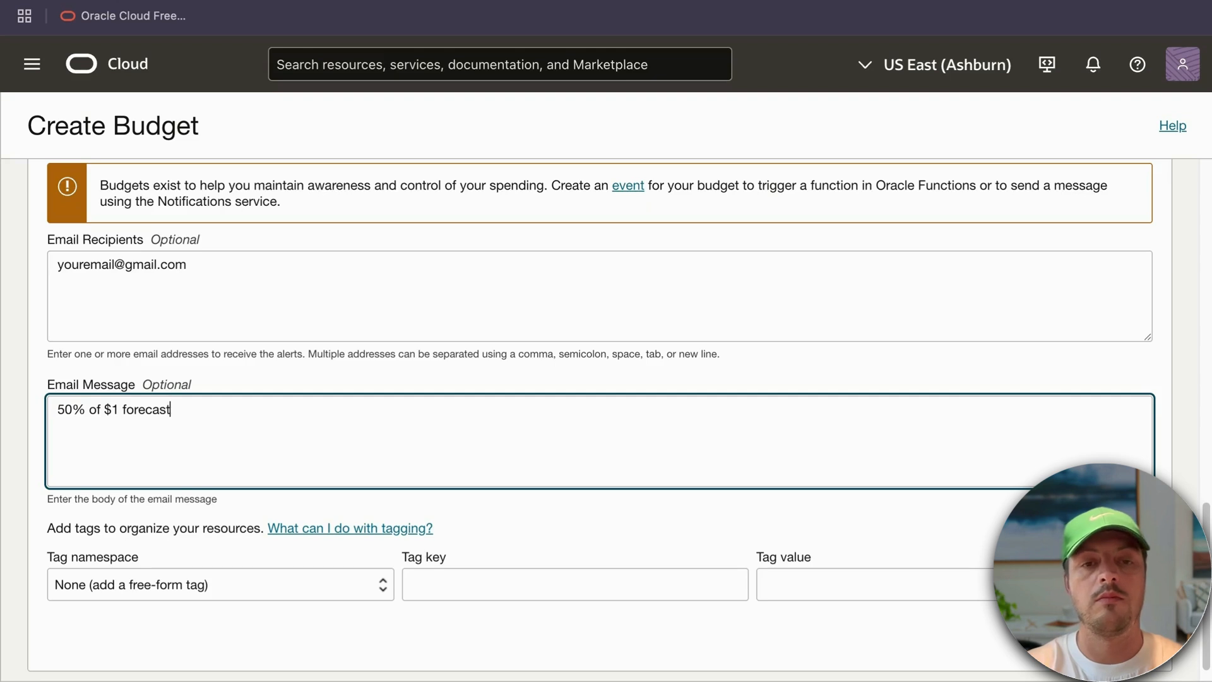
text(alarm)
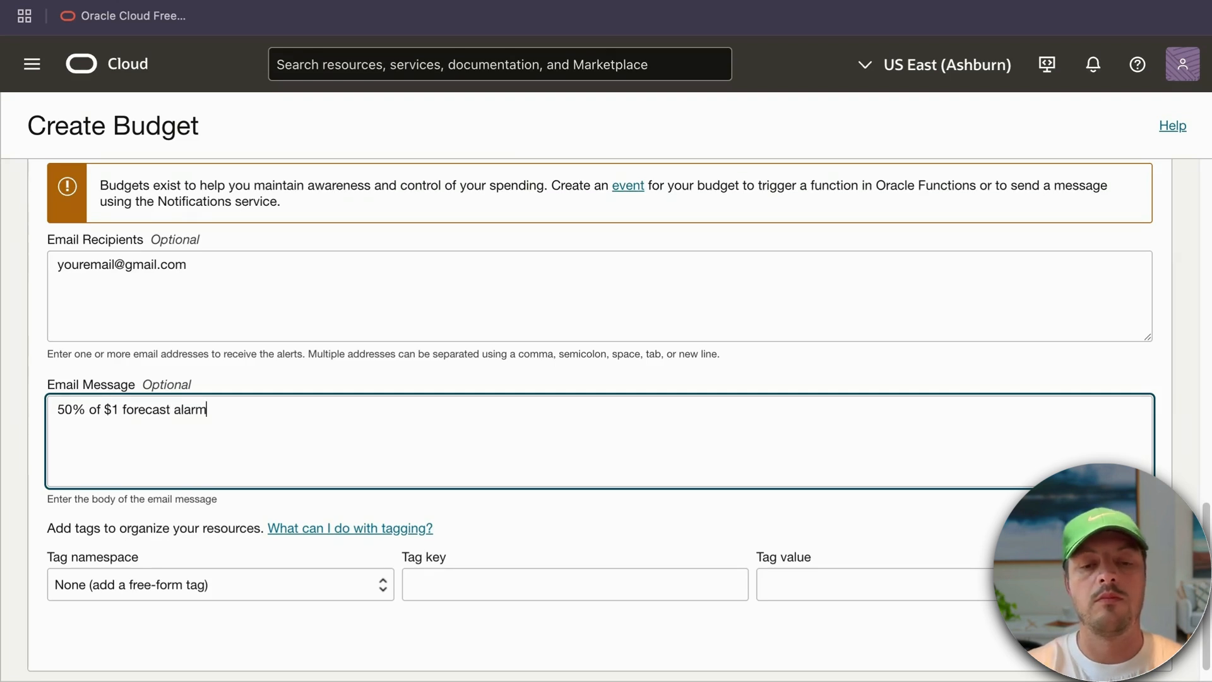
text(!)
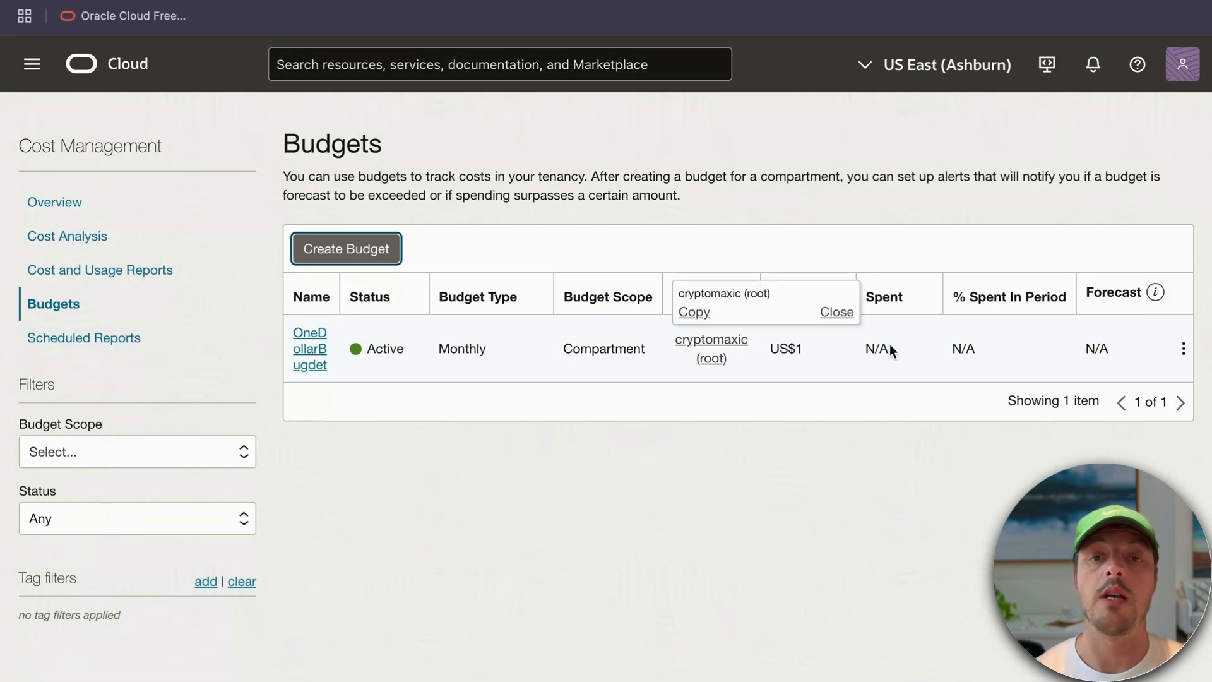
- Dismiss the compartment popup and view the budget's target compartment name
click(836, 313)
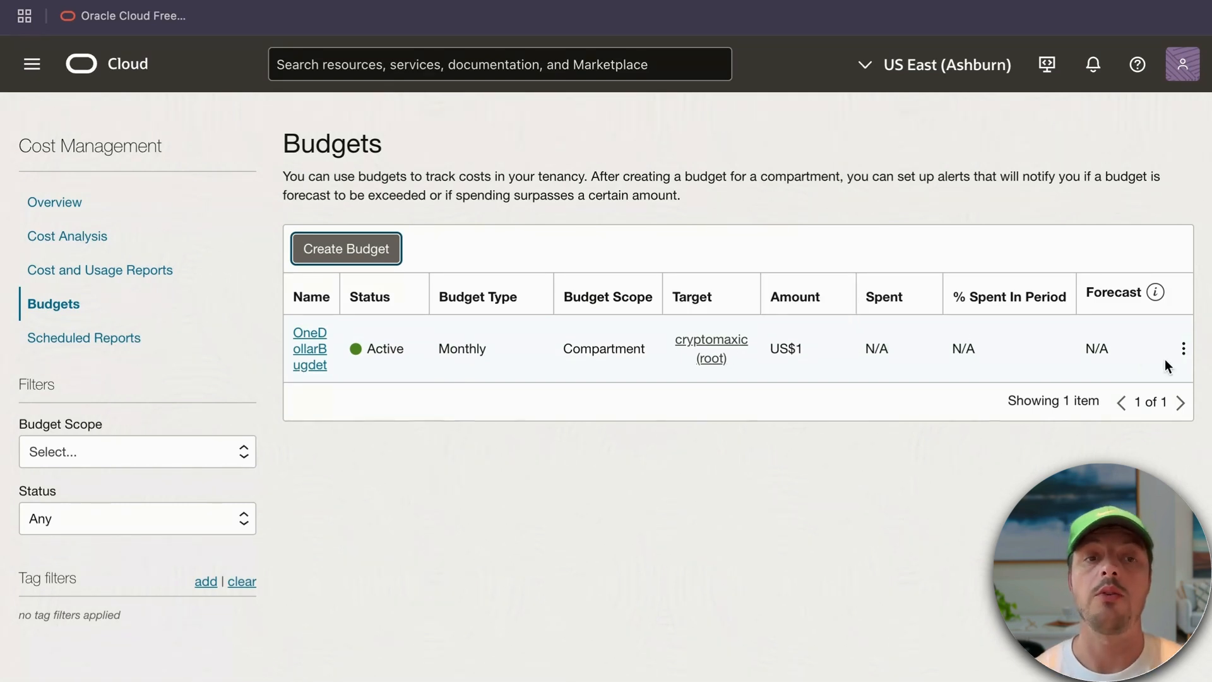
mouse_move(768, 535)
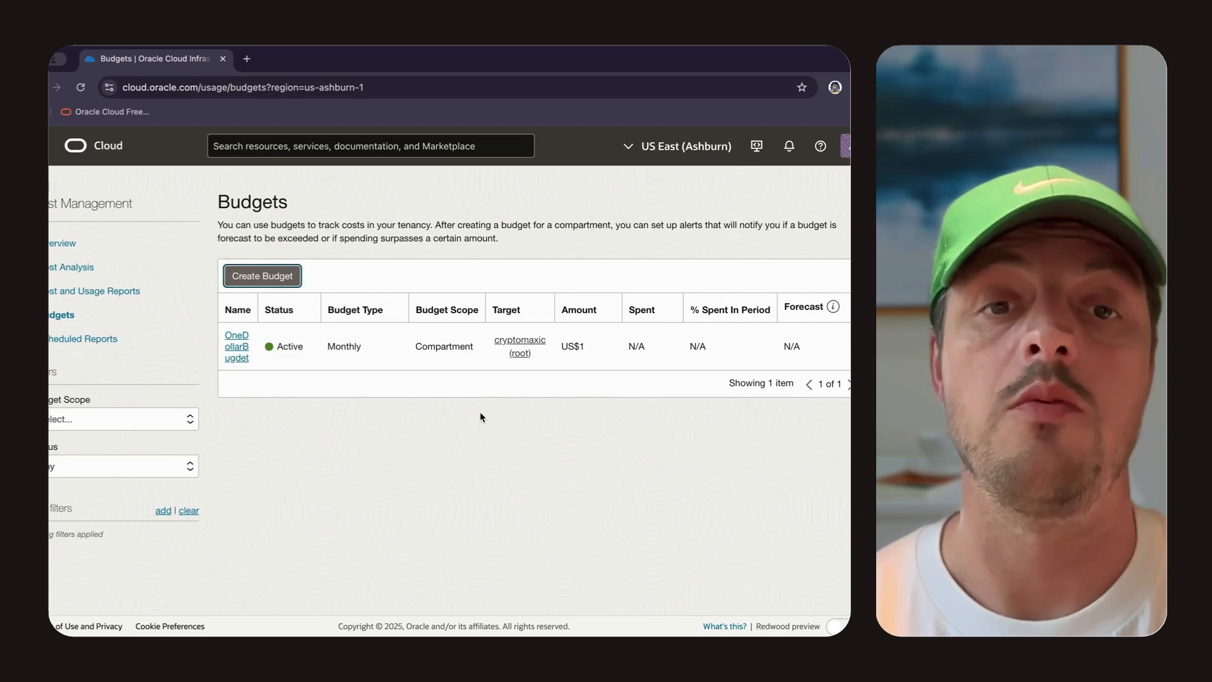
click(519, 345)
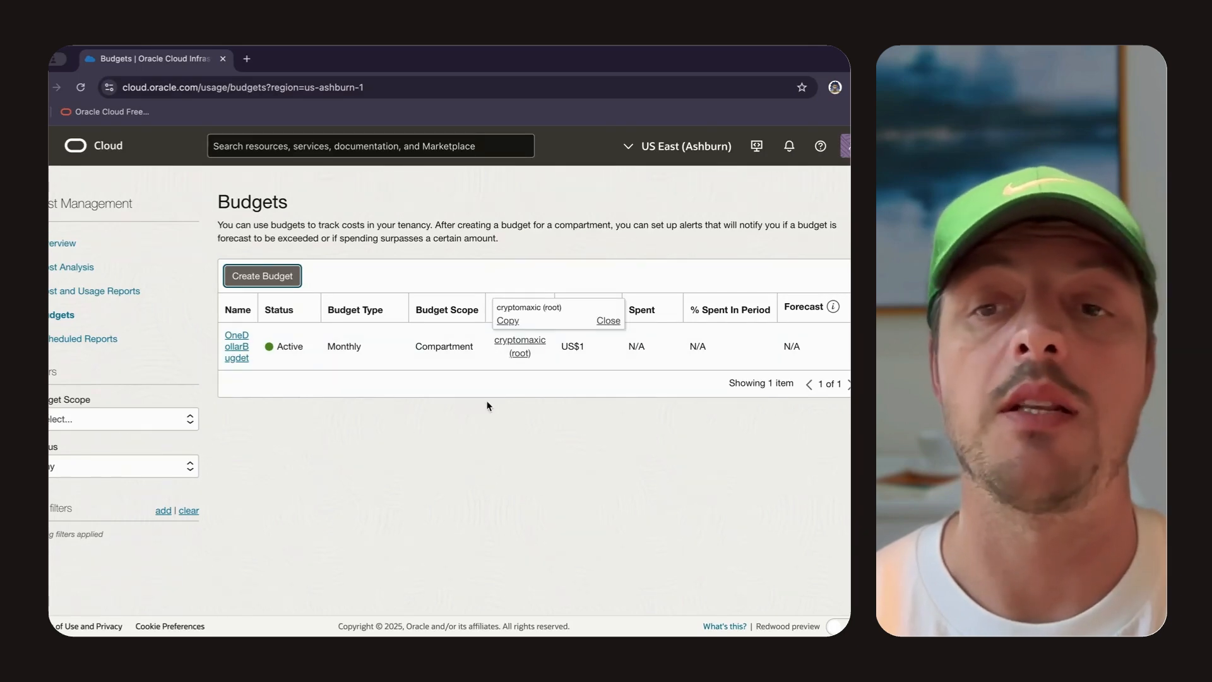